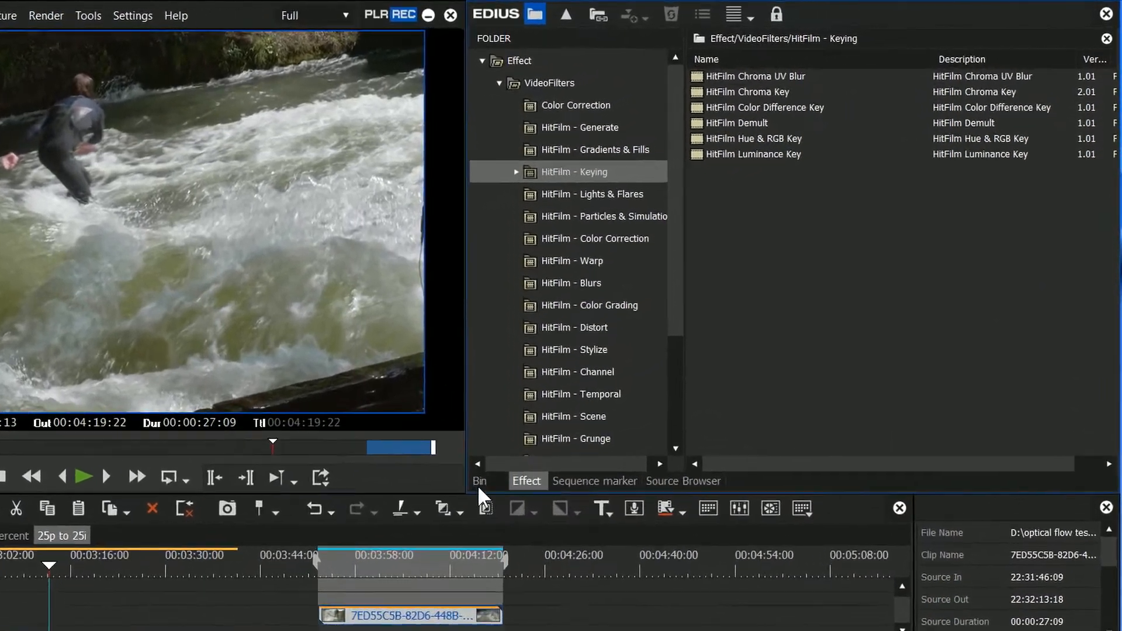
Step: Show the bin and try the Thumbnail, Clip and Detail views of the New folder's clips
click(482, 481)
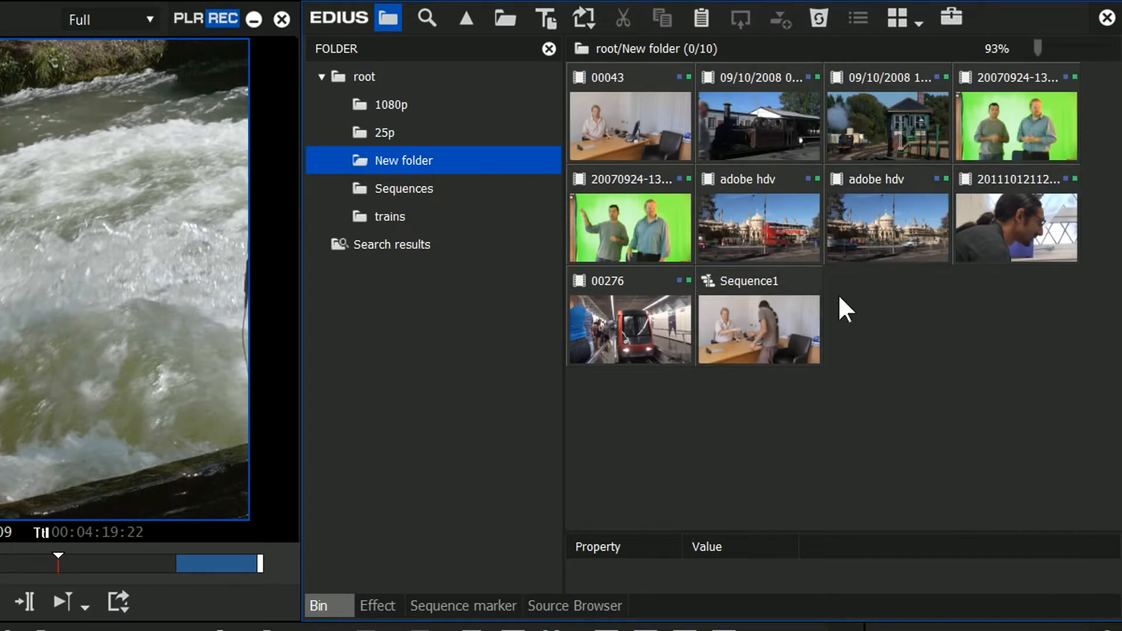
mouse_move(693, 104)
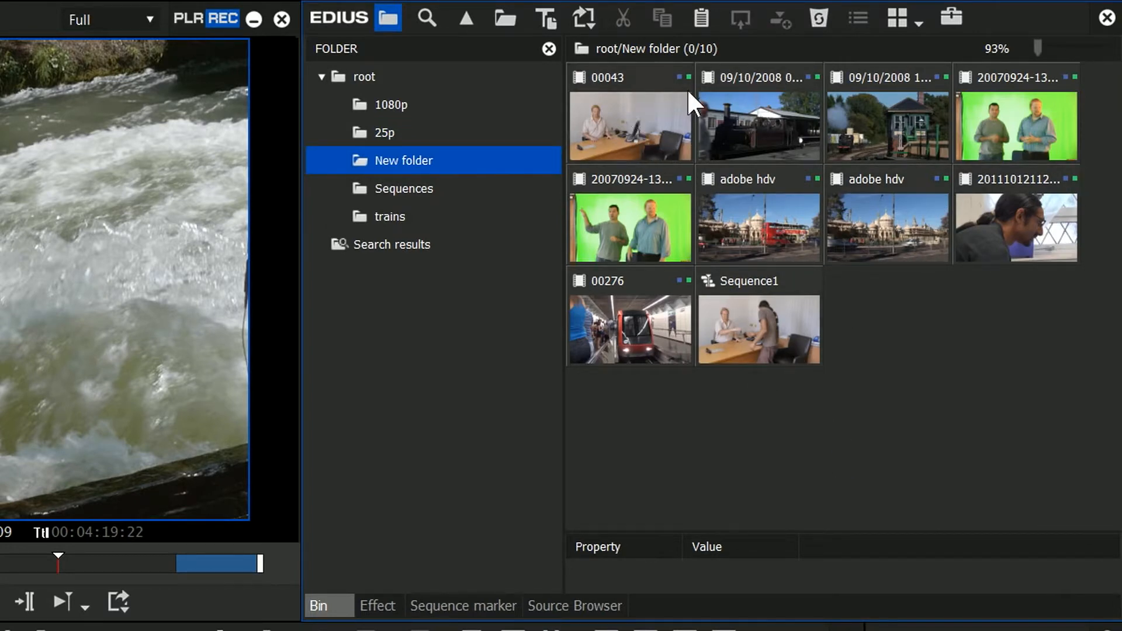
mouse_move(837, 86)
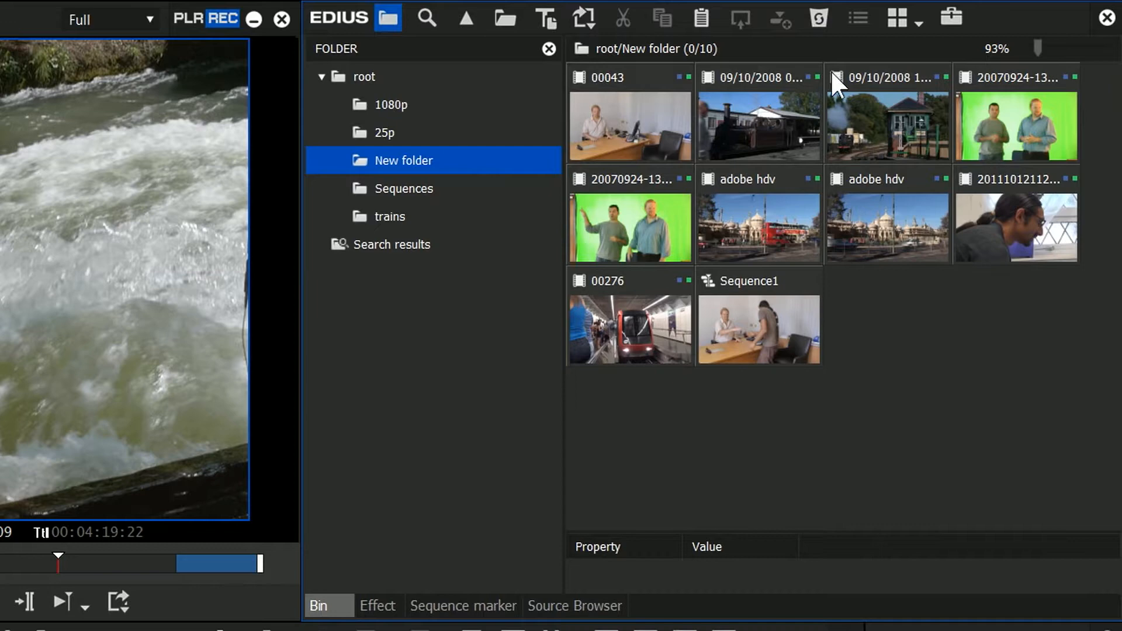
click(897, 17)
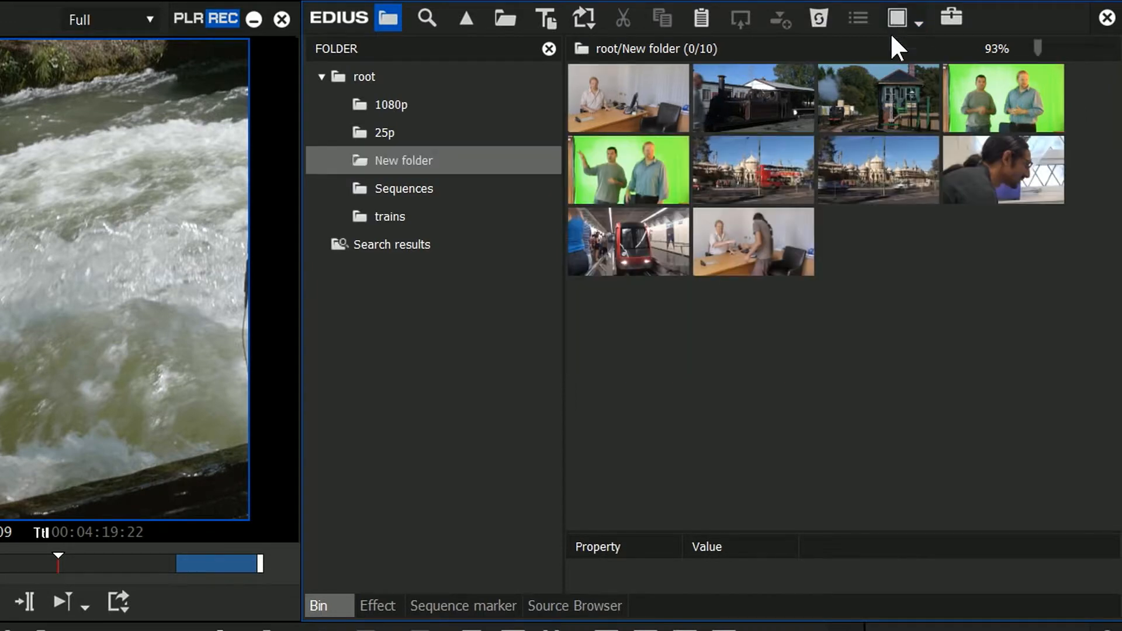
click(897, 18)
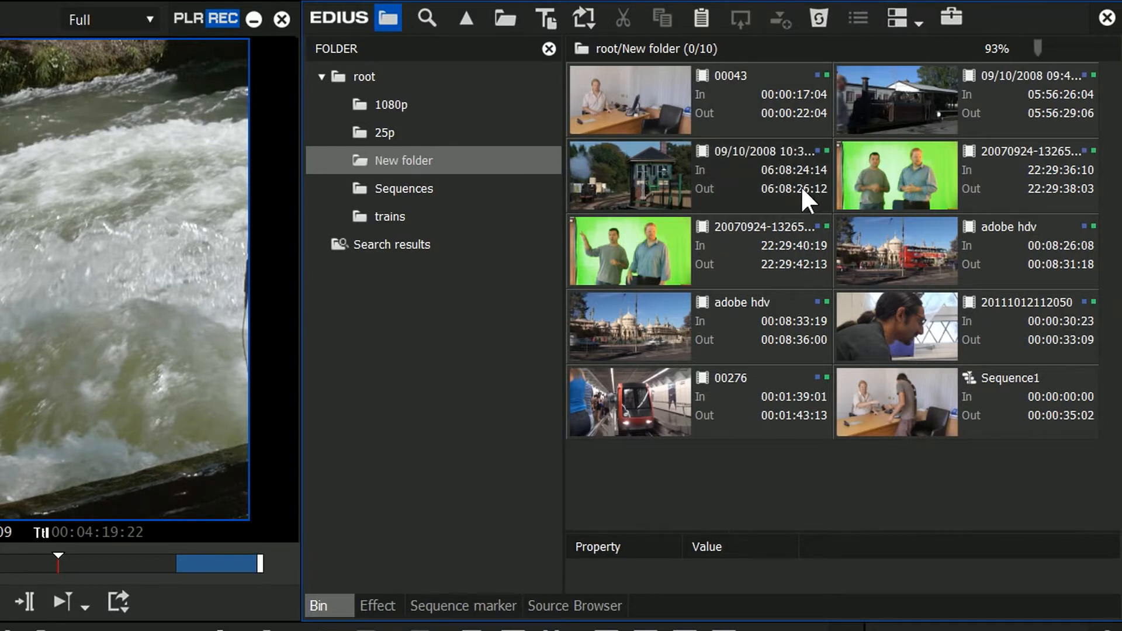
mouse_move(654, 165)
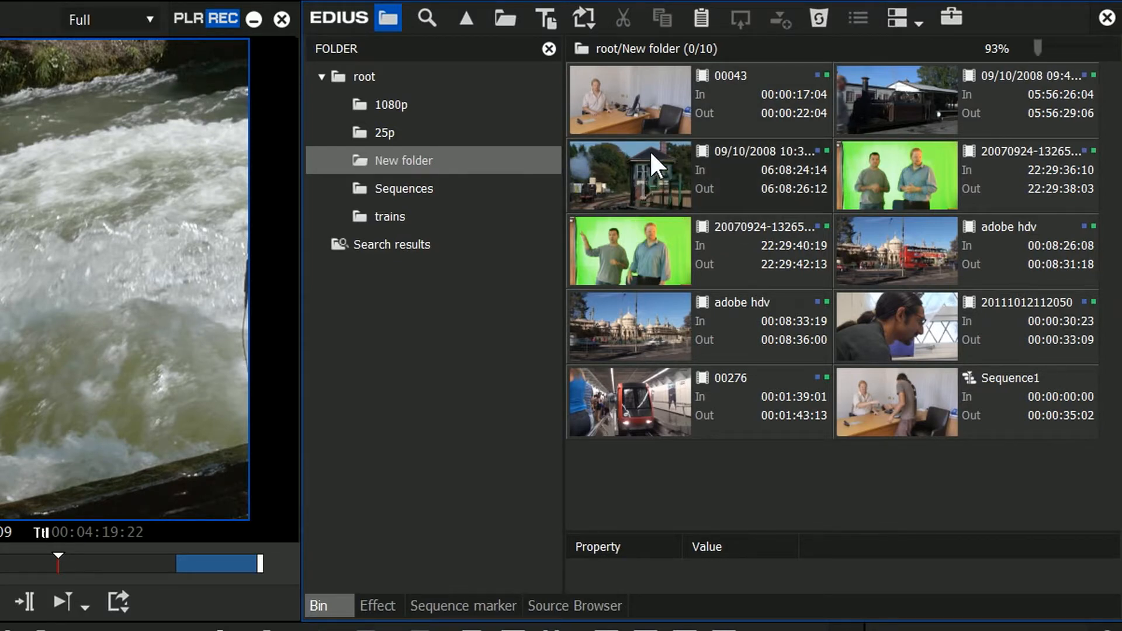
click(903, 18)
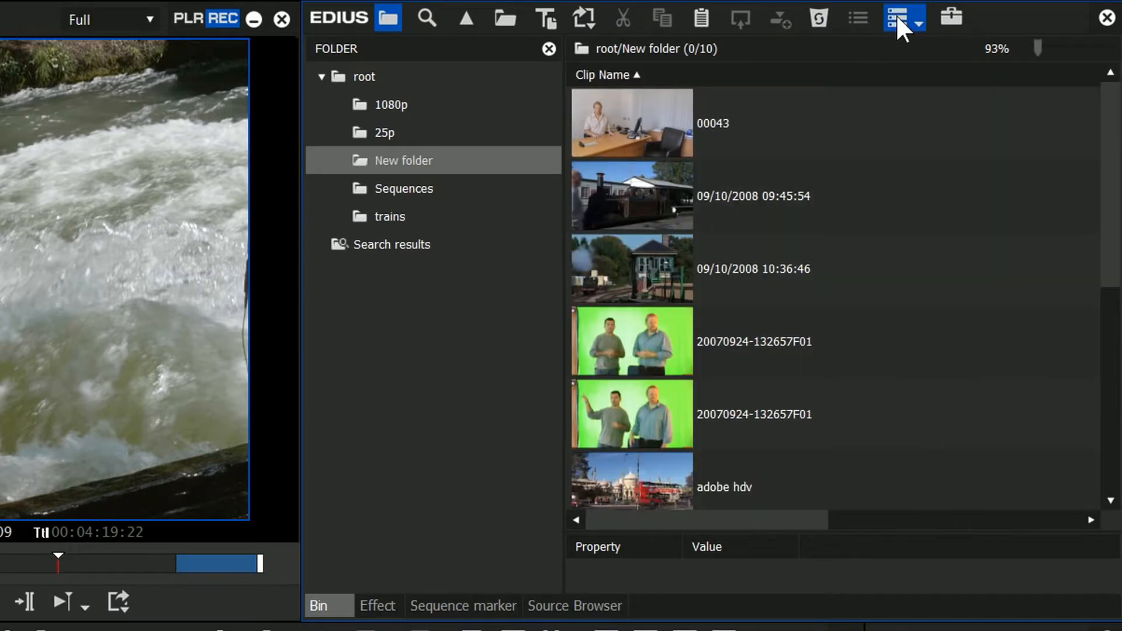
Step: Settle on Tile view at 140% listing each clip's In, Out and duration
click(897, 17)
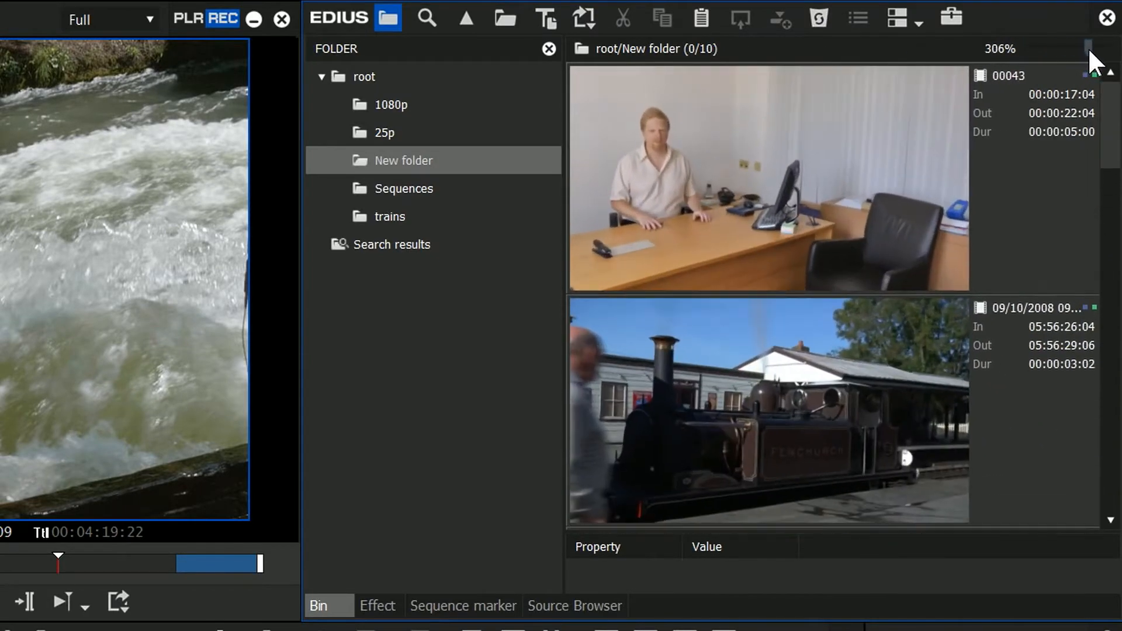
click(900, 17)
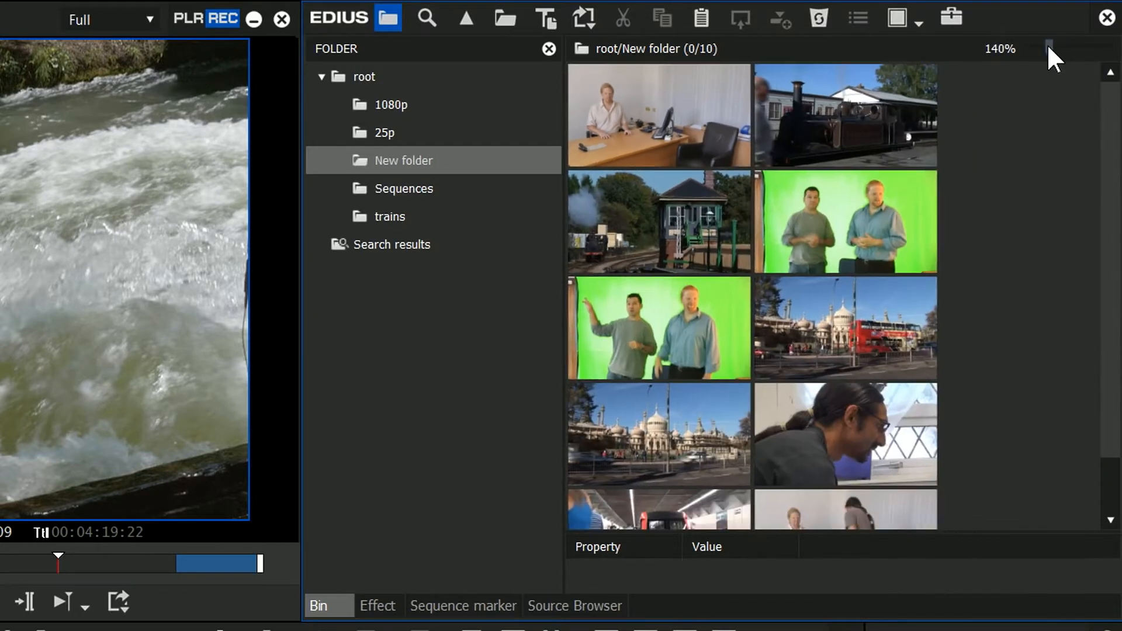
click(896, 18)
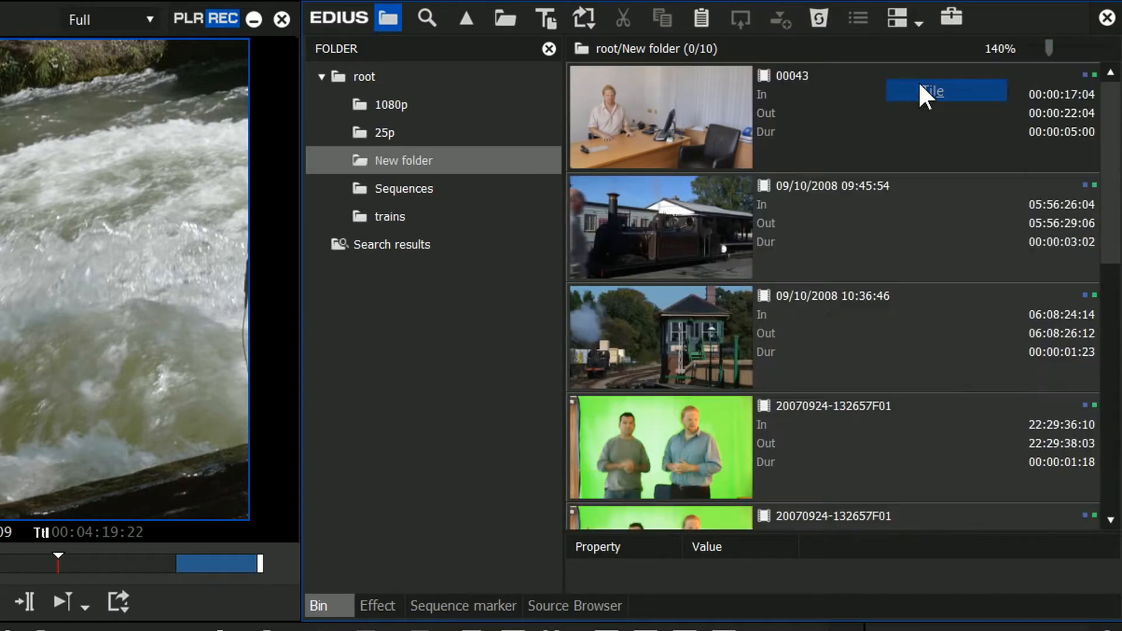
click(895, 17)
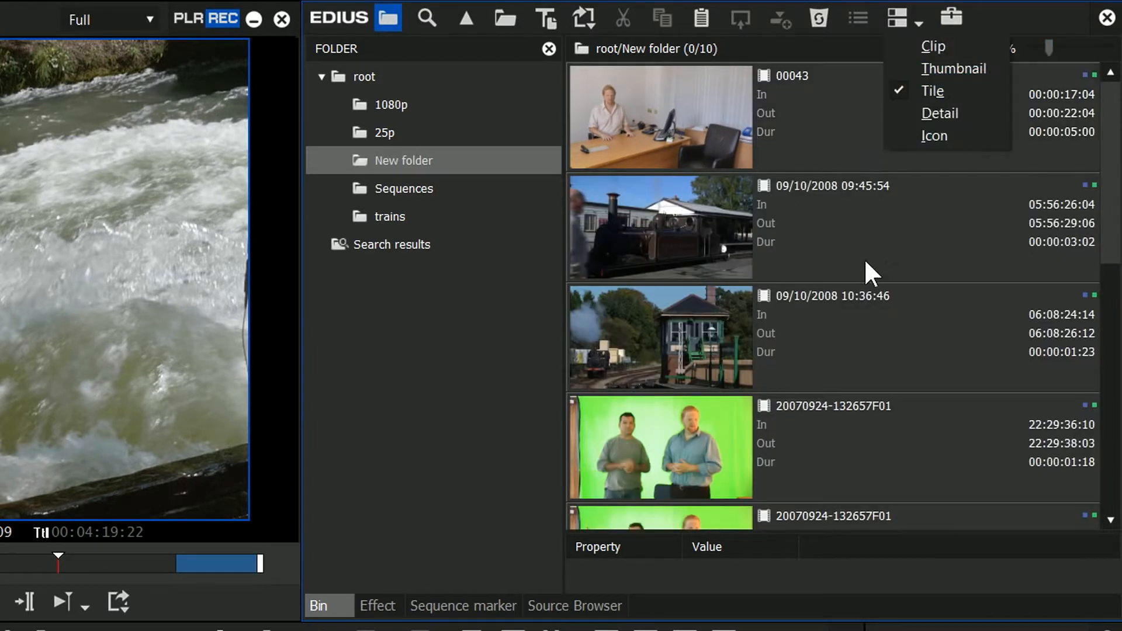
mouse_move(894, 254)
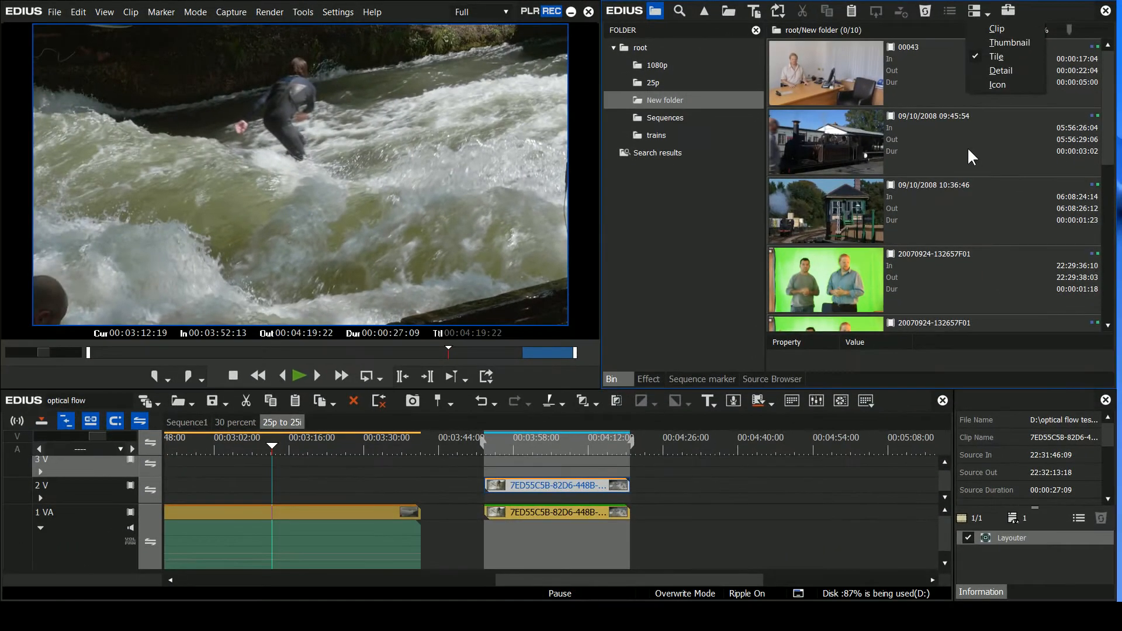
mouse_move(946, 177)
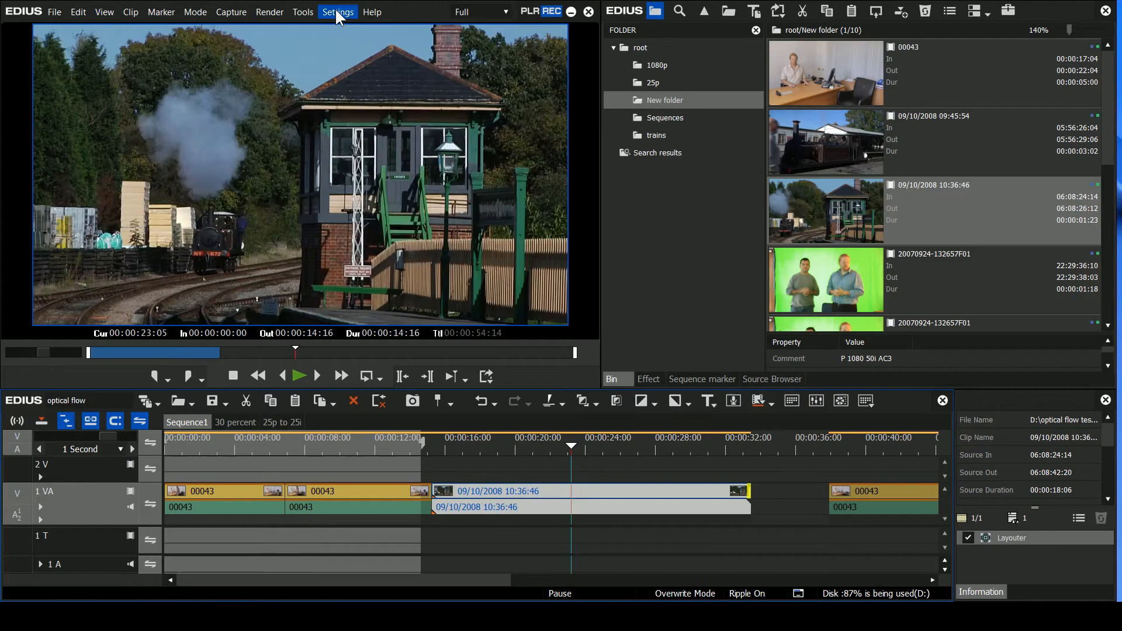
Step: Show User Settings > Application > Proxy Mode with automatic proxy generation unchecked and hi-res fallback on
click(337, 12)
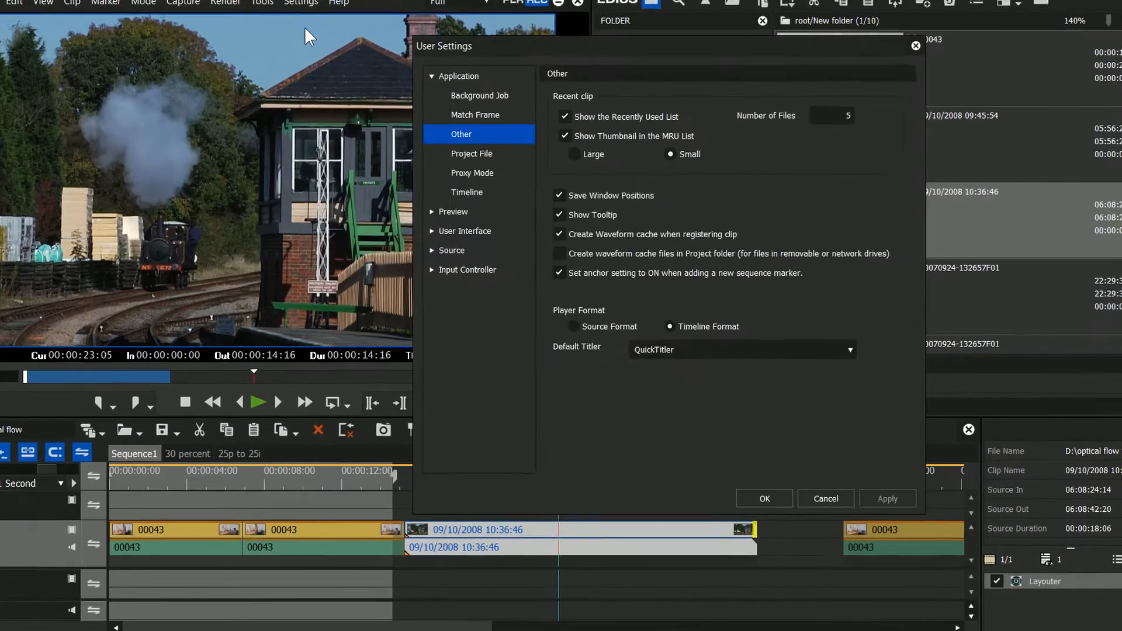
click(471, 173)
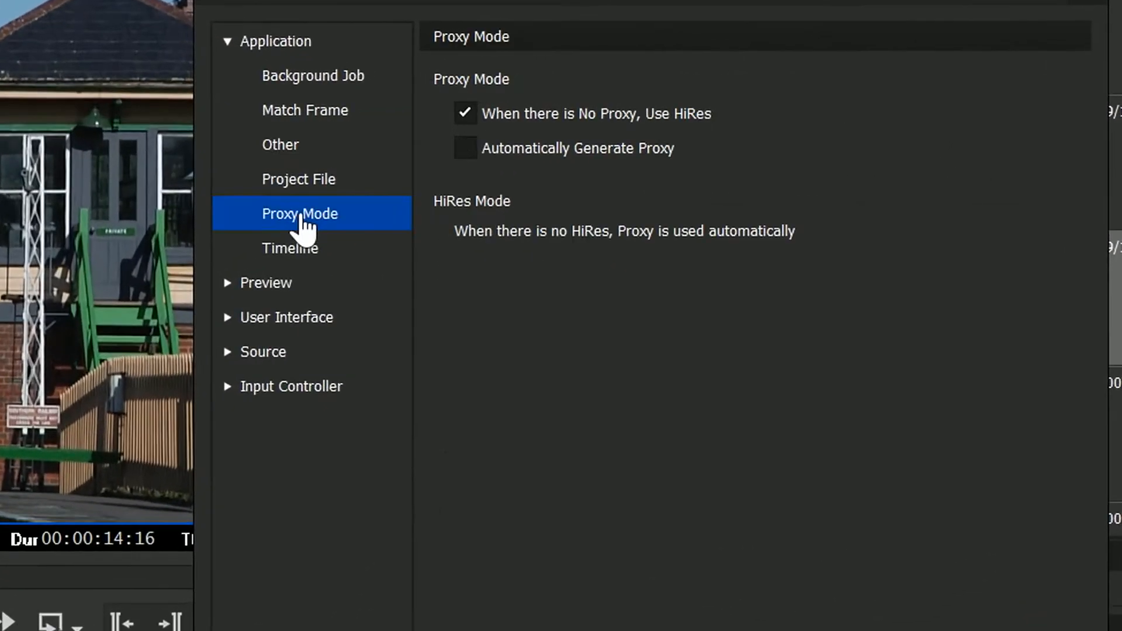
mouse_move(462, 208)
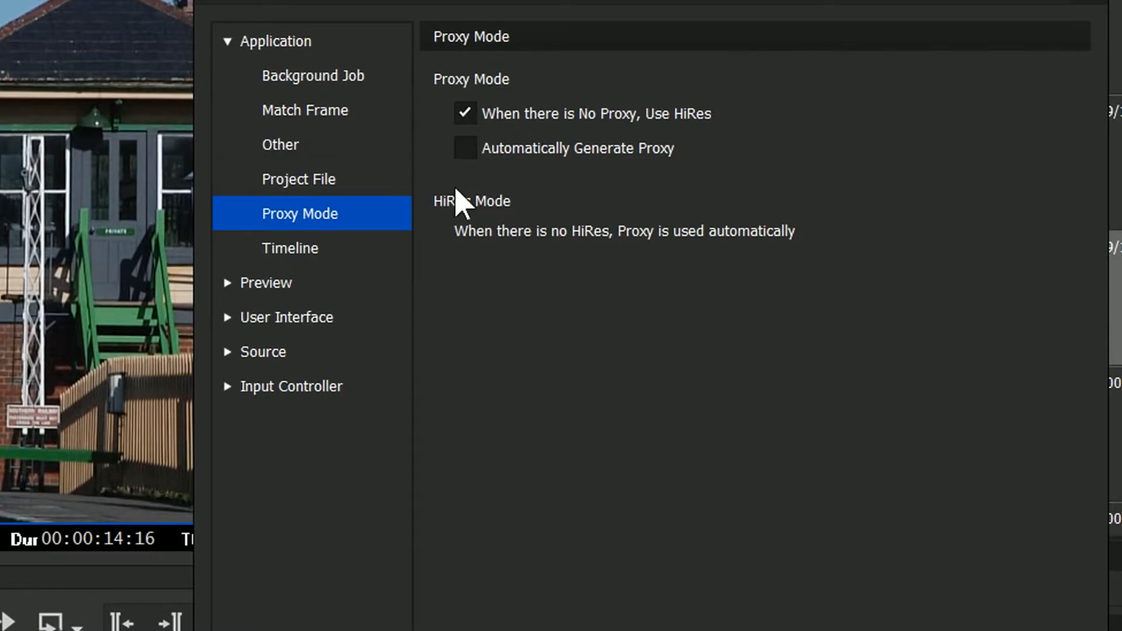
mouse_move(452, 185)
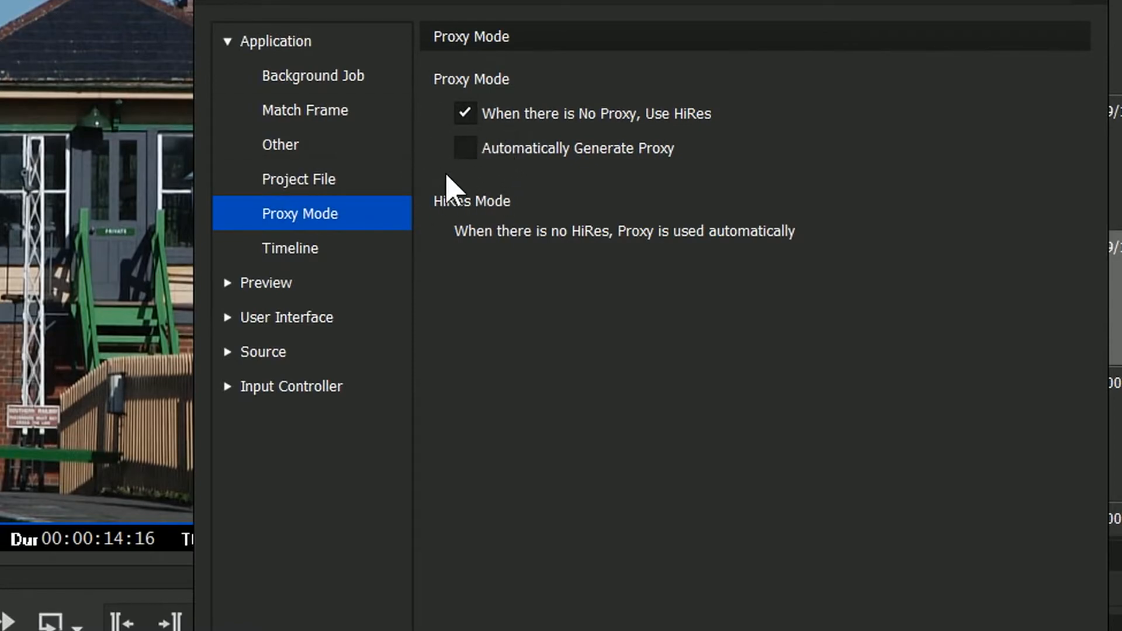
mouse_move(485, 185)
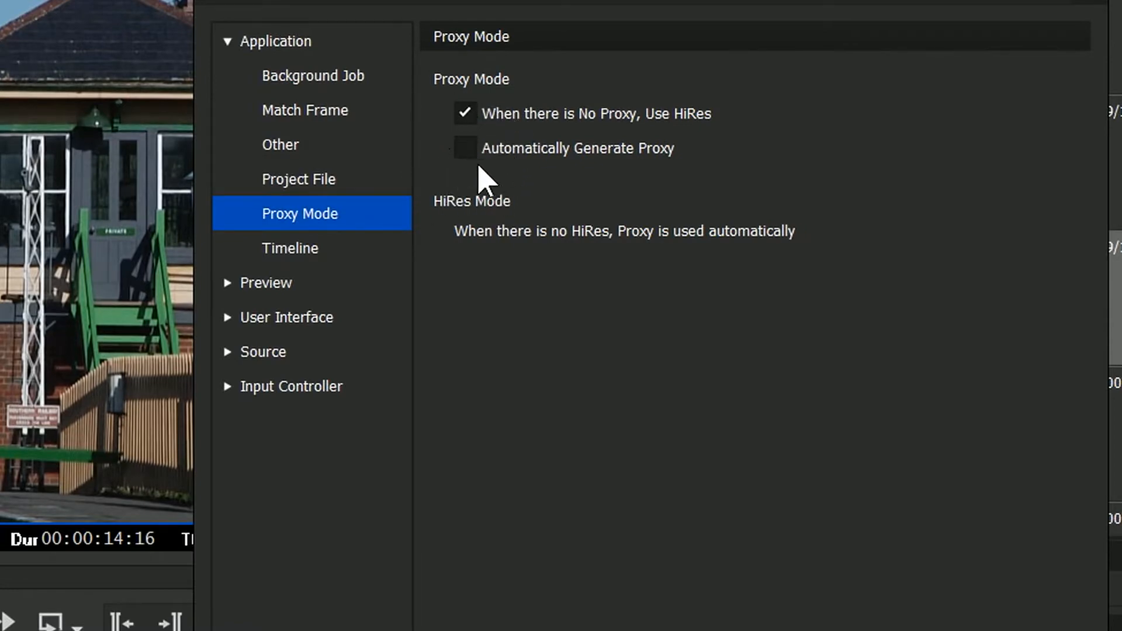
mouse_move(472, 208)
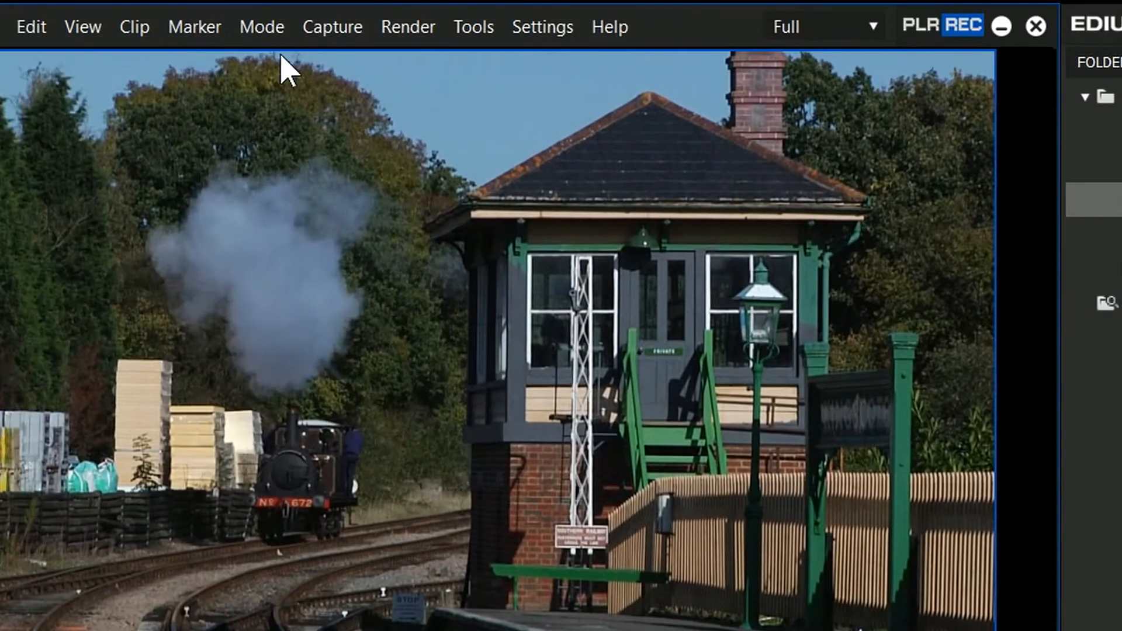
Step: Toggle Mode > Proxy Mode on and off, leaving Proxy Mode enabled so timeline clips show as proxy placeholders
click(260, 27)
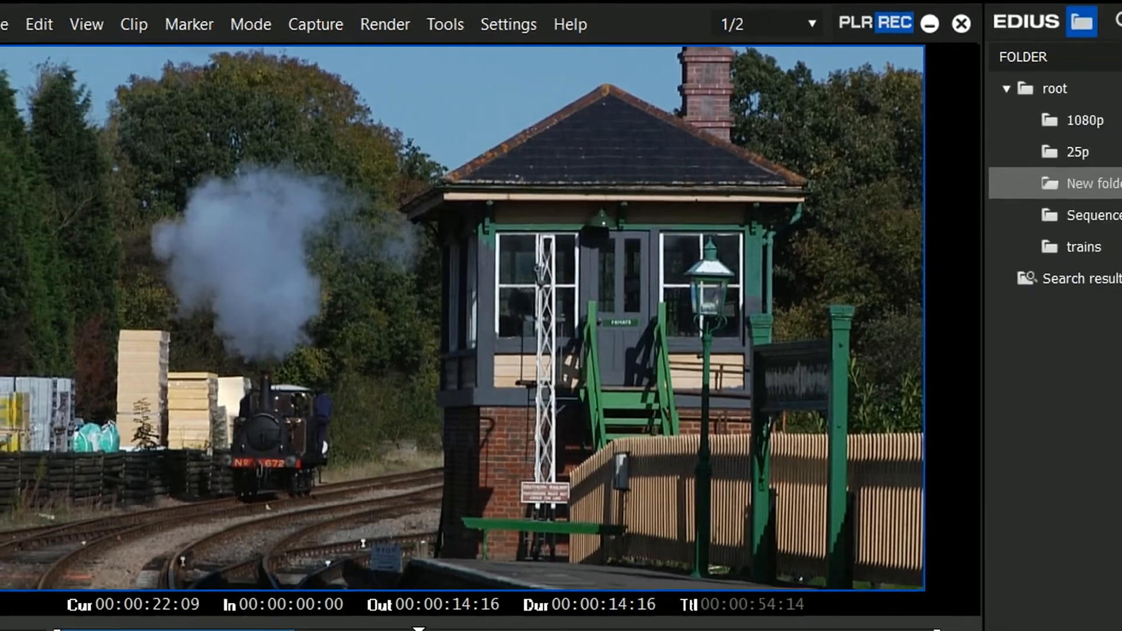
click(195, 12)
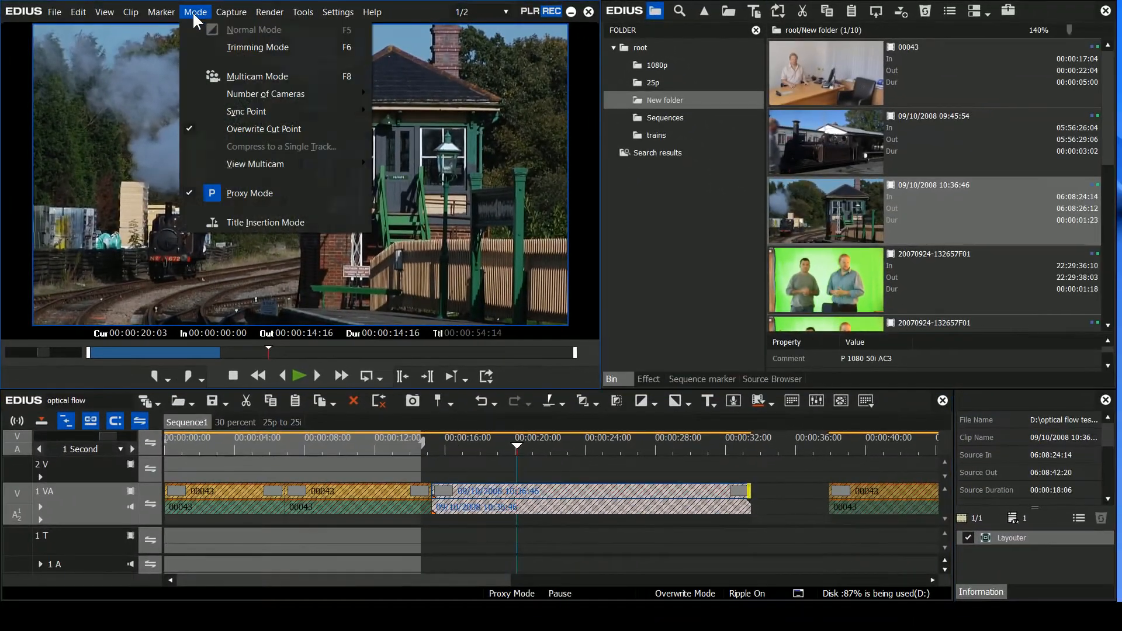
click(250, 193)
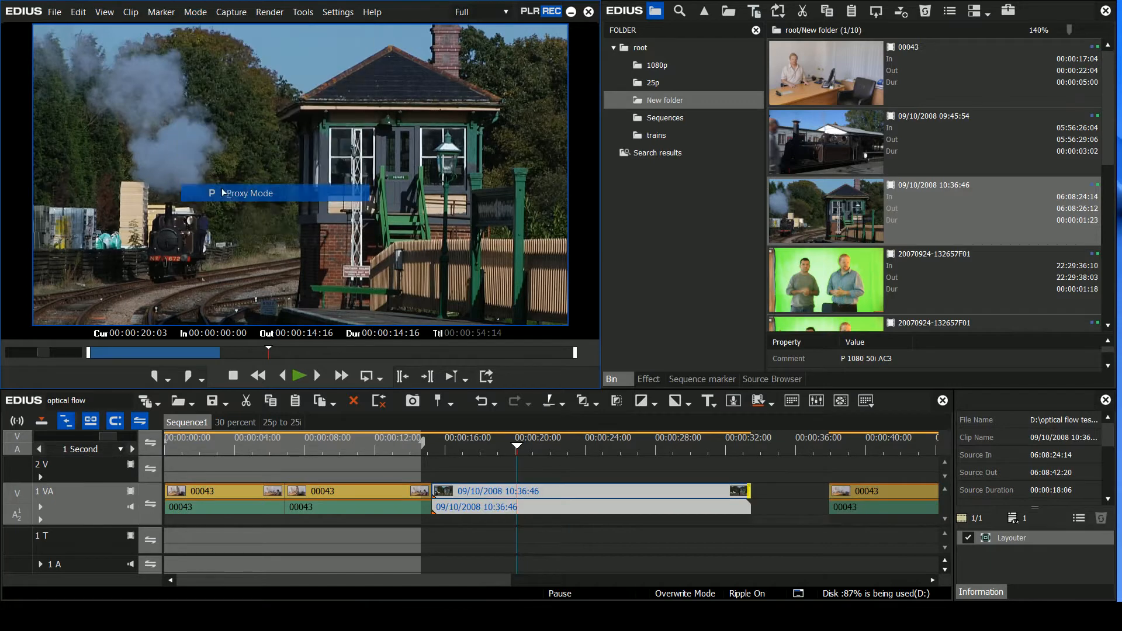
click(195, 12)
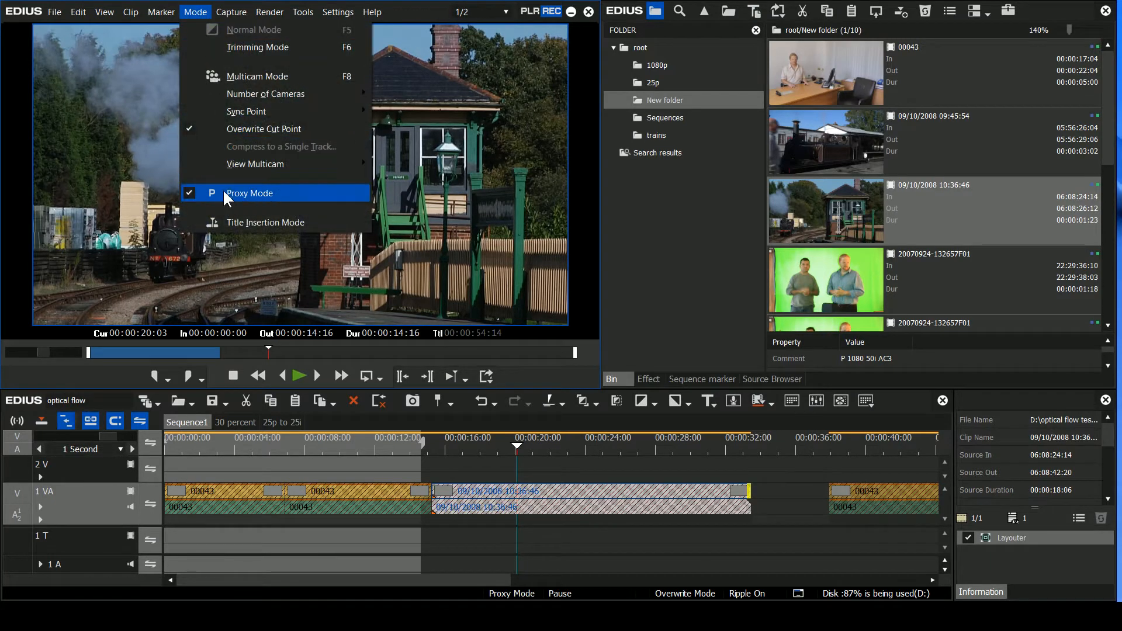
click(250, 193)
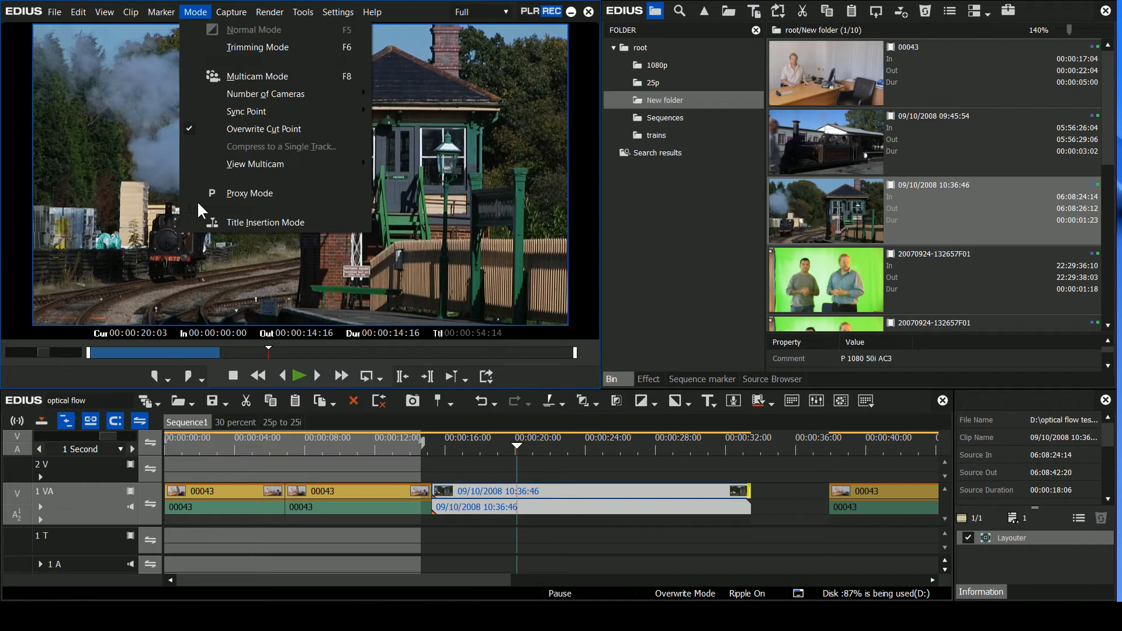
click(250, 193)
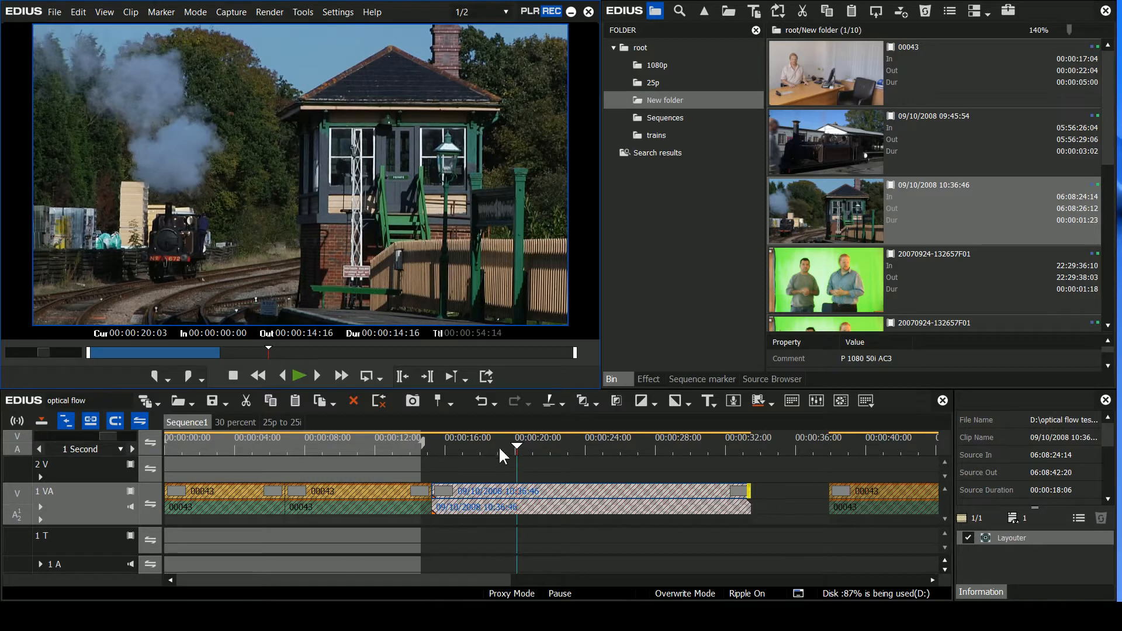
click(326, 437)
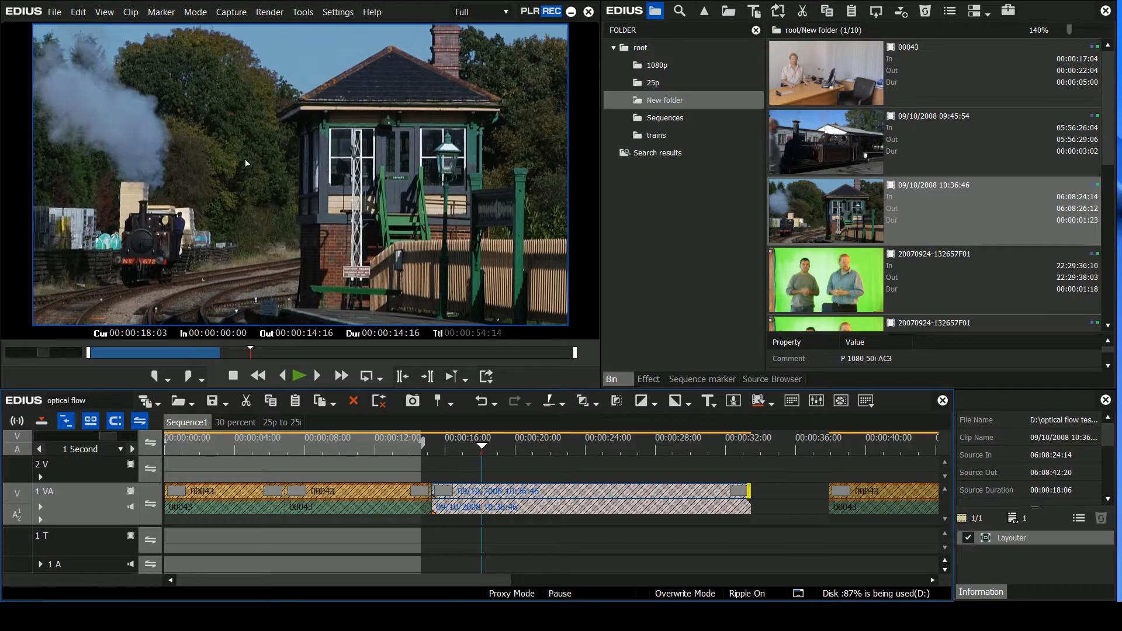
mouse_move(299, 213)
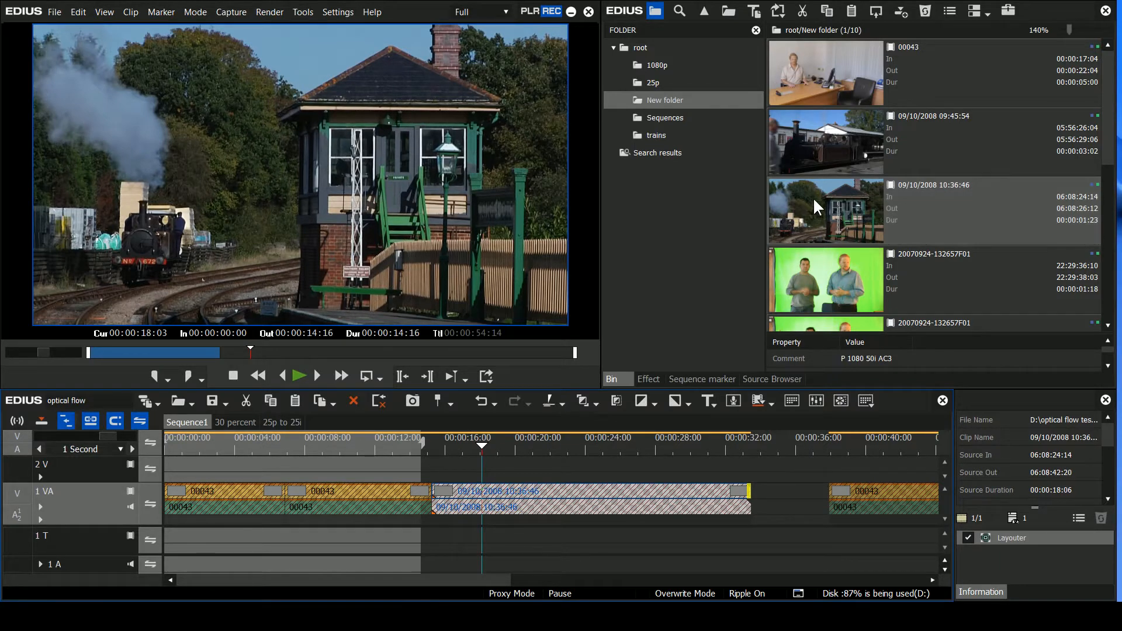
Step: Create a proxy for the 09/10/2008 10:36:46 bin clip as a background job
right_click(825, 212)
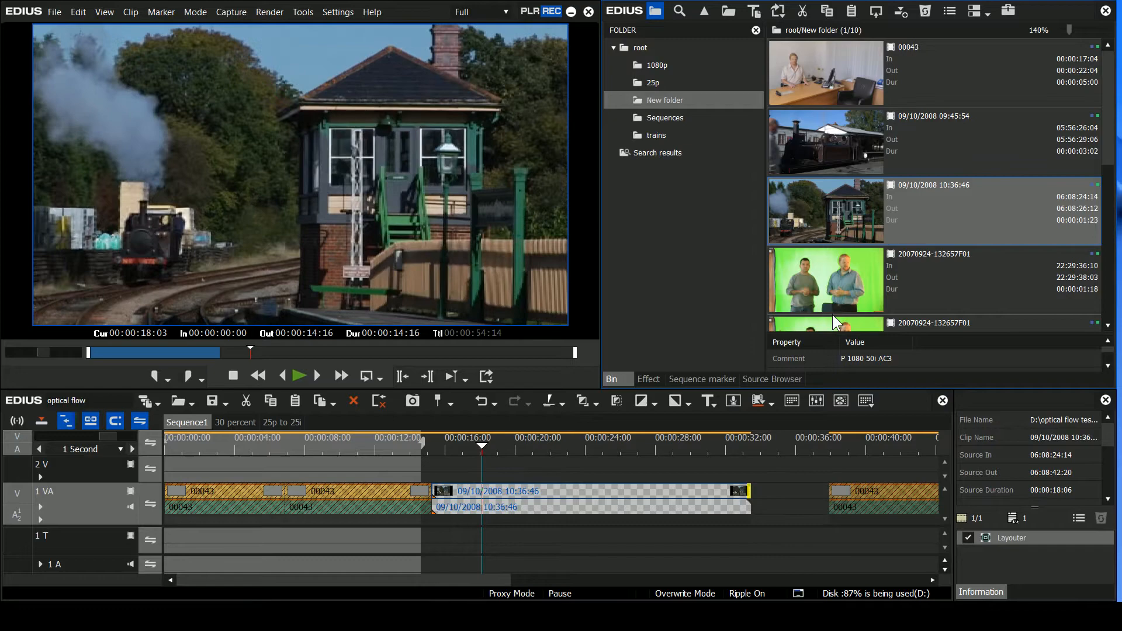
mouse_move(678, 431)
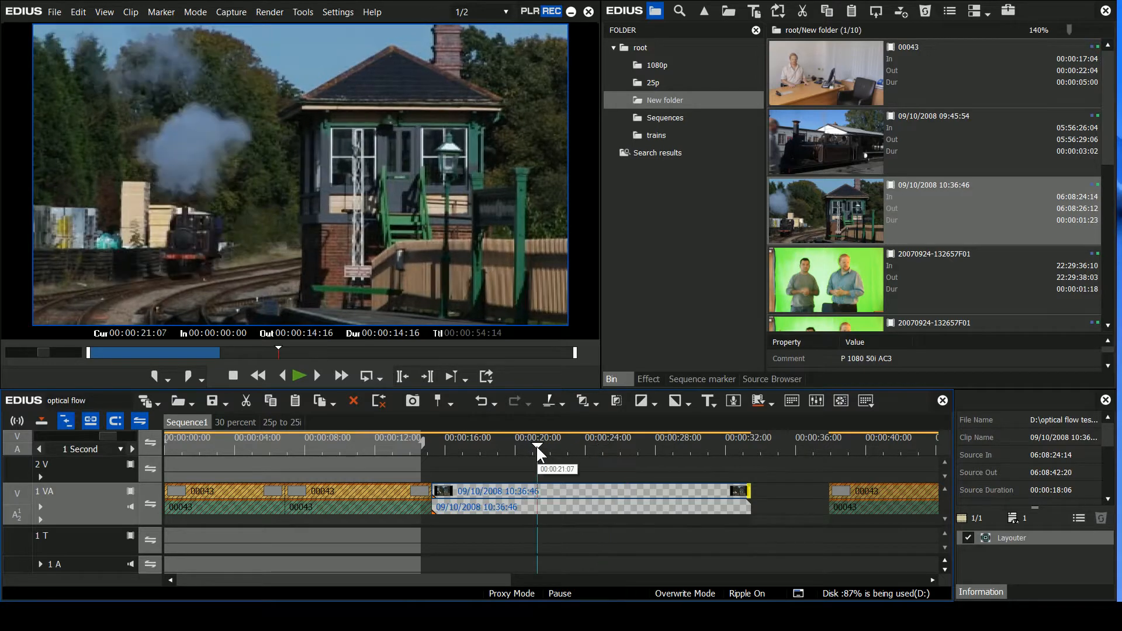
mouse_move(785, 283)
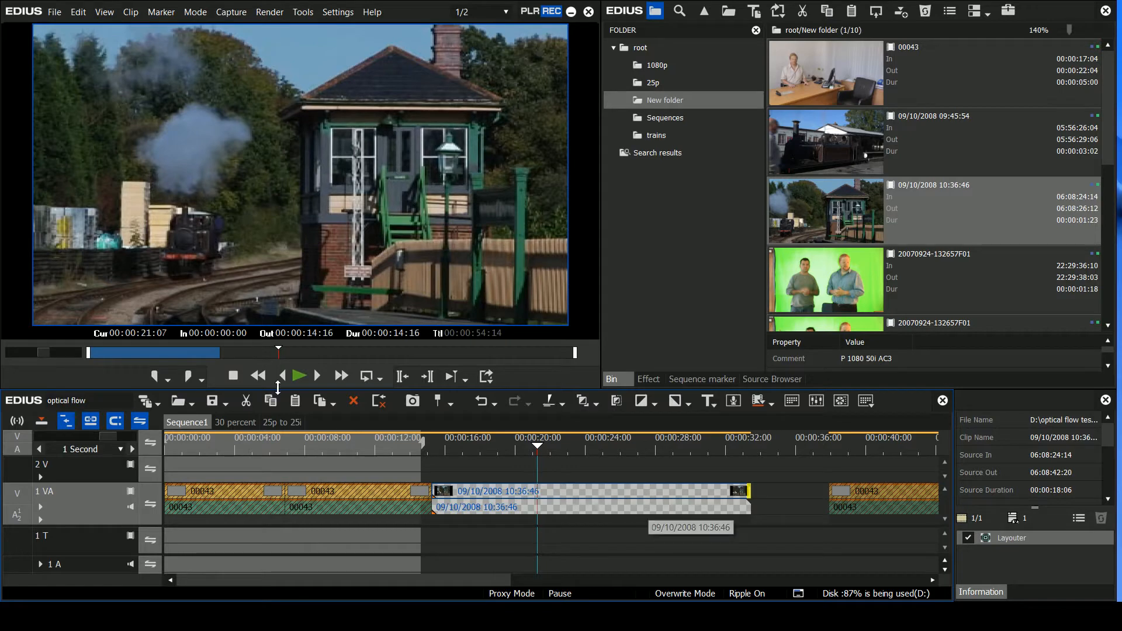
mouse_move(291, 380)
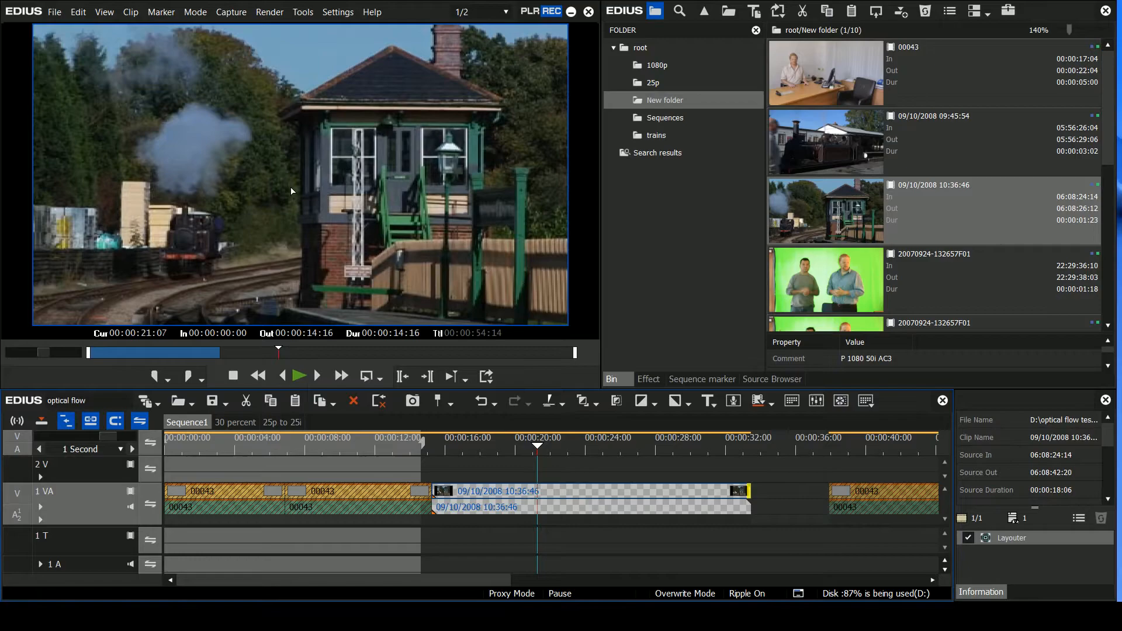
mouse_move(333, 265)
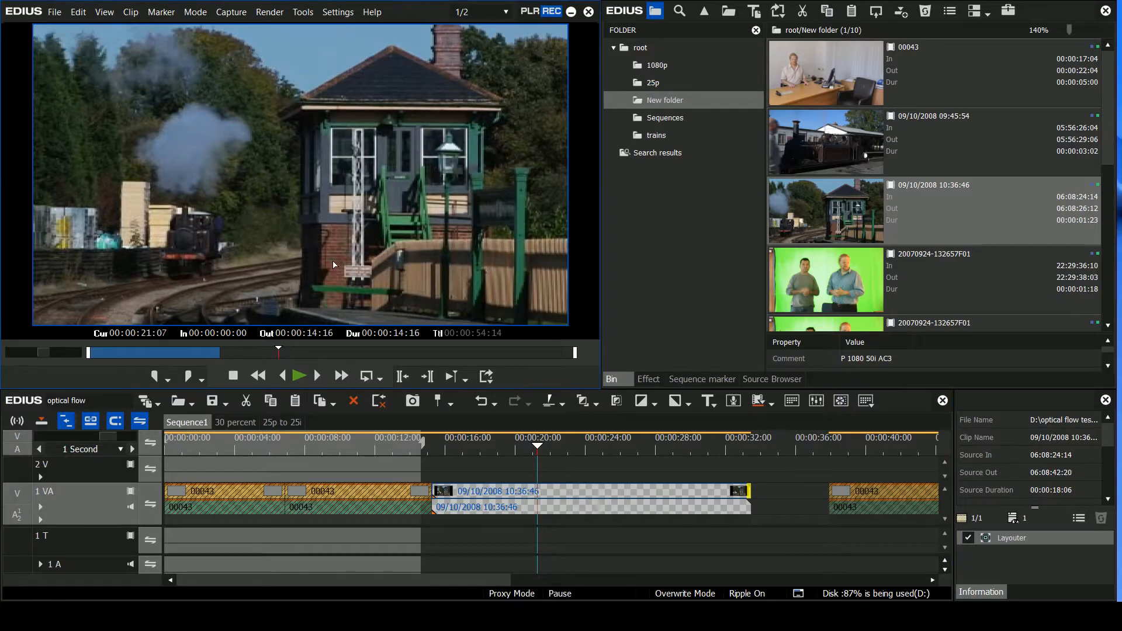
mouse_move(603, 351)
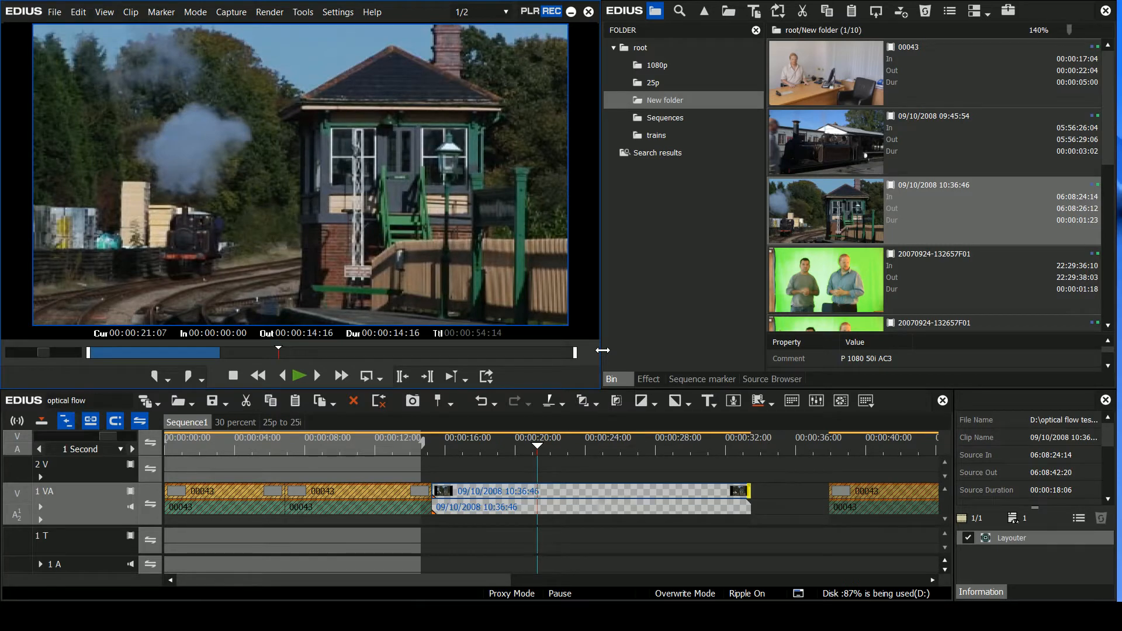
mouse_move(360, 193)
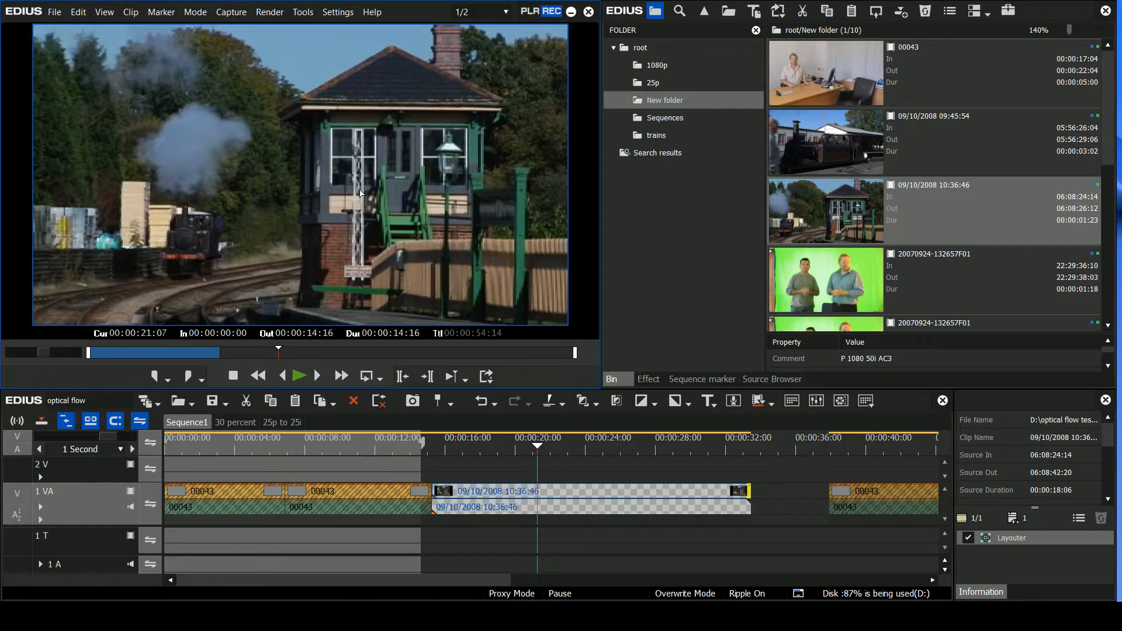
mouse_move(324, 152)
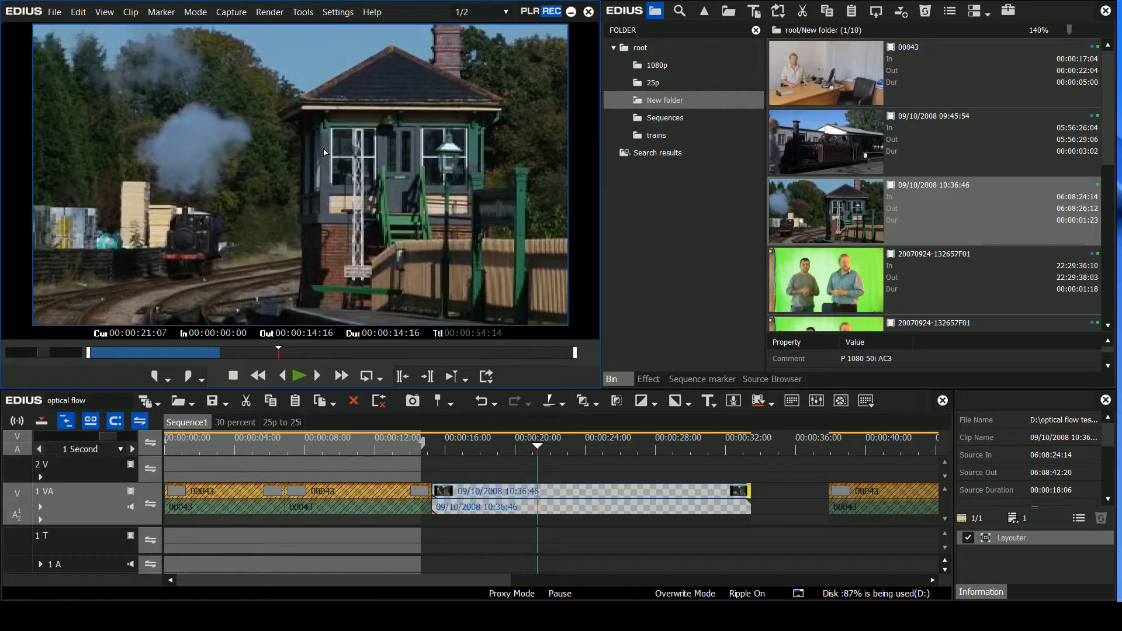
mouse_move(331, 157)
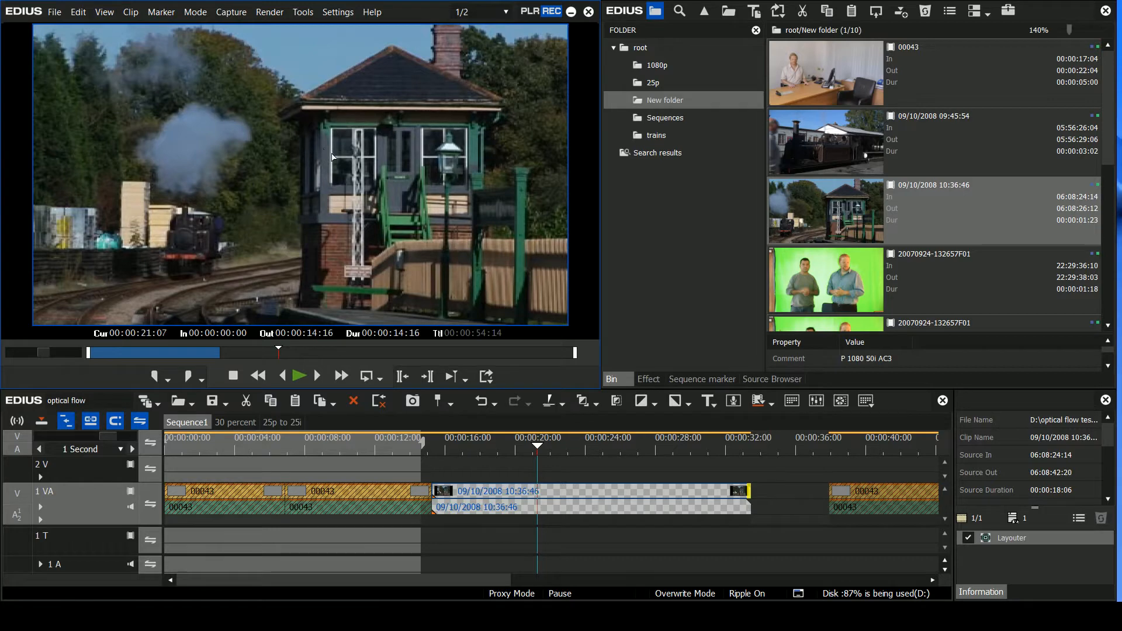
click(571, 437)
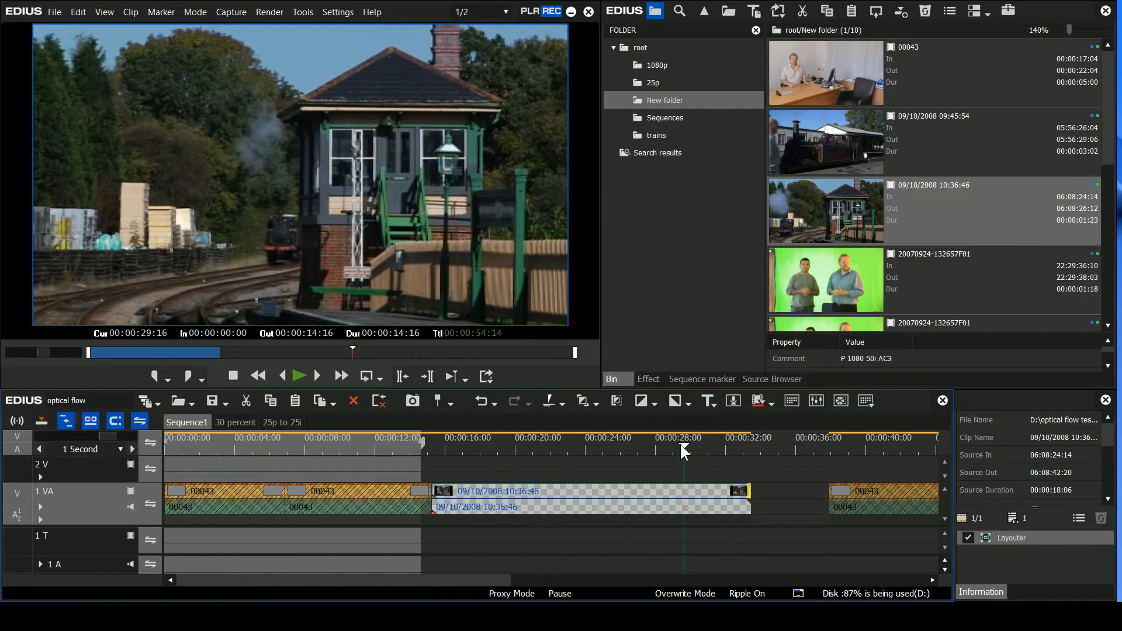
Step: Bring up System Settings > Application > Proxy
click(537, 447)
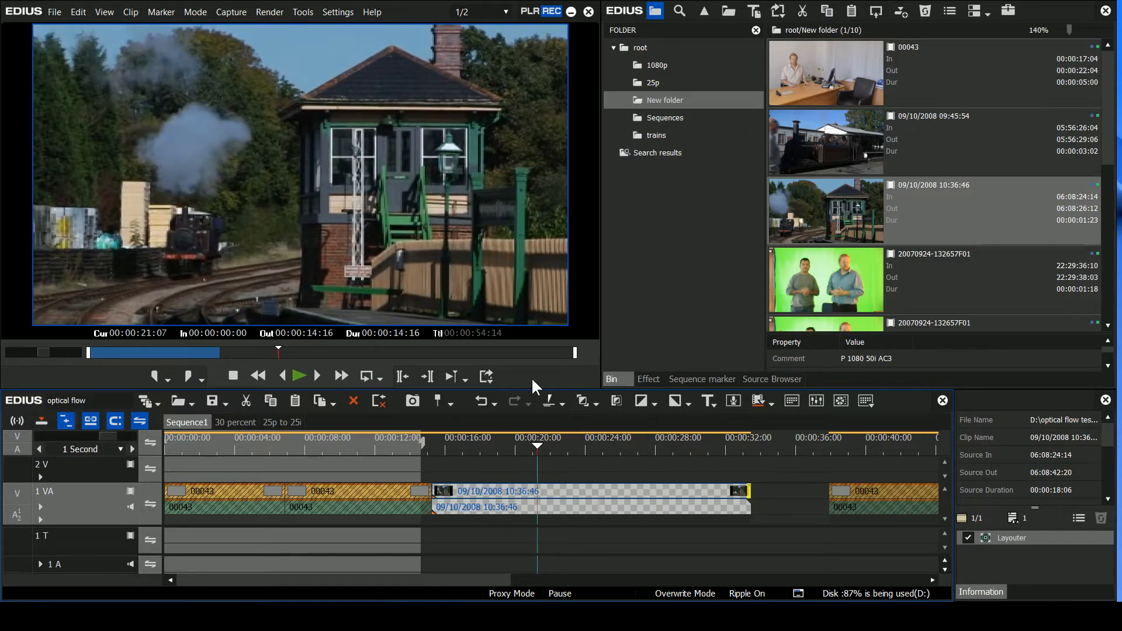
click(337, 12)
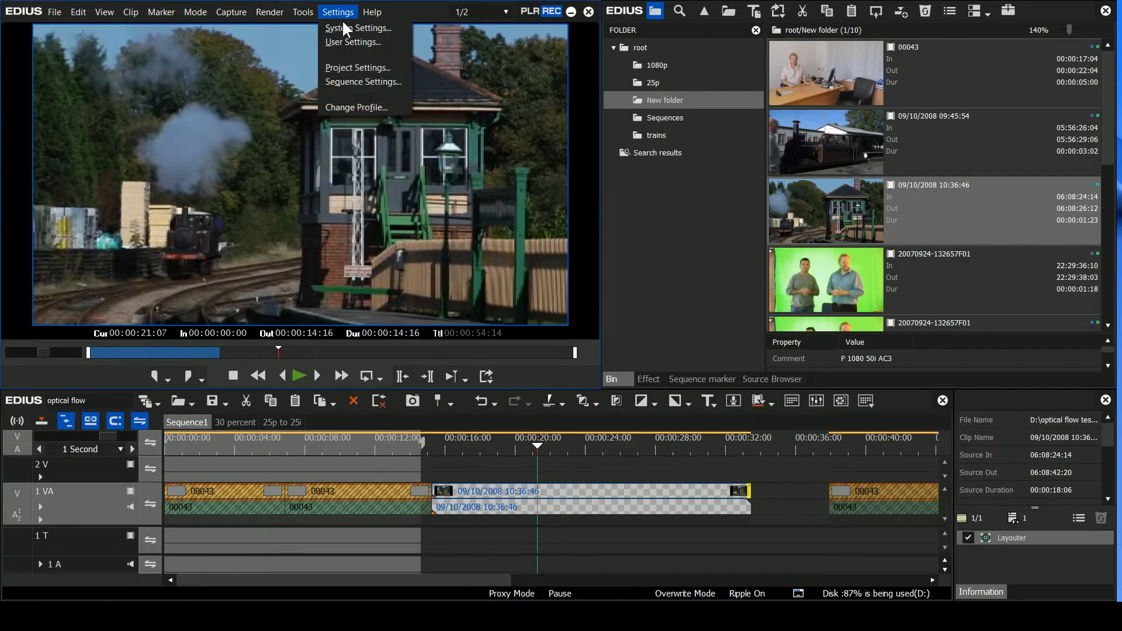
click(359, 28)
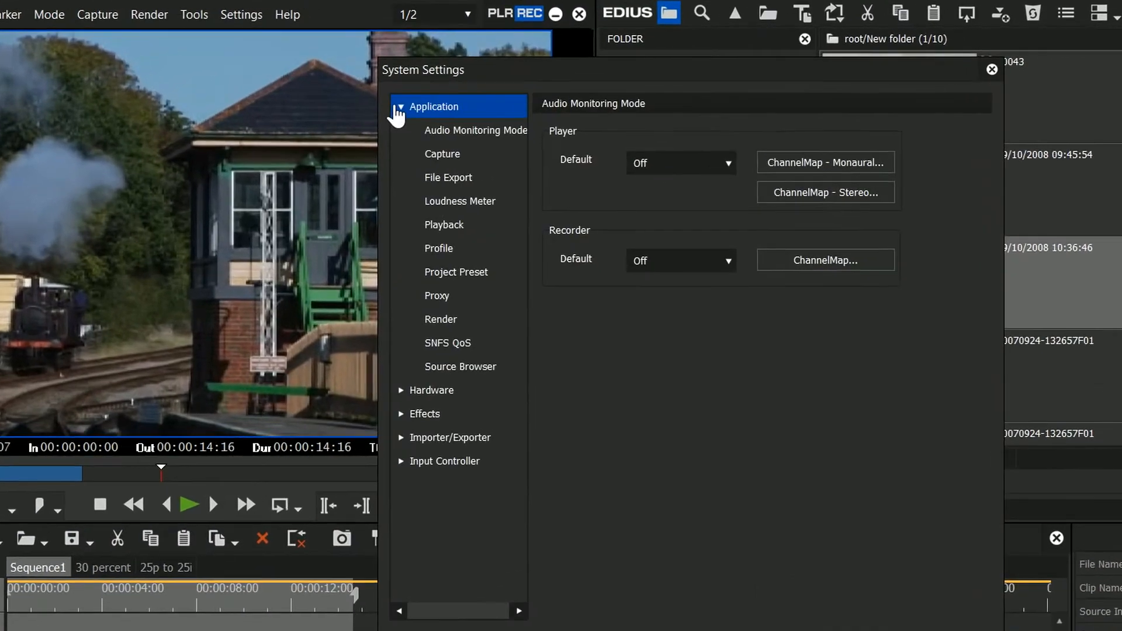
click(436, 295)
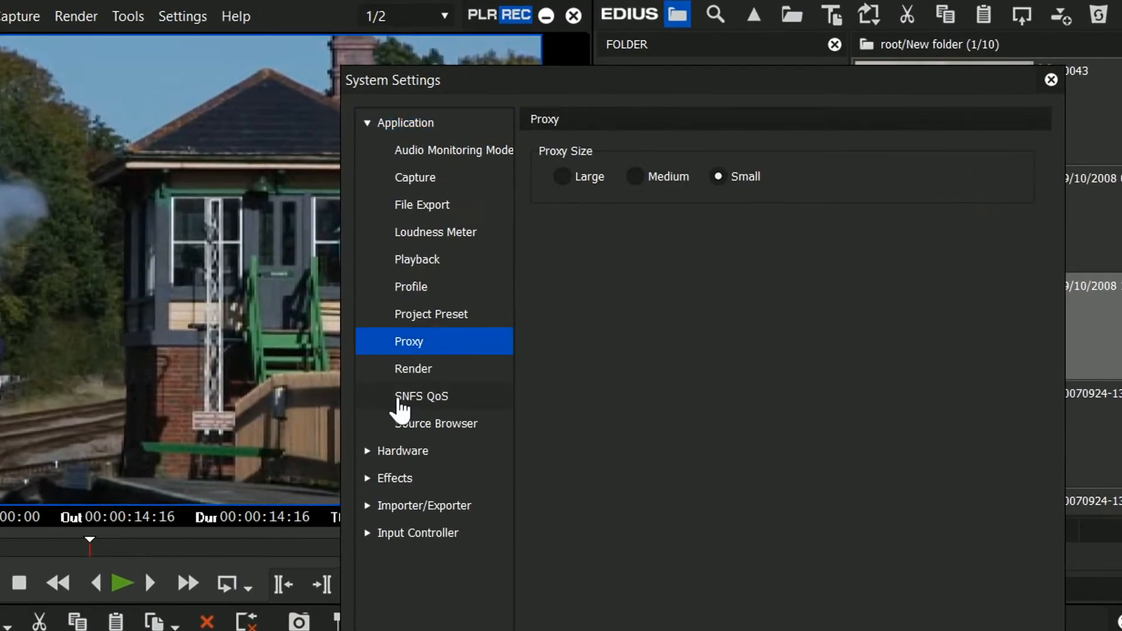
Step: Try the Large and Small proxy sizes, then set Proxy Size to Medium
click(562, 177)
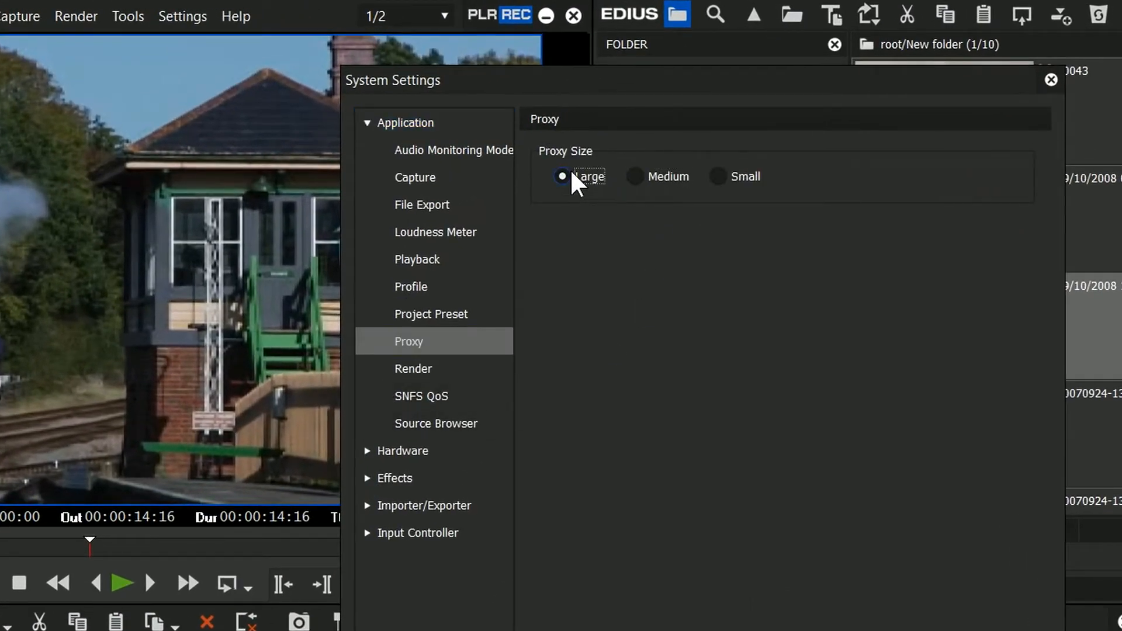
click(716, 176)
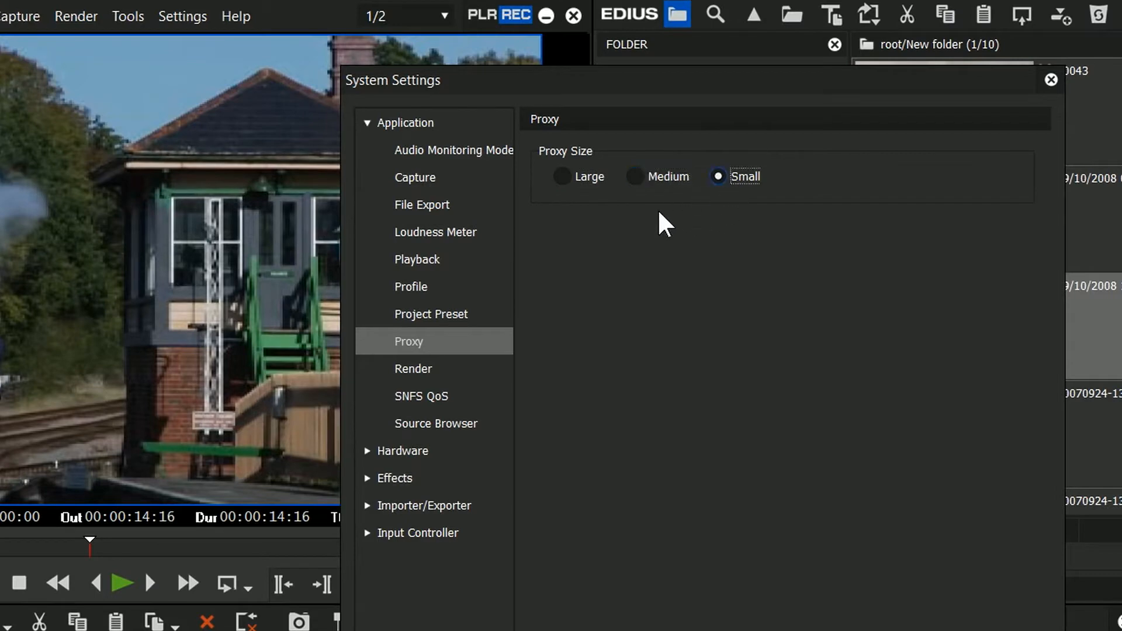
click(562, 176)
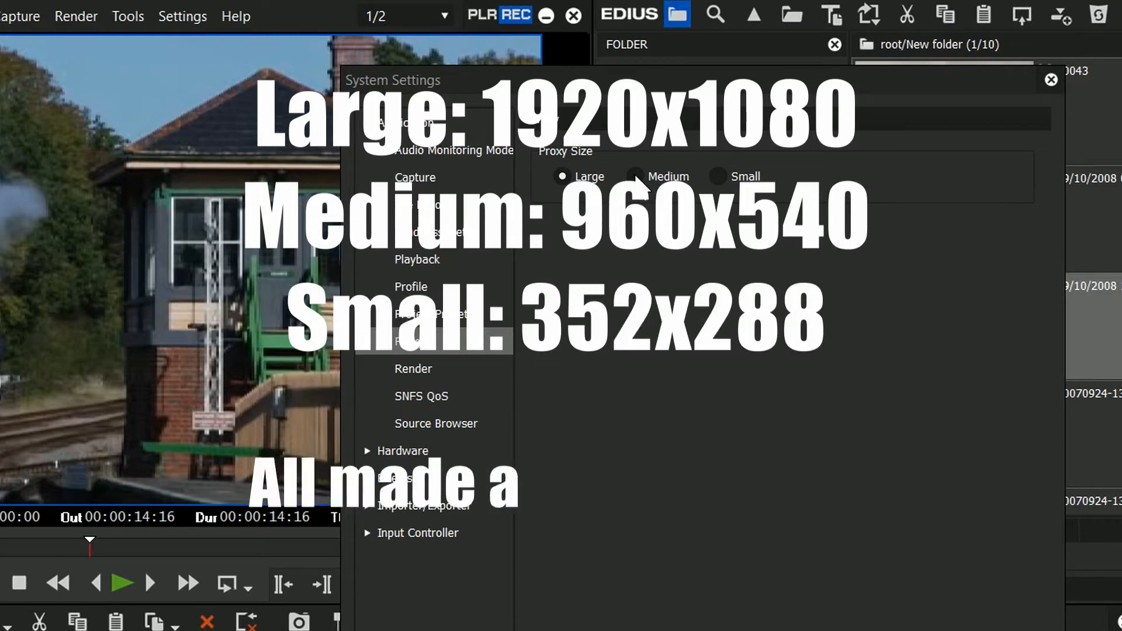
click(717, 176)
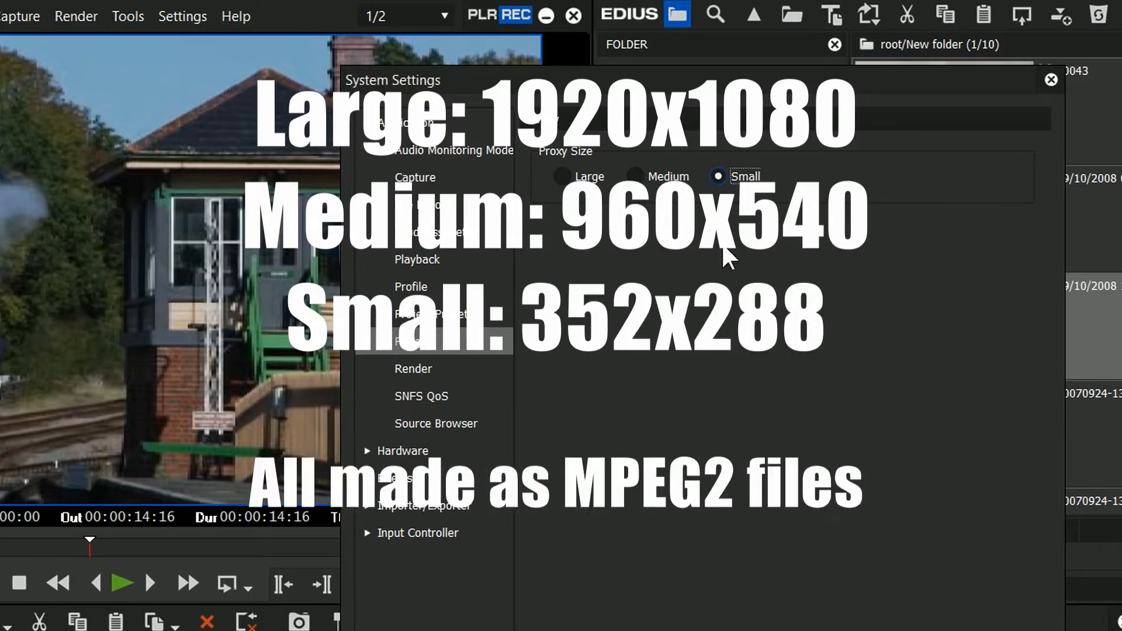
click(633, 176)
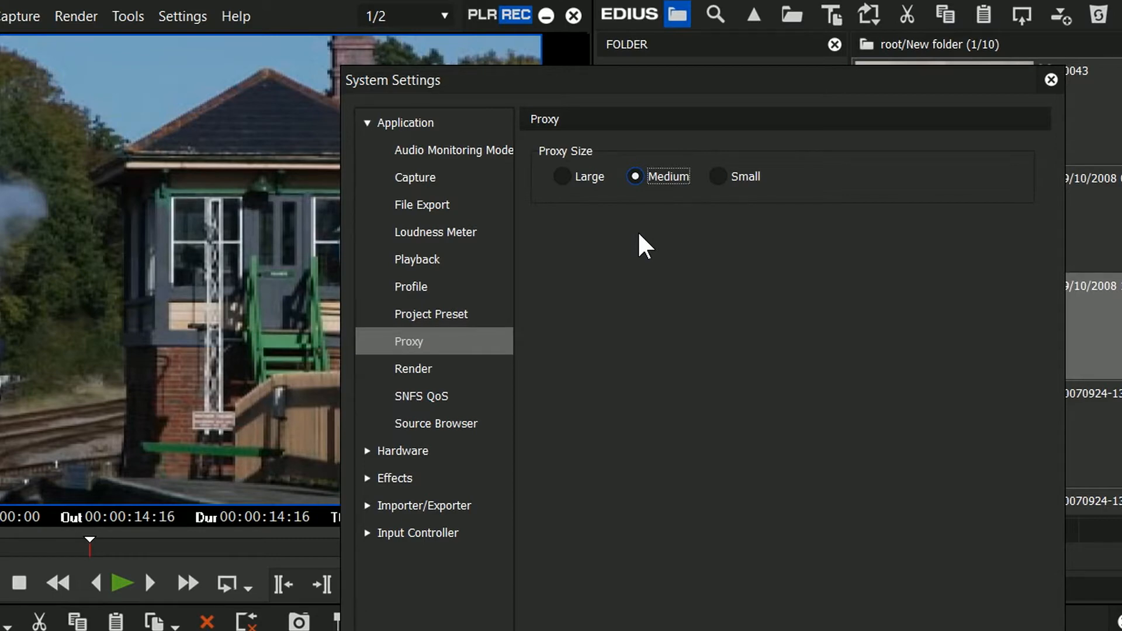
mouse_move(626, 212)
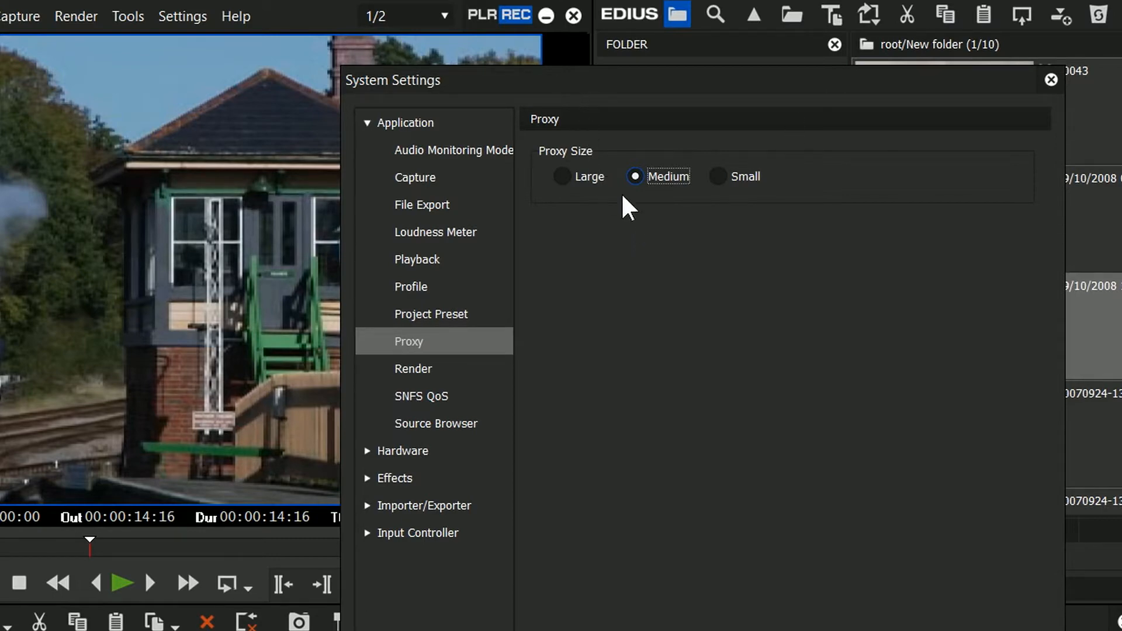
mouse_move(158, 200)
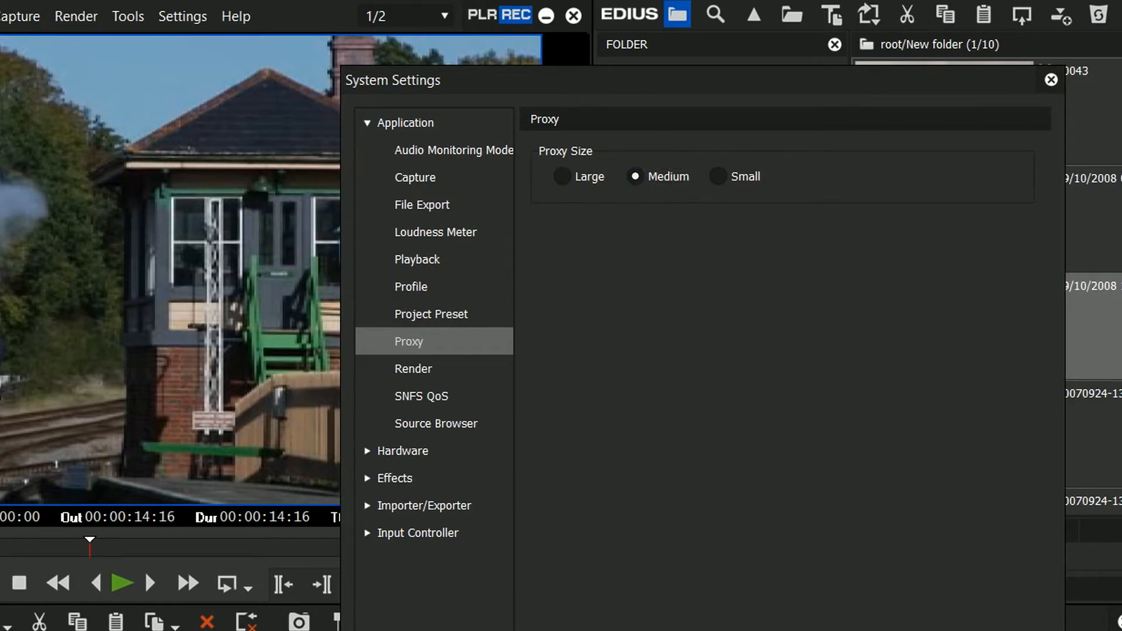
Step: Confirm Medium proxy size with OK and review the train sequence near 00:00:48:06
click(1049, 80)
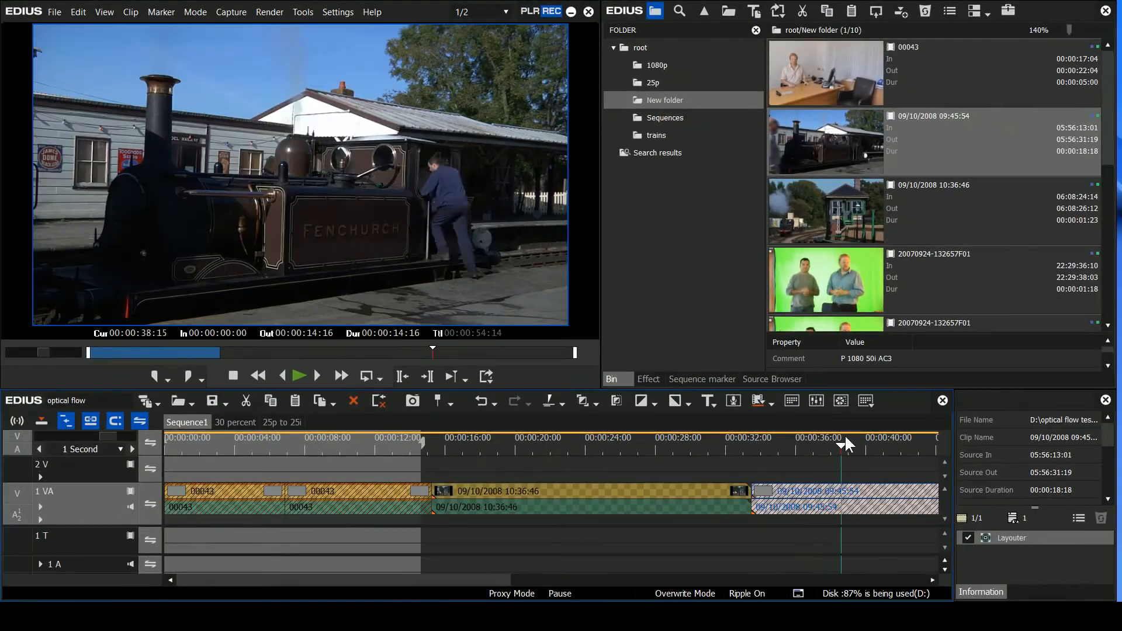
right_click(825, 142)
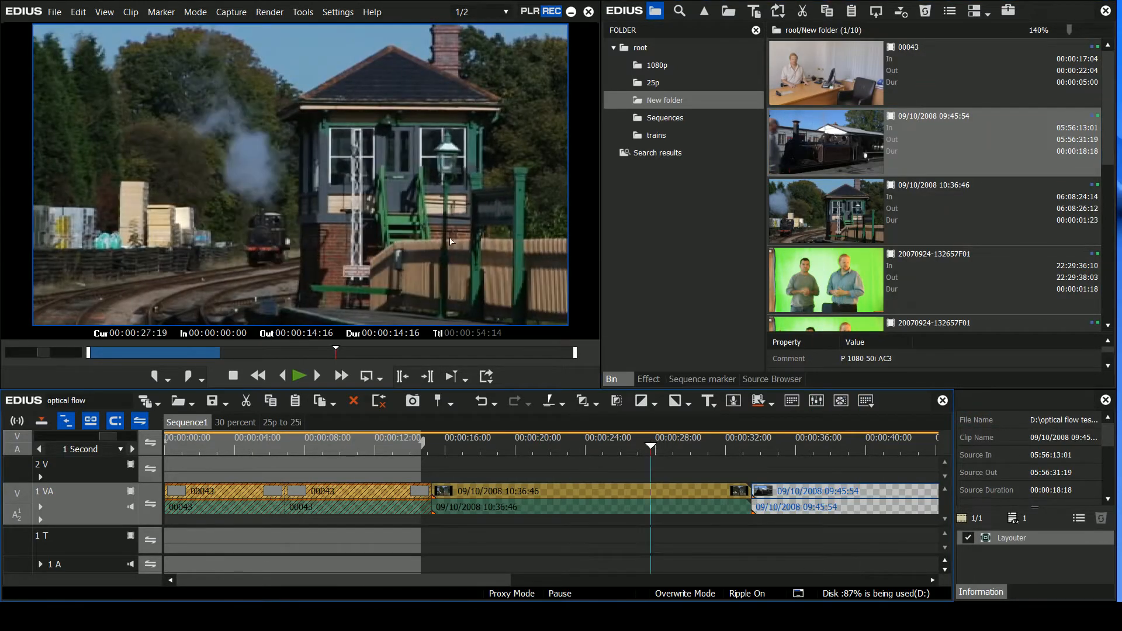
click(337, 12)
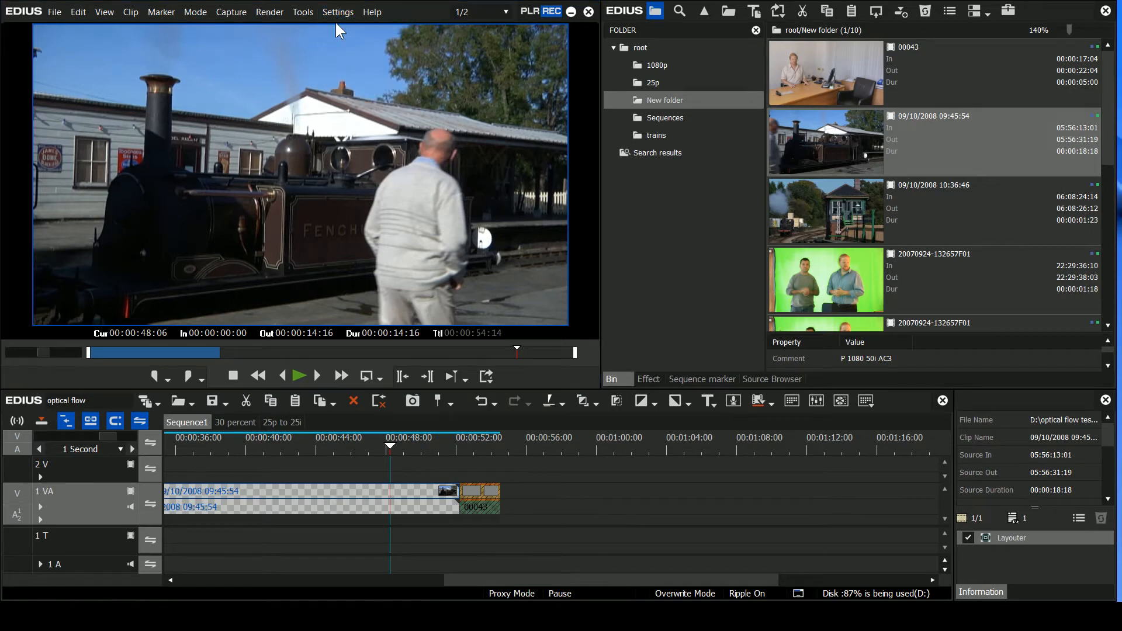
Step: Change the System Settings Proxy Size to Large
click(337, 12)
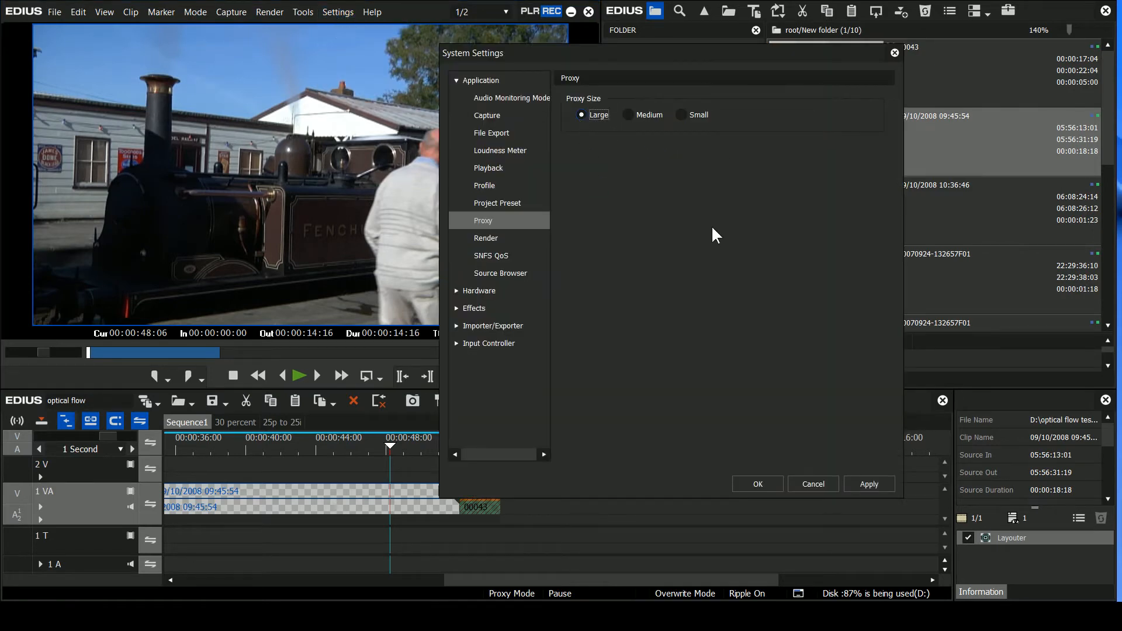
mouse_move(573, 107)
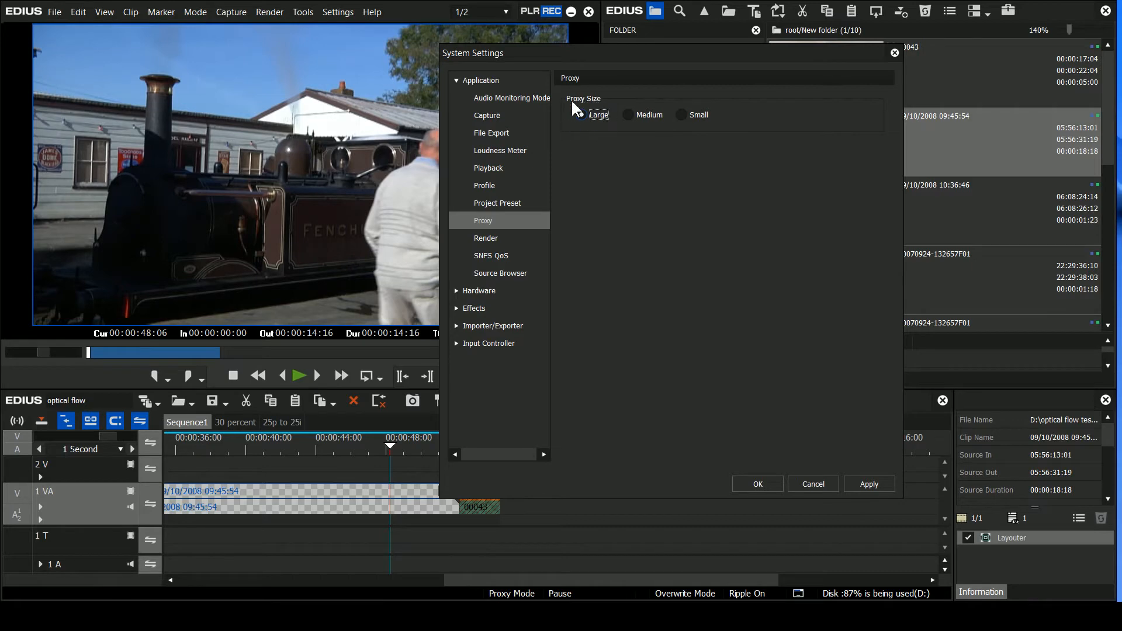
click(581, 114)
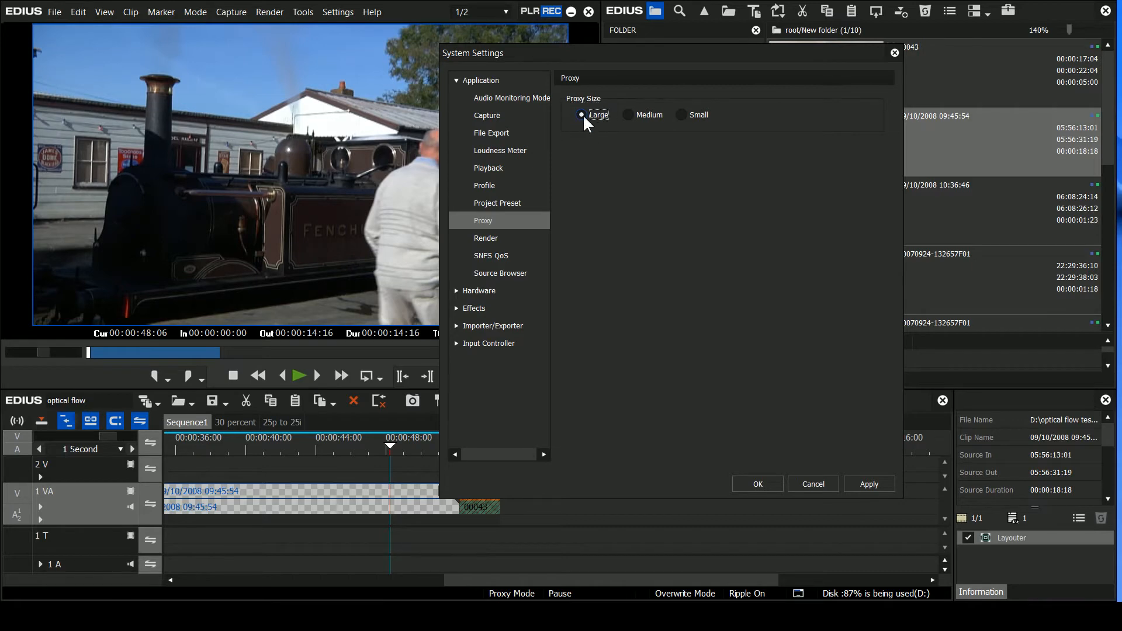
mouse_move(387, 222)
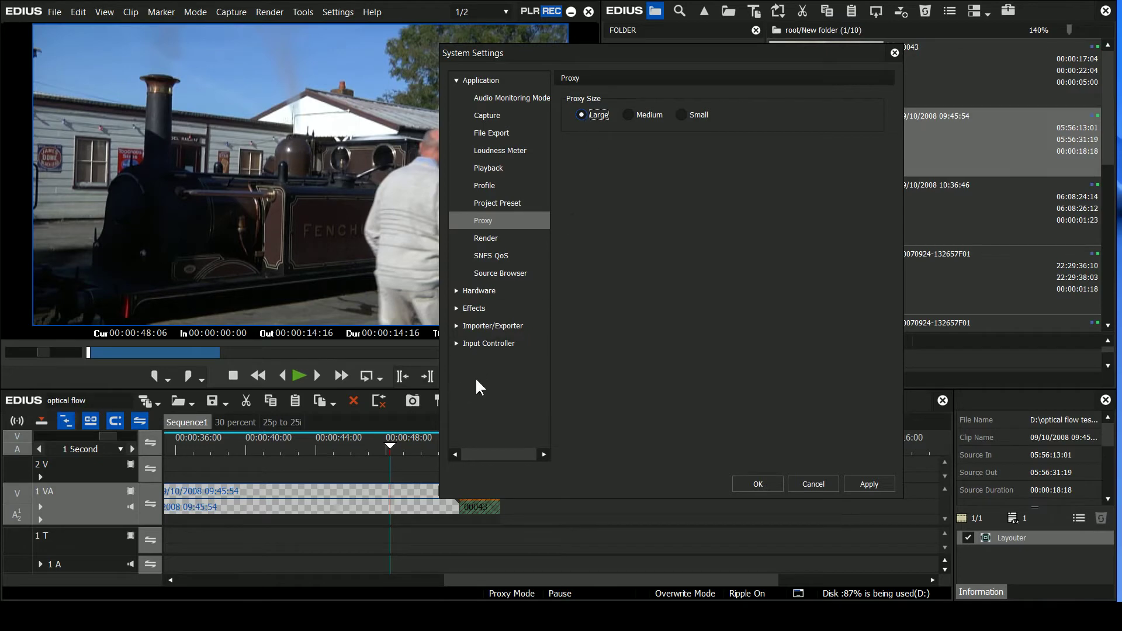
mouse_move(562, 257)
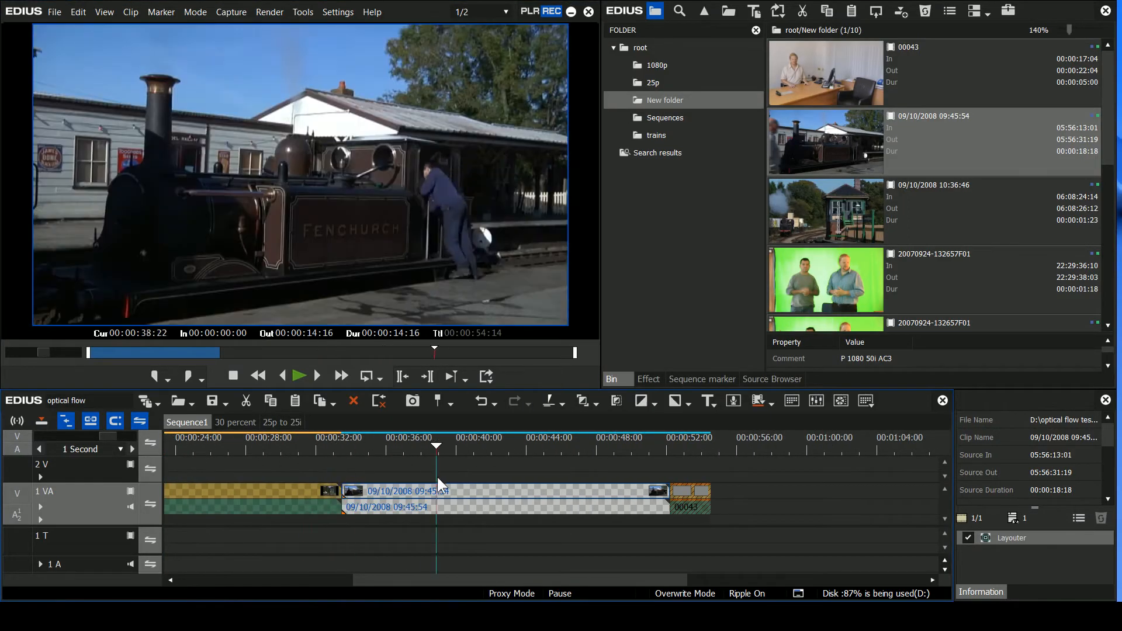
Step: Close the settings and show the context menu for the 09/10/2008 10:36:46 bin clip
click(239, 437)
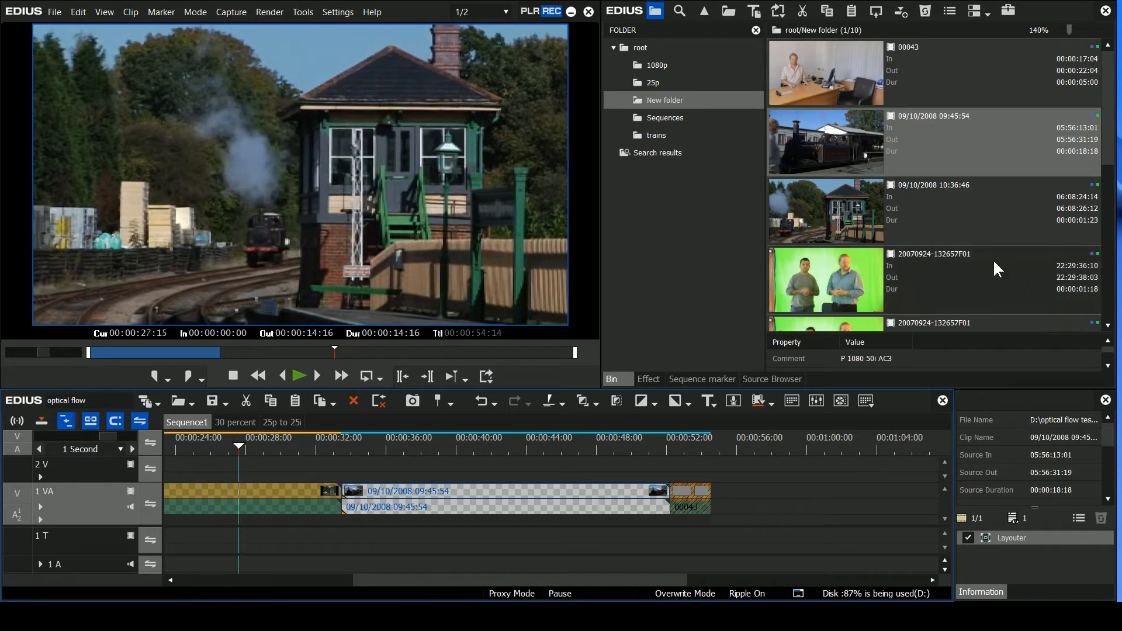
right_click(823, 212)
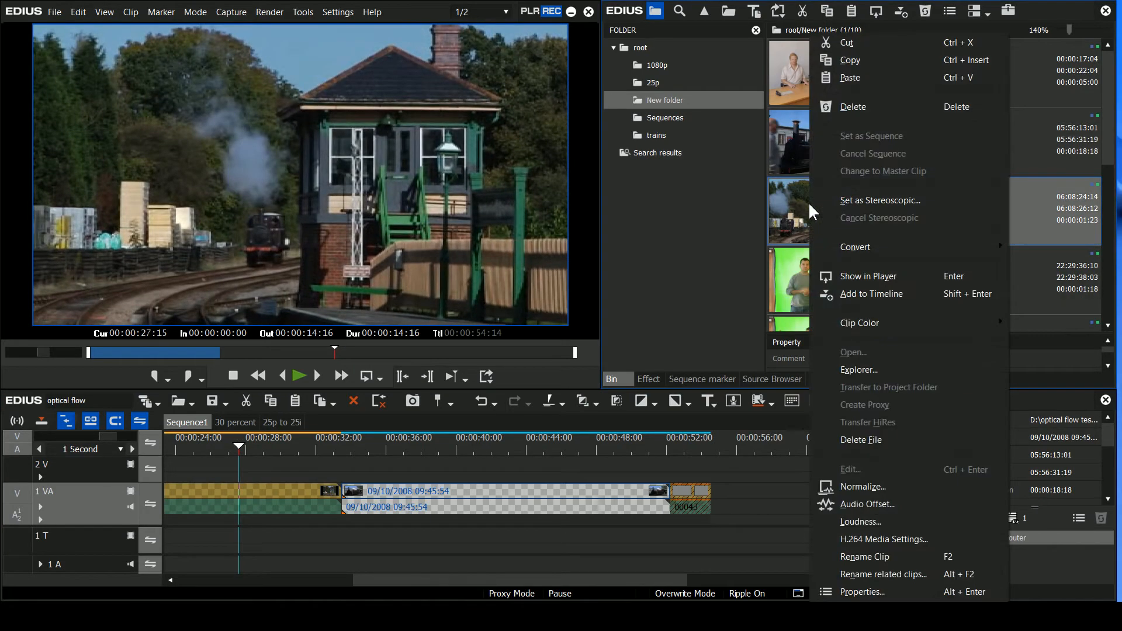
mouse_move(901, 411)
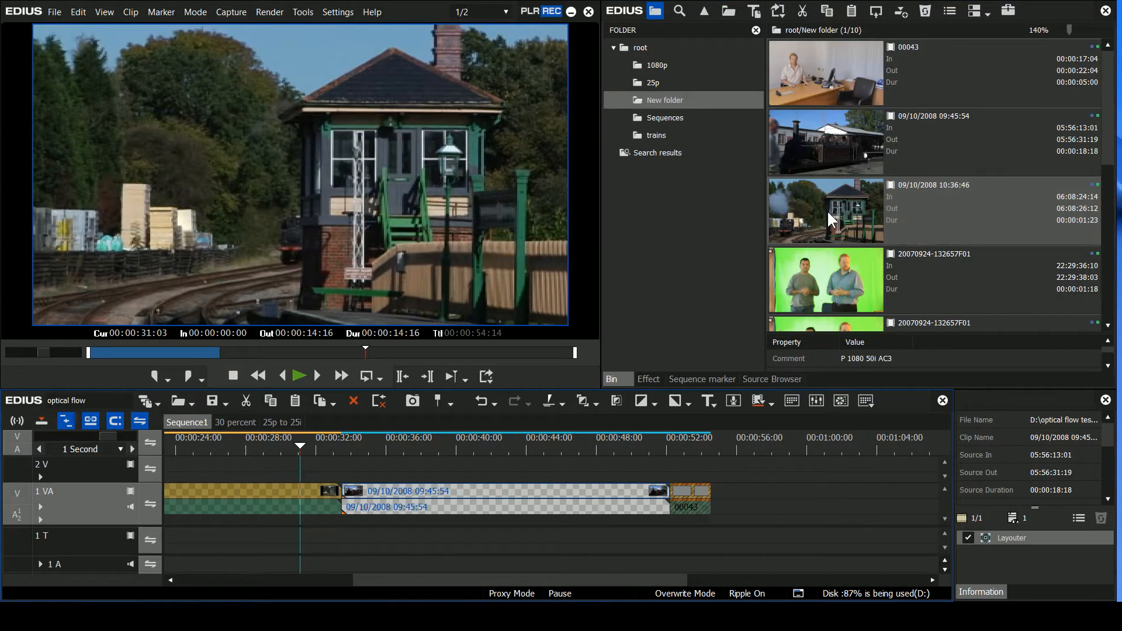
mouse_move(826, 218)
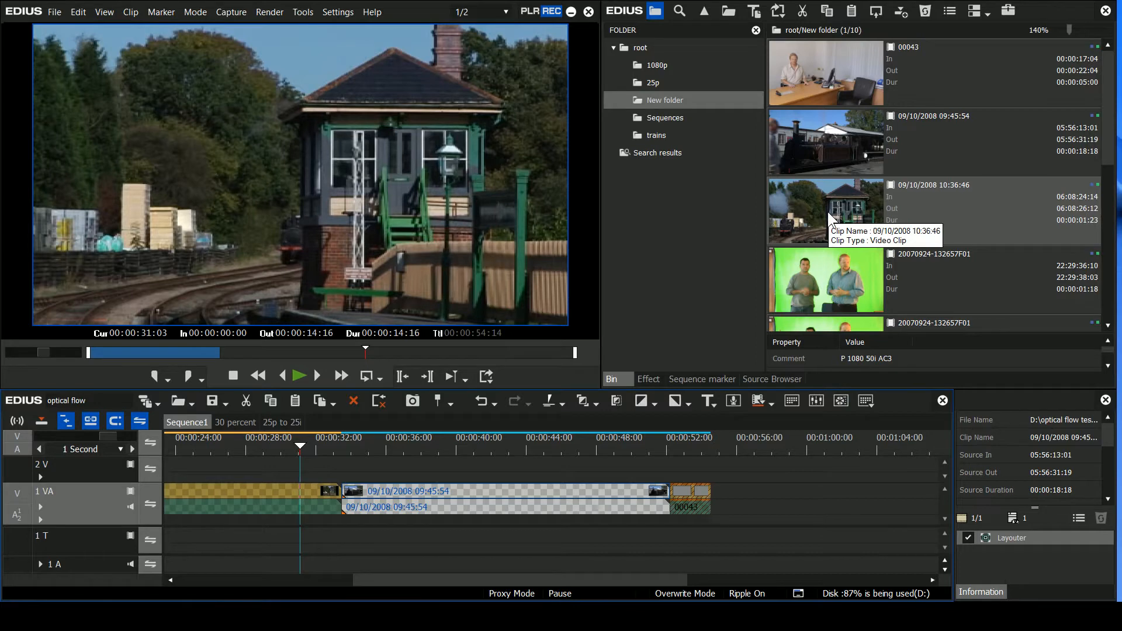
right_click(824, 210)
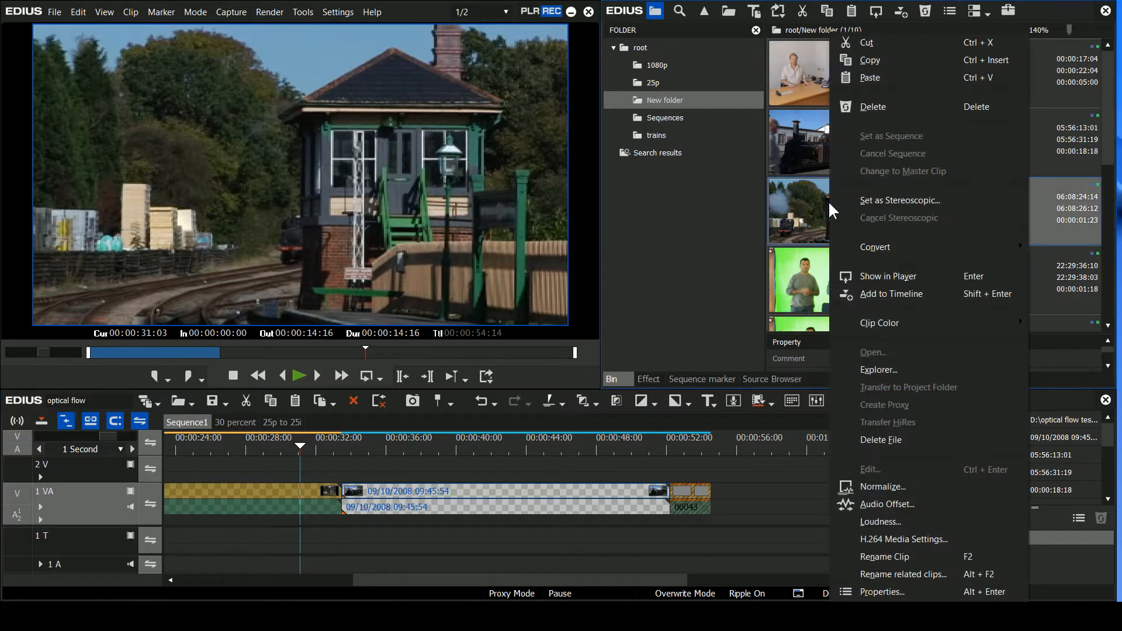
mouse_move(907, 453)
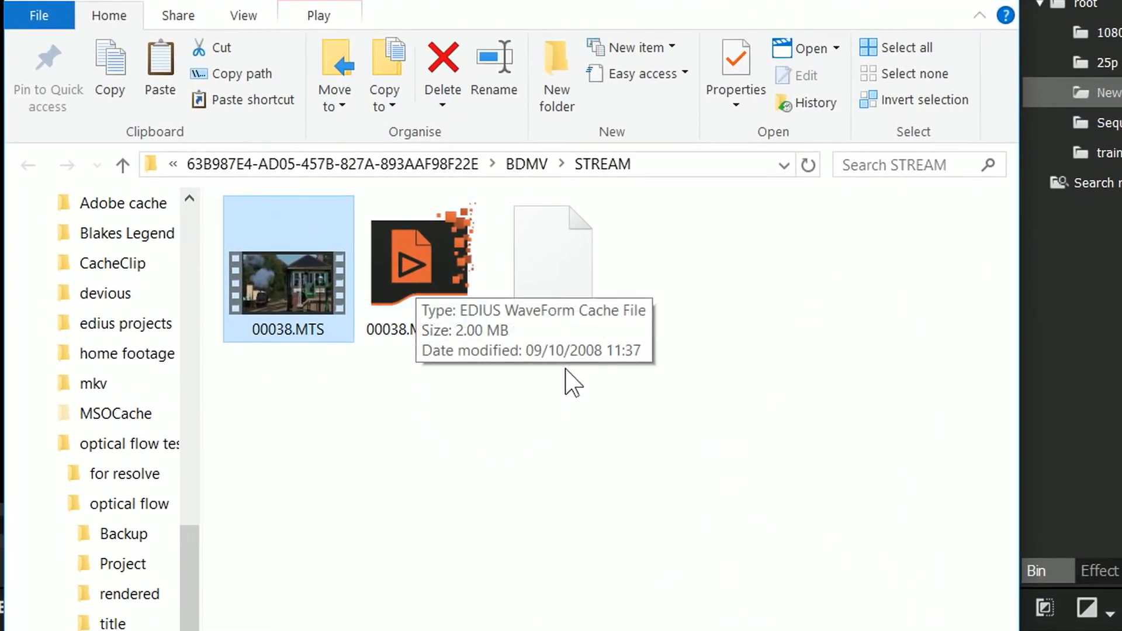
Step: Switch the STREAM folder to Details layout, showing 00038.MTS with its 2,463 KB .proxy file
click(243, 15)
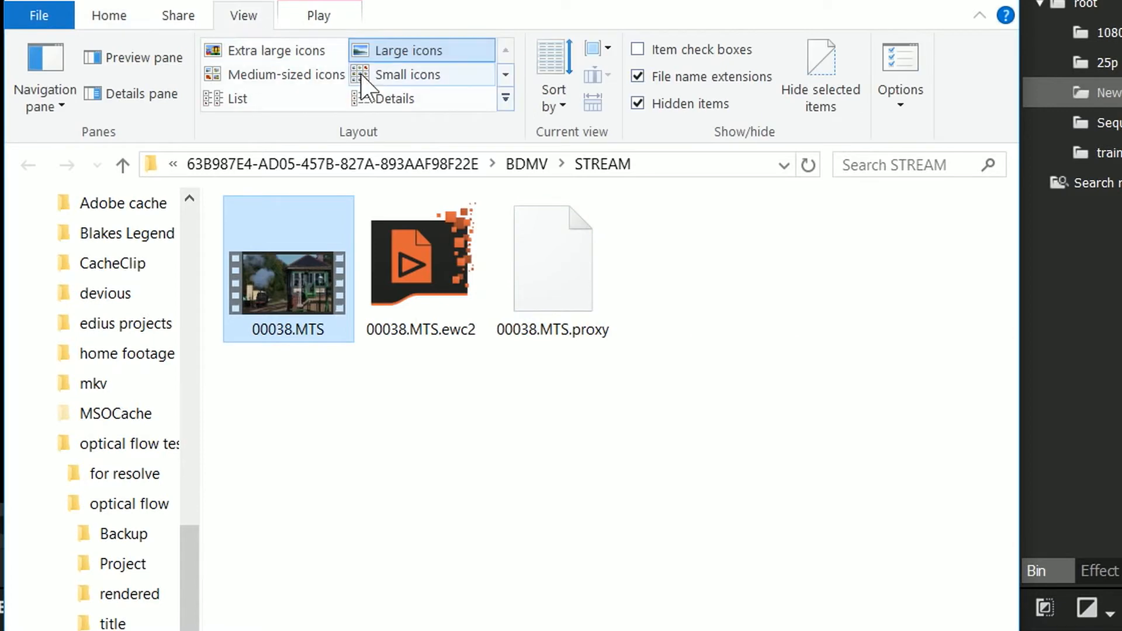
click(396, 99)
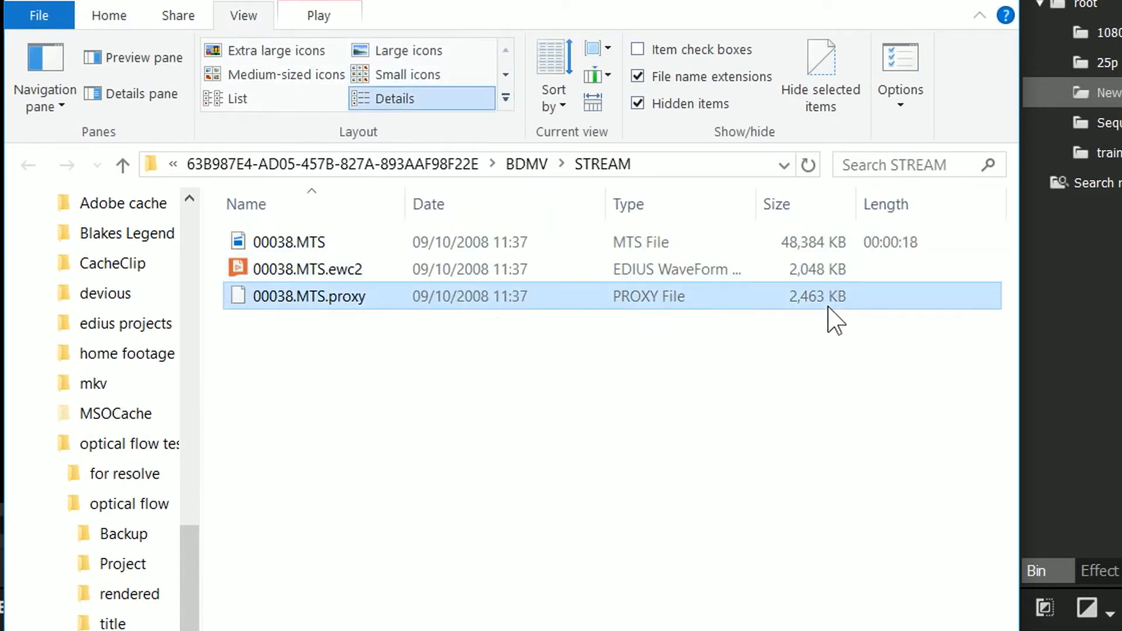
click(288, 241)
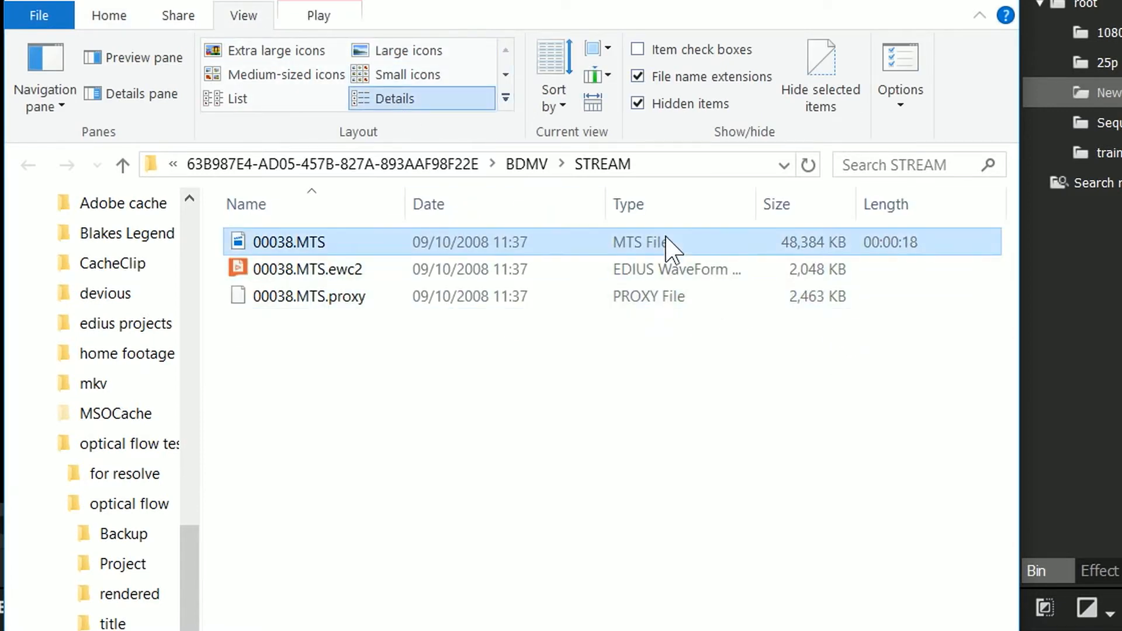
mouse_move(816, 295)
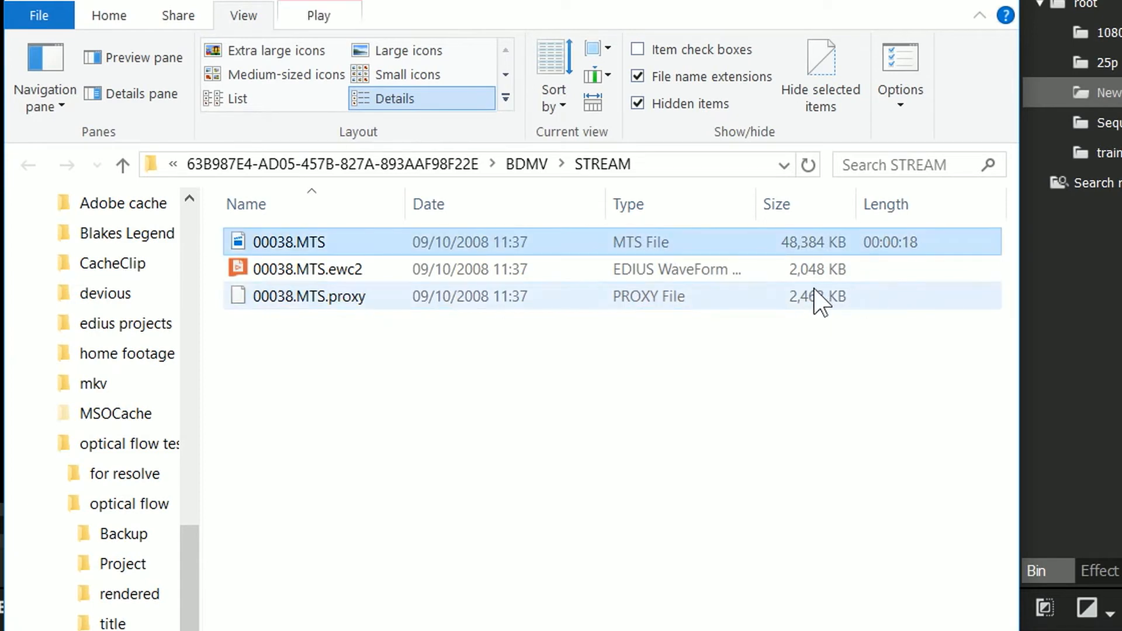
click(308, 296)
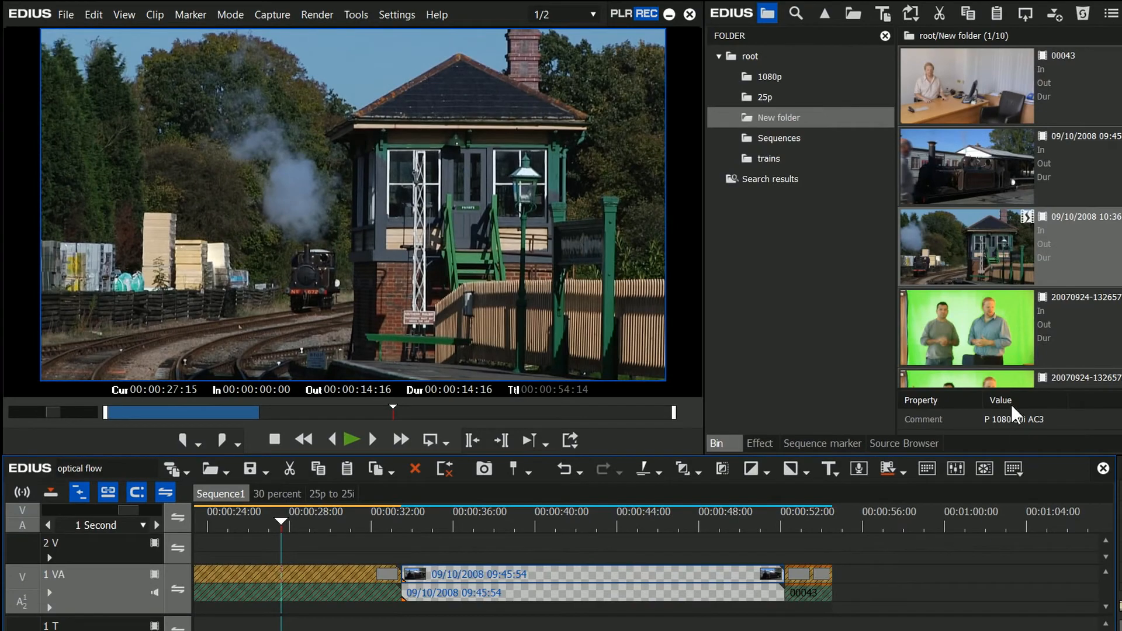
Step: Scrub the playhead around 00:00:28 and switch playback to hi-res, then back to proxies
right_click(965, 247)
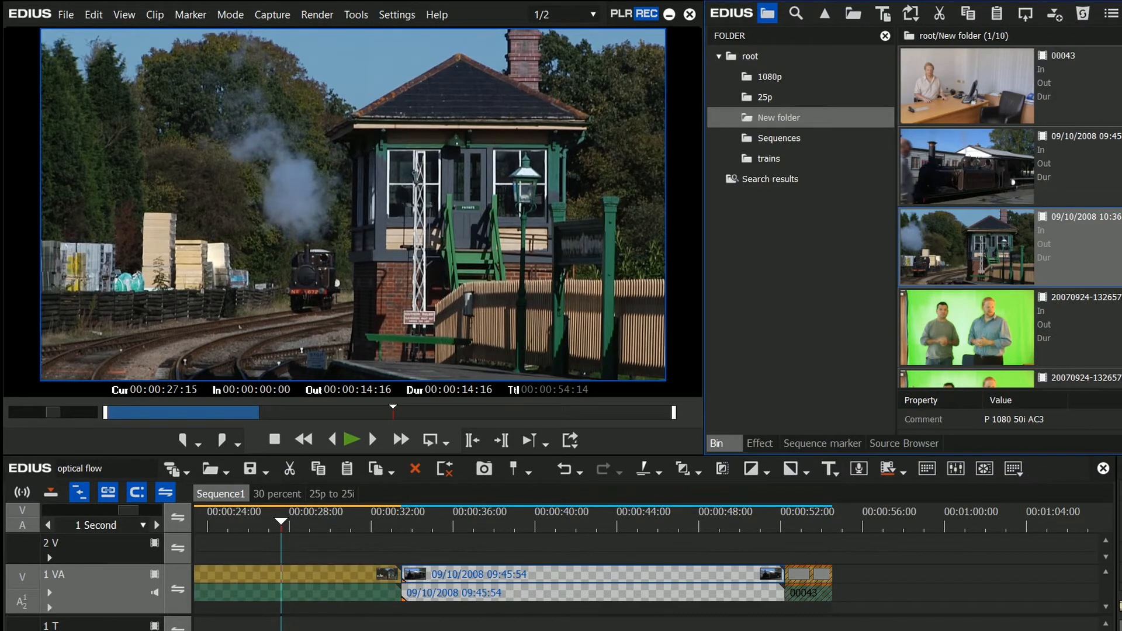
click(313, 518)
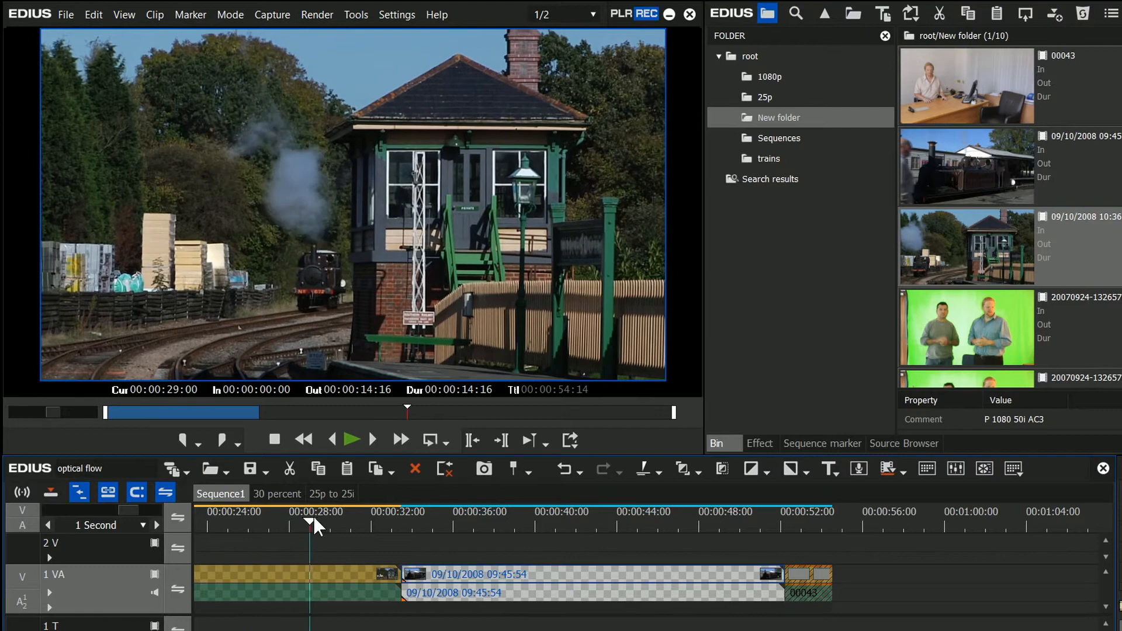
click(300, 512)
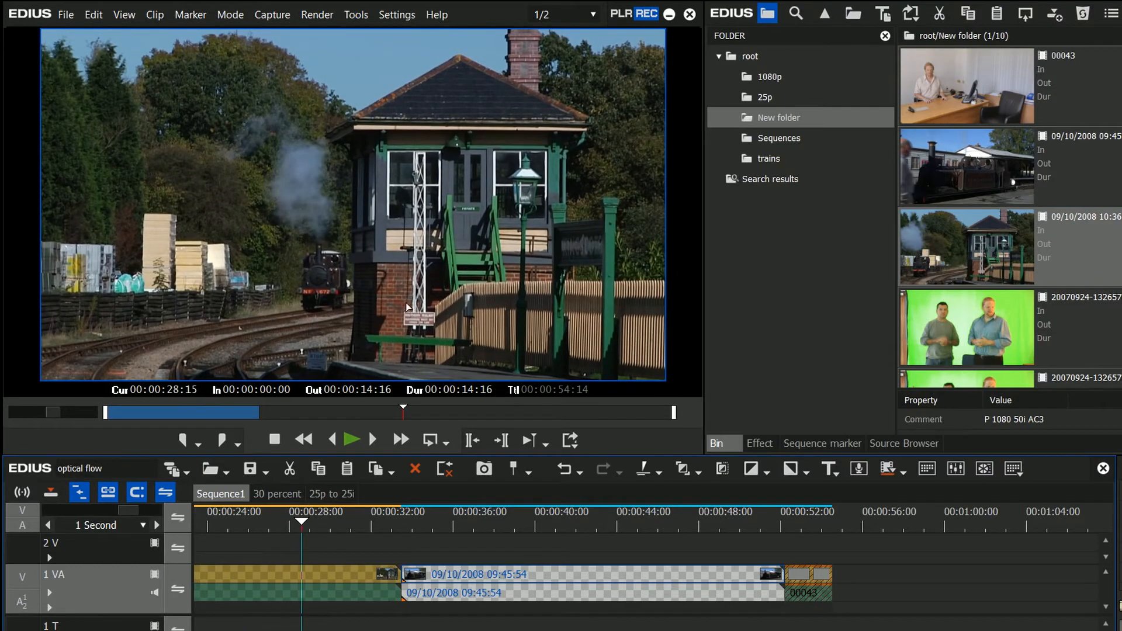
mouse_move(232, 51)
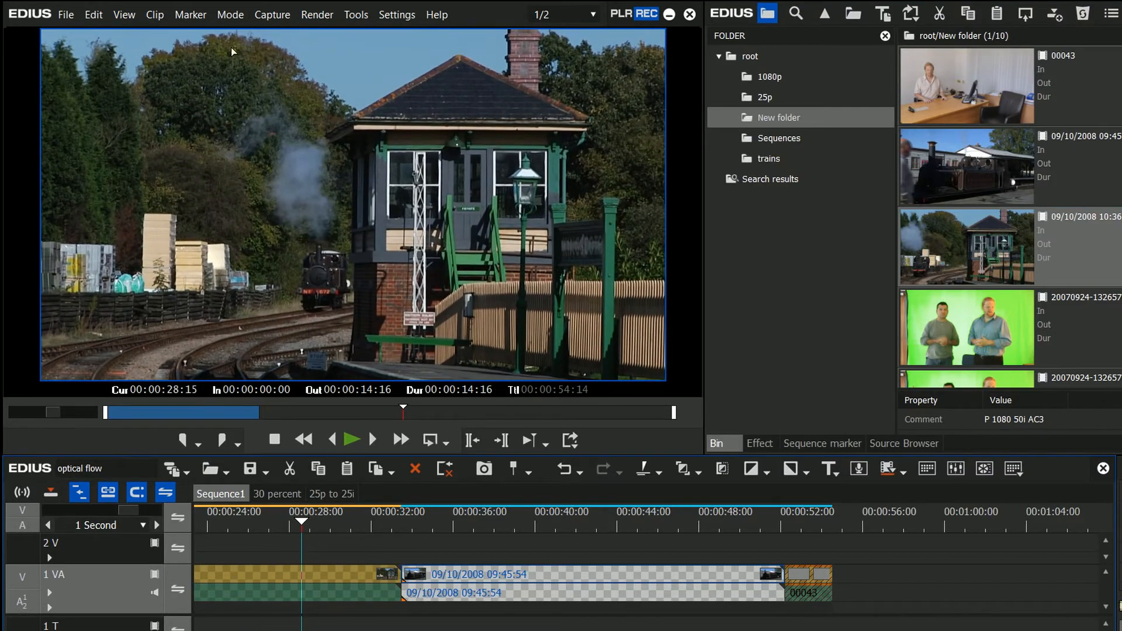
click(562, 14)
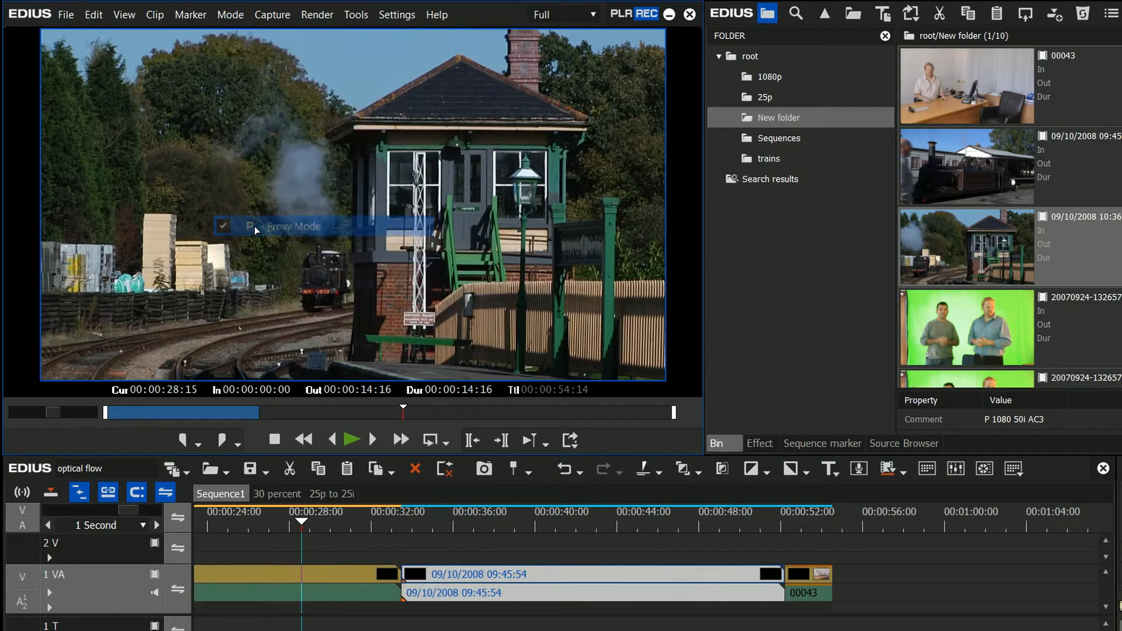
click(230, 14)
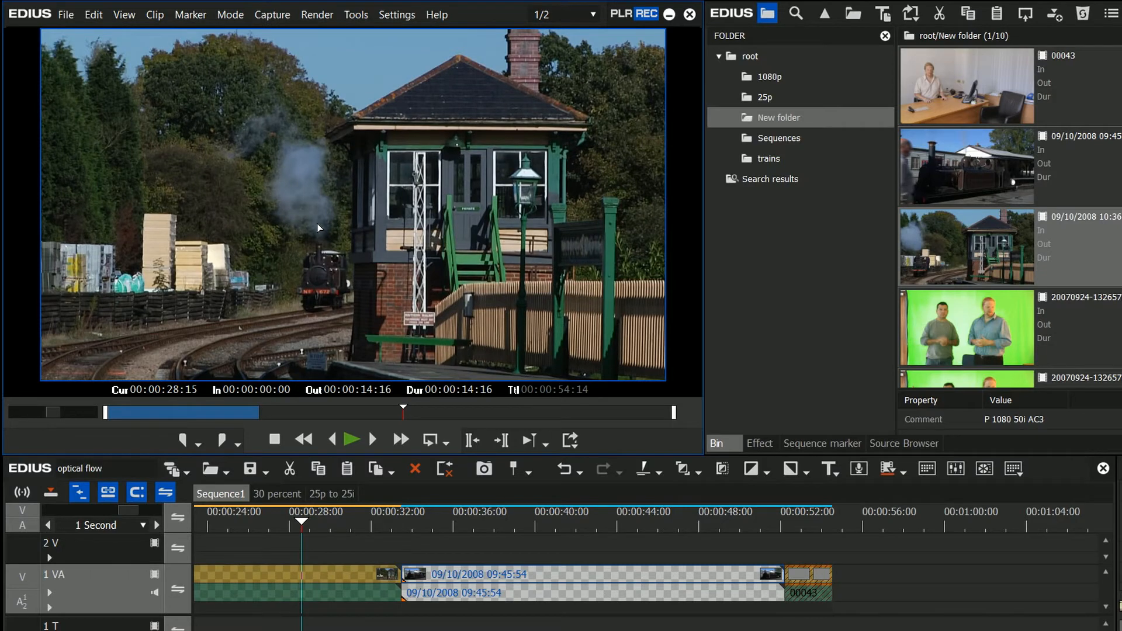
mouse_move(341, 225)
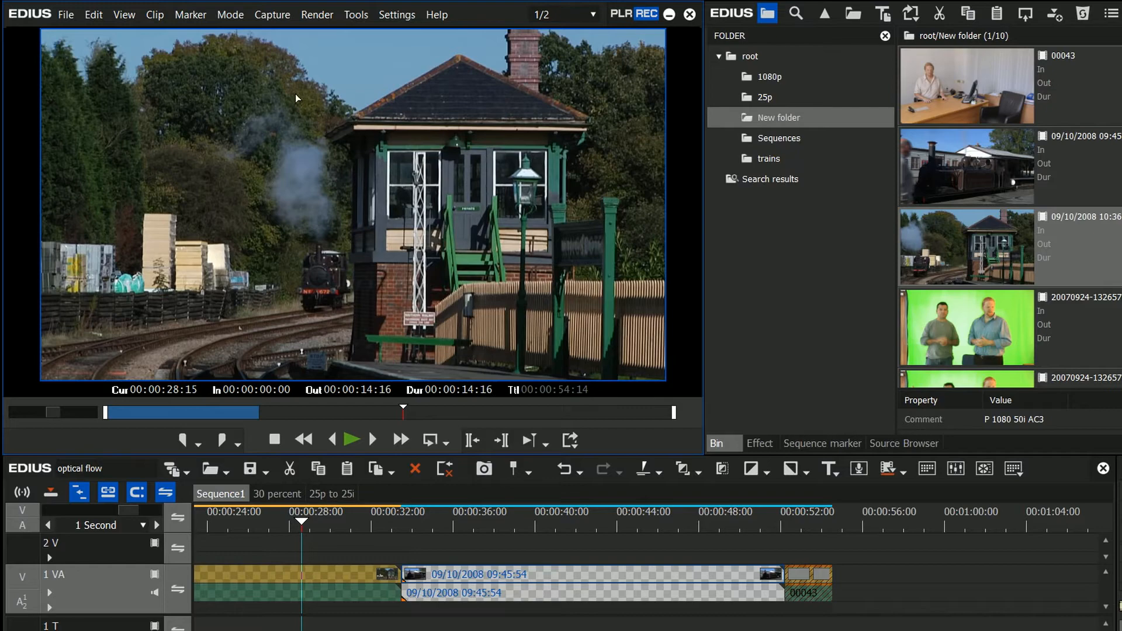
mouse_move(357, 257)
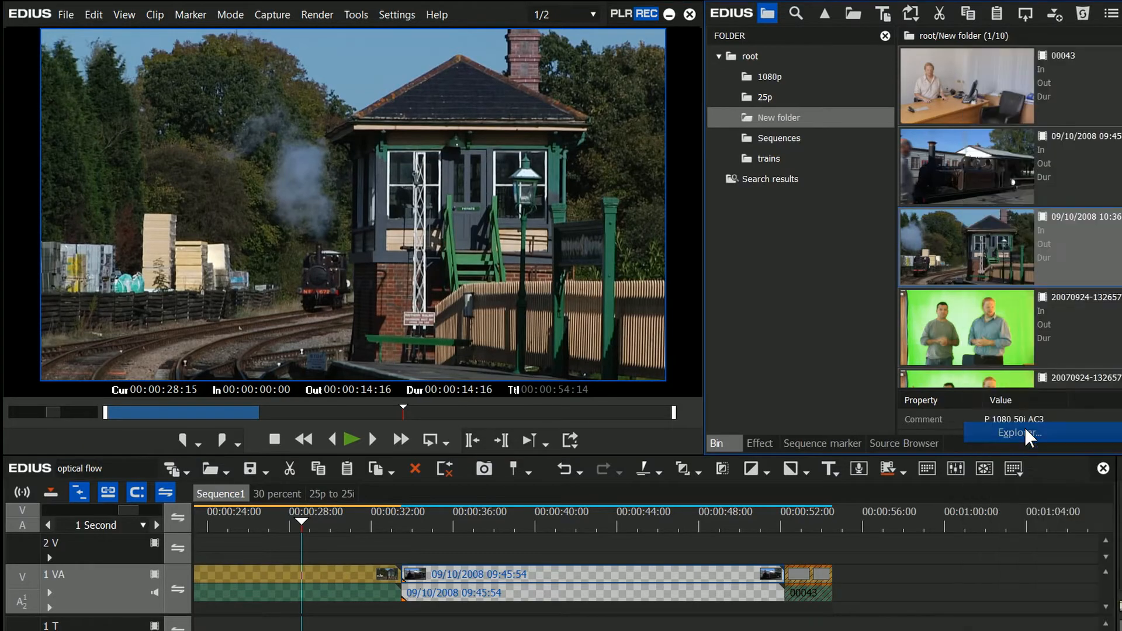
Step: Show the clip's source folder in File Explorer Details view, with 00038.MTS.proxy at 26,502 KB
click(1024, 432)
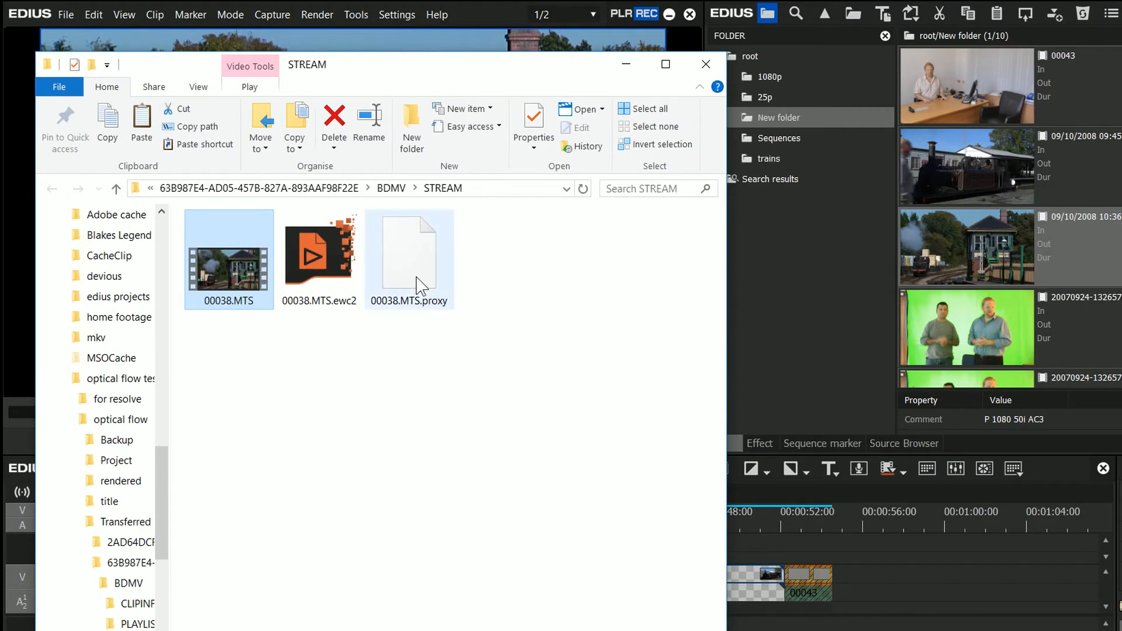
click(199, 87)
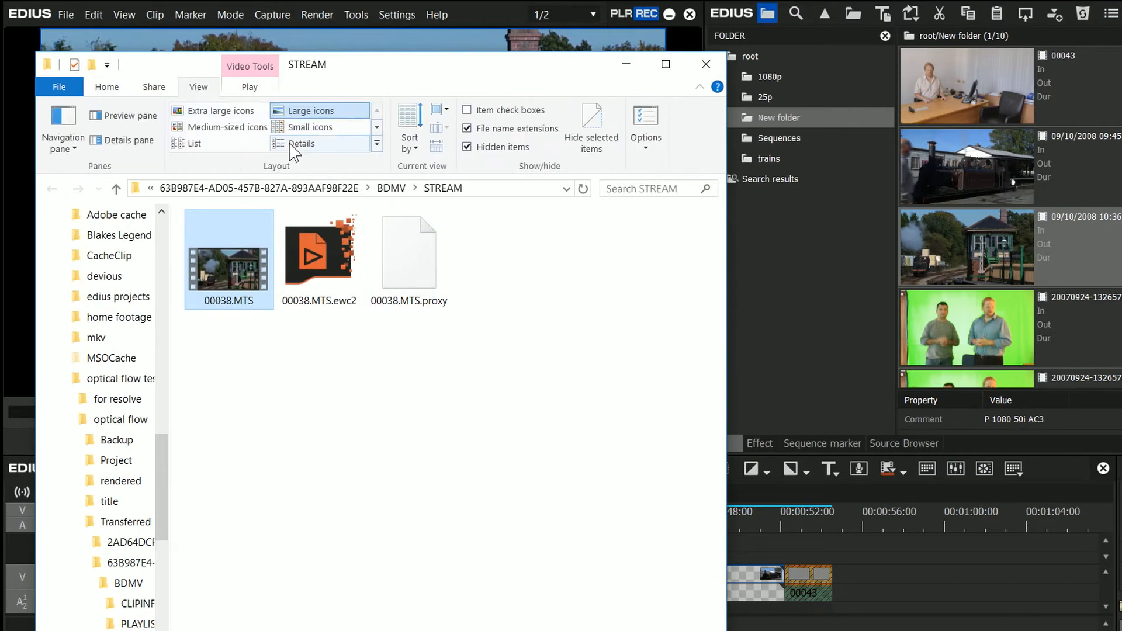
click(303, 142)
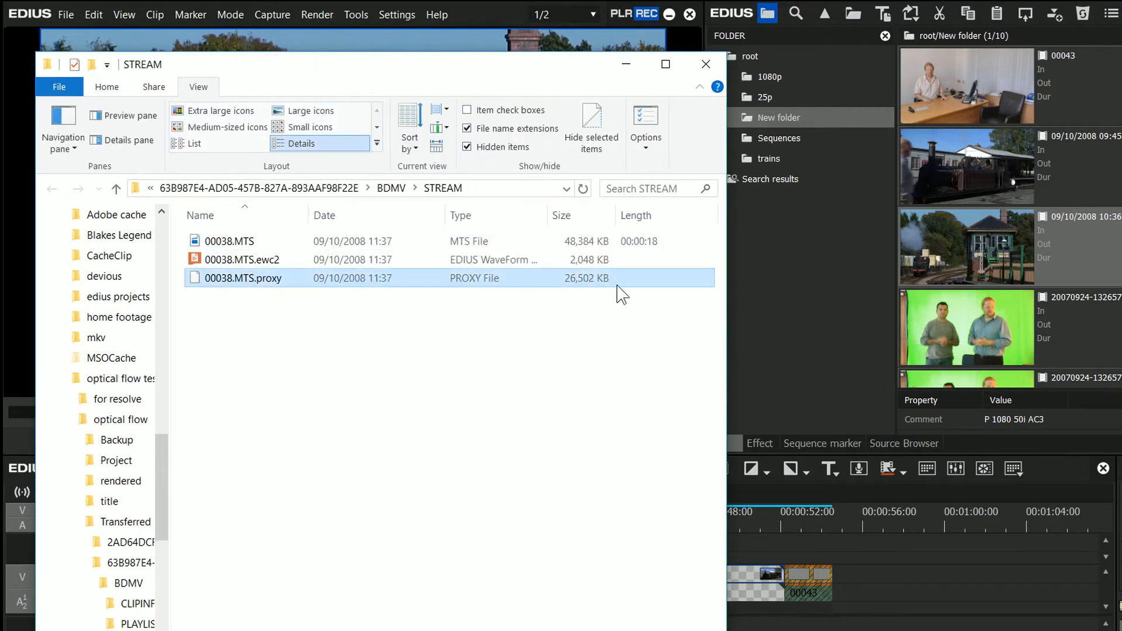
mouse_move(603, 285)
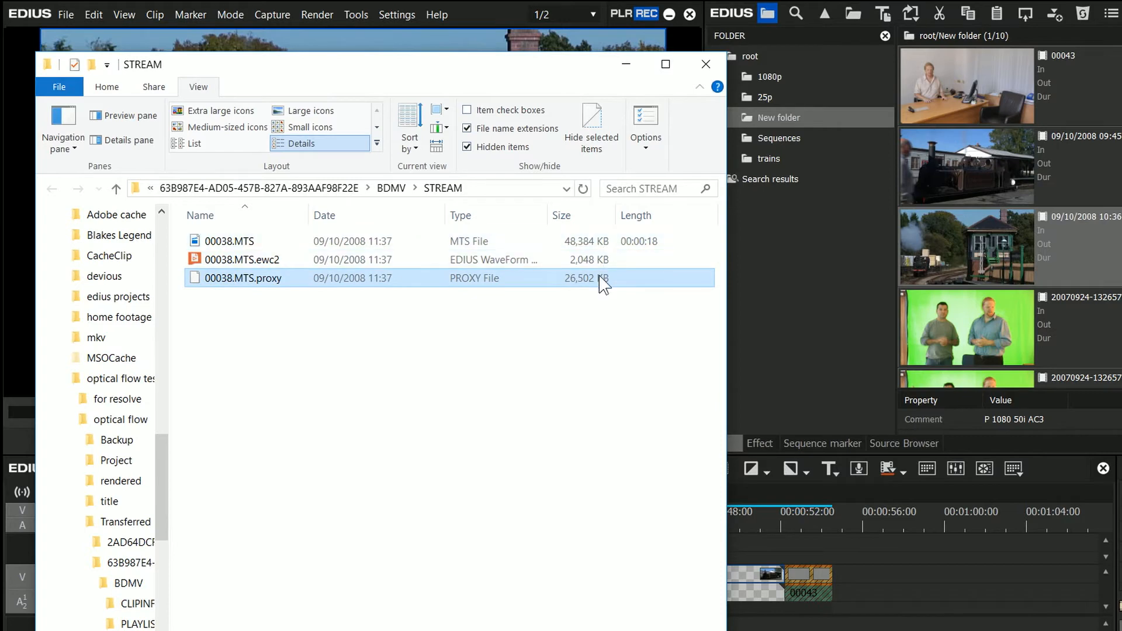
mouse_move(624, 298)
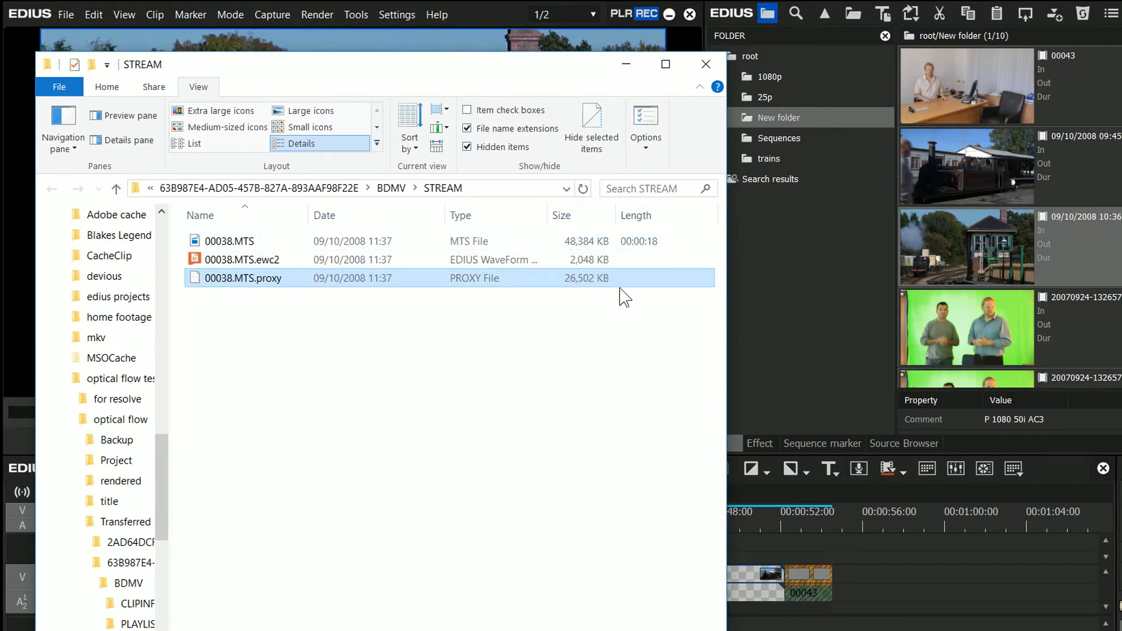
mouse_move(600, 285)
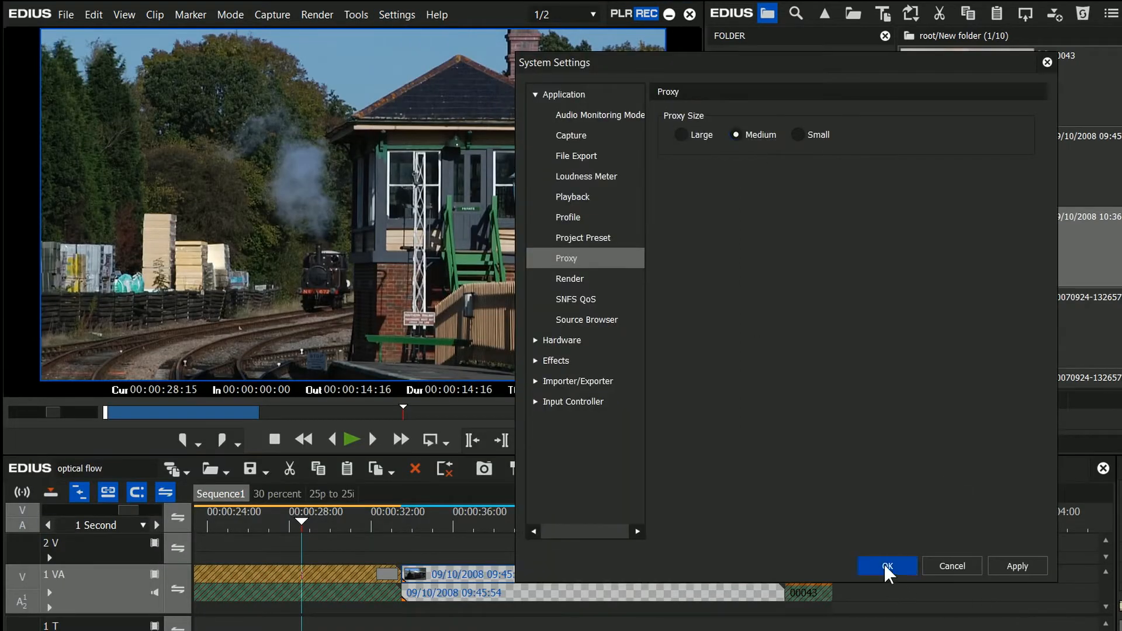
Step: Confirm Medium proxy size, toggle Proxy Mode off and on, then return to the clip's folder
click(887, 565)
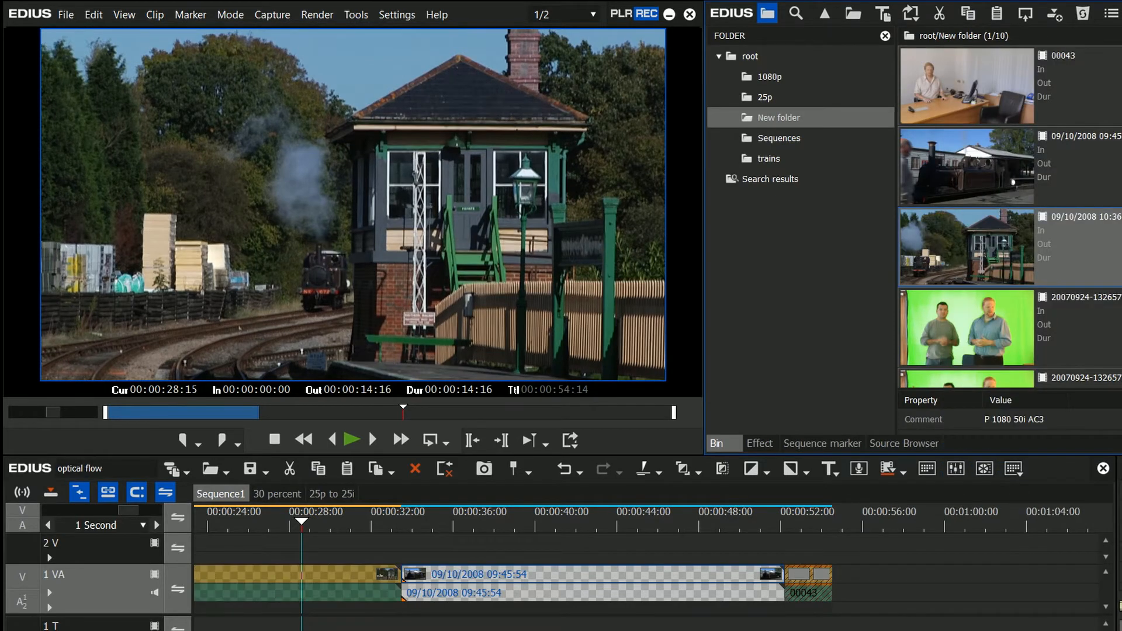
click(257, 519)
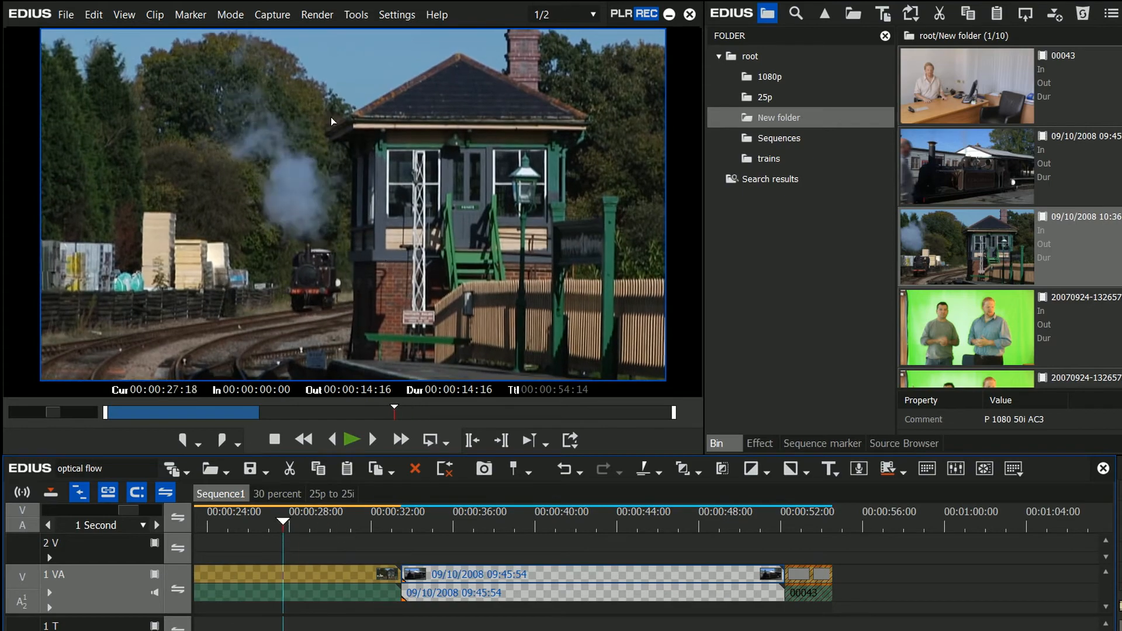
click(230, 14)
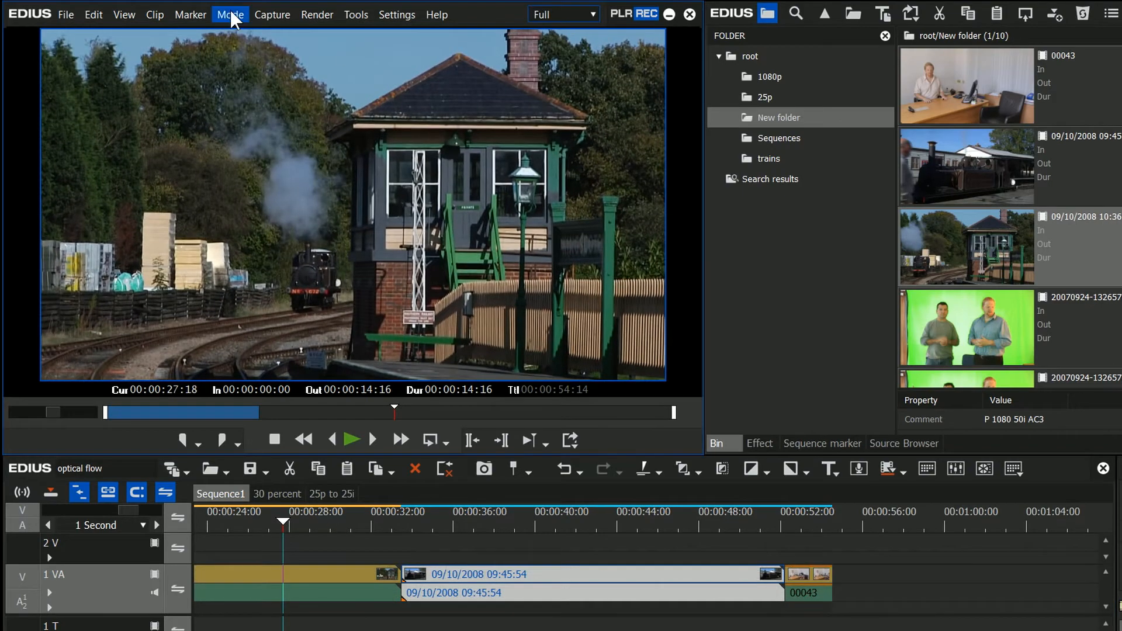
click(593, 14)
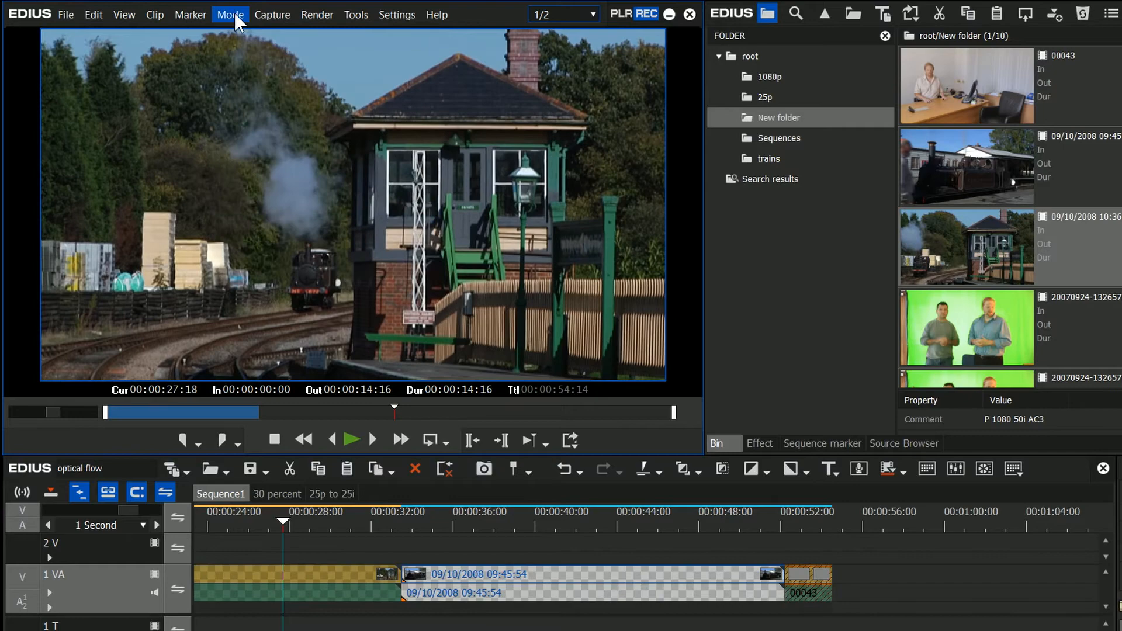
click(562, 14)
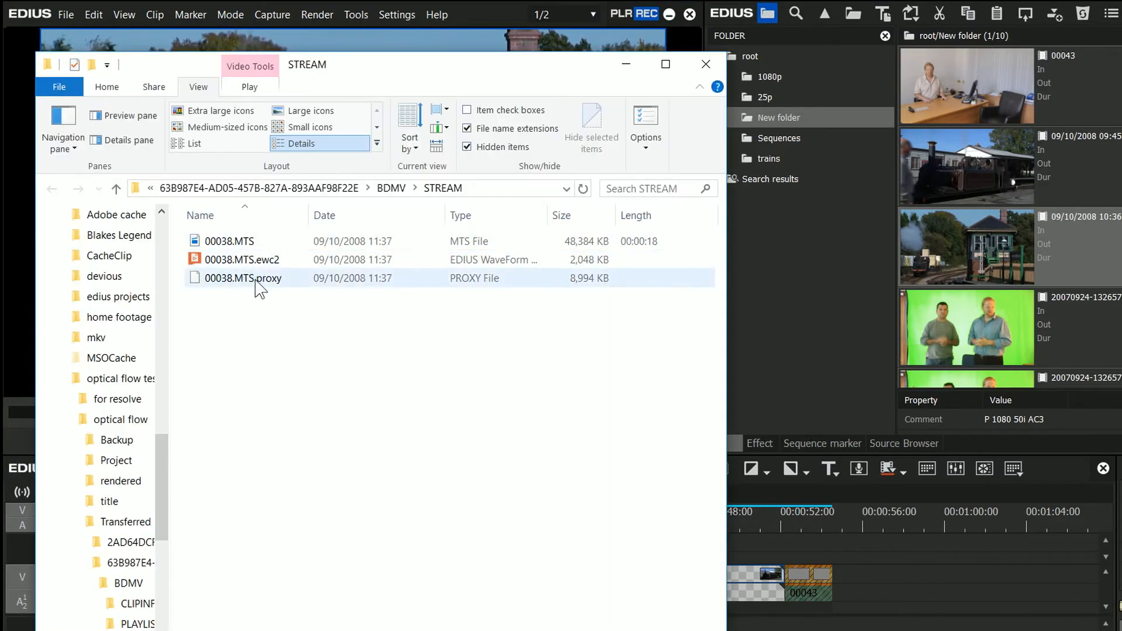
mouse_move(613, 287)
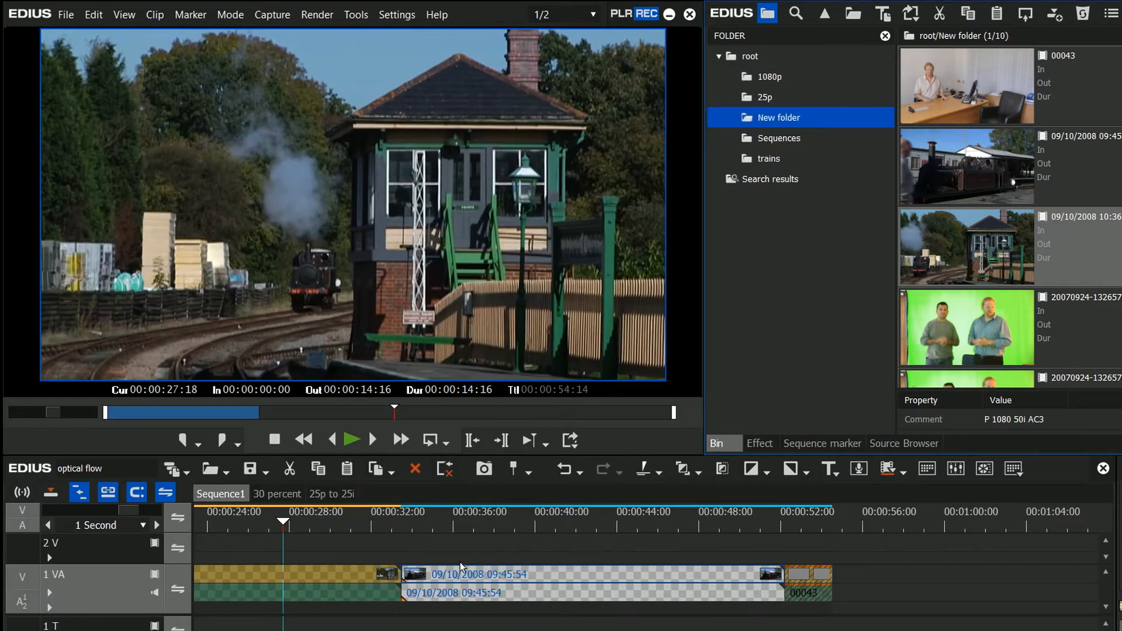
mouse_move(451, 562)
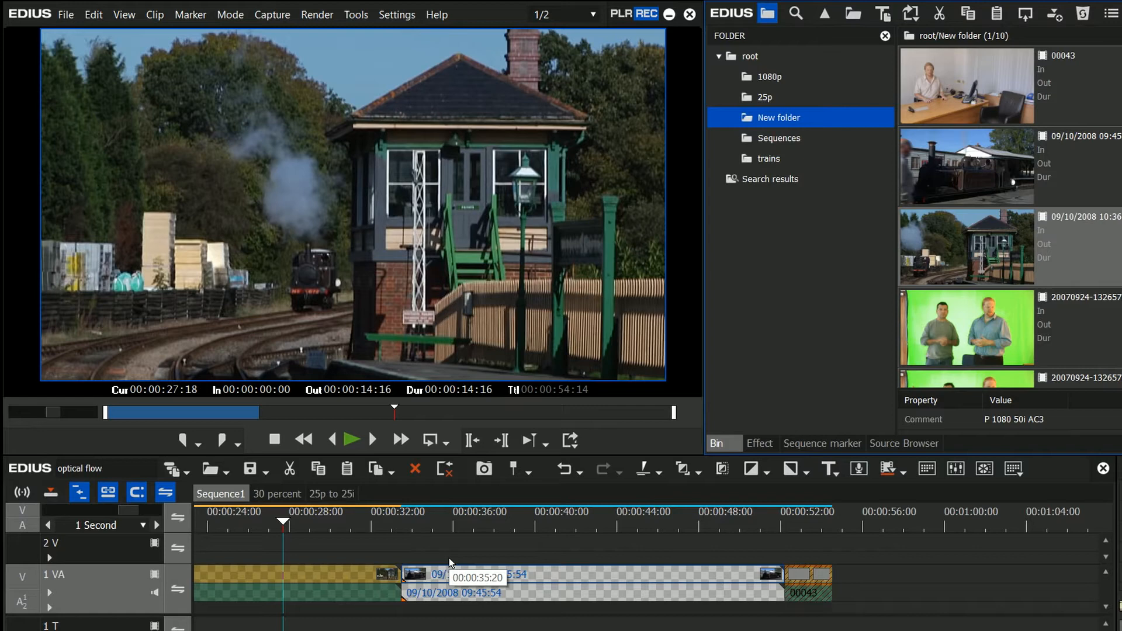
Step: Show the 25p bin folder's four surfing clips
click(765, 97)
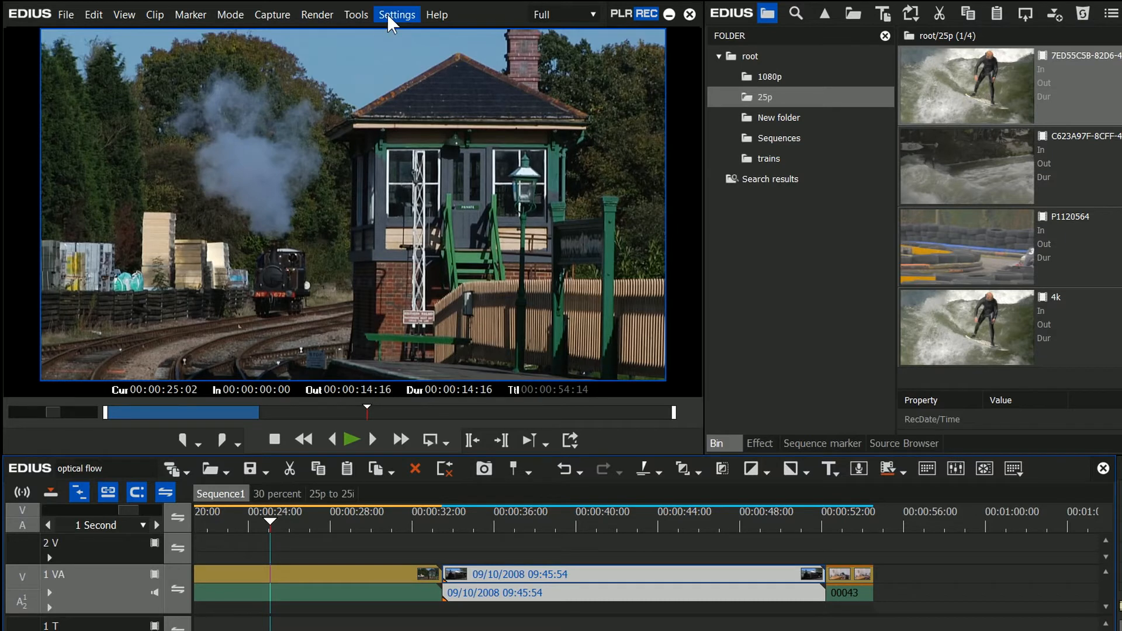
Step: Add a Proxy Mode button to the timeline mode bar via User Settings > Button
click(396, 14)
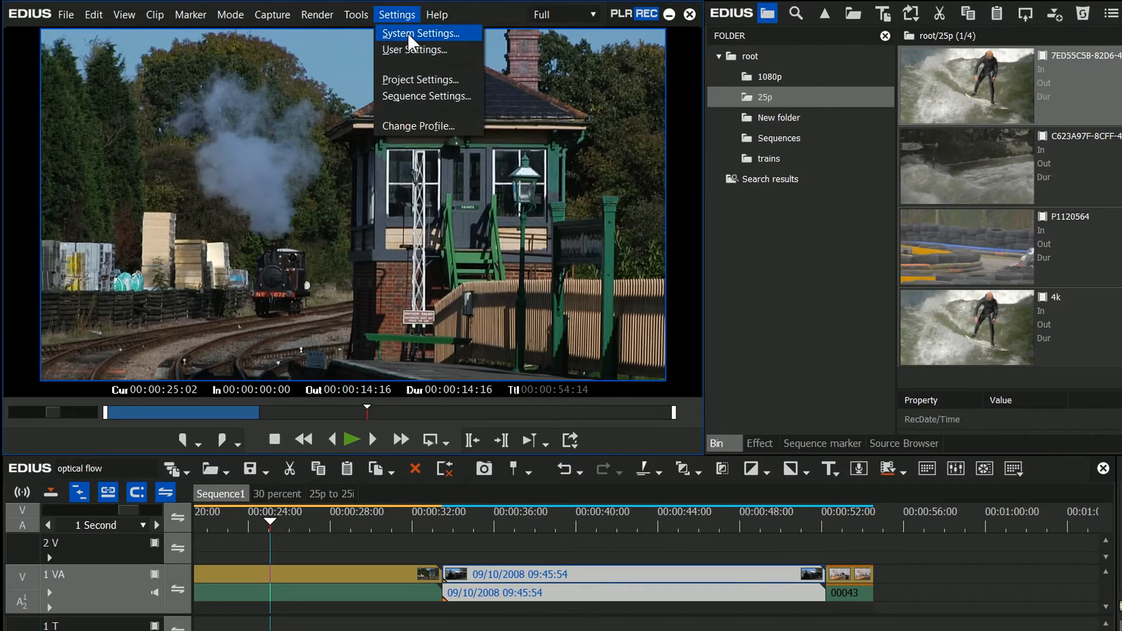
click(416, 49)
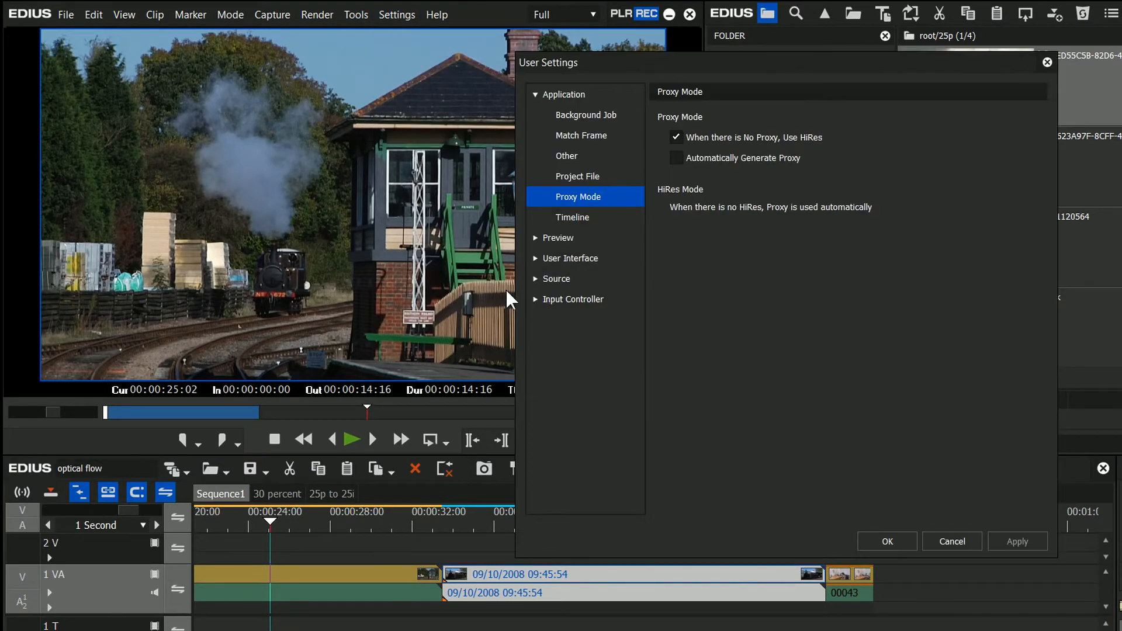
click(568, 299)
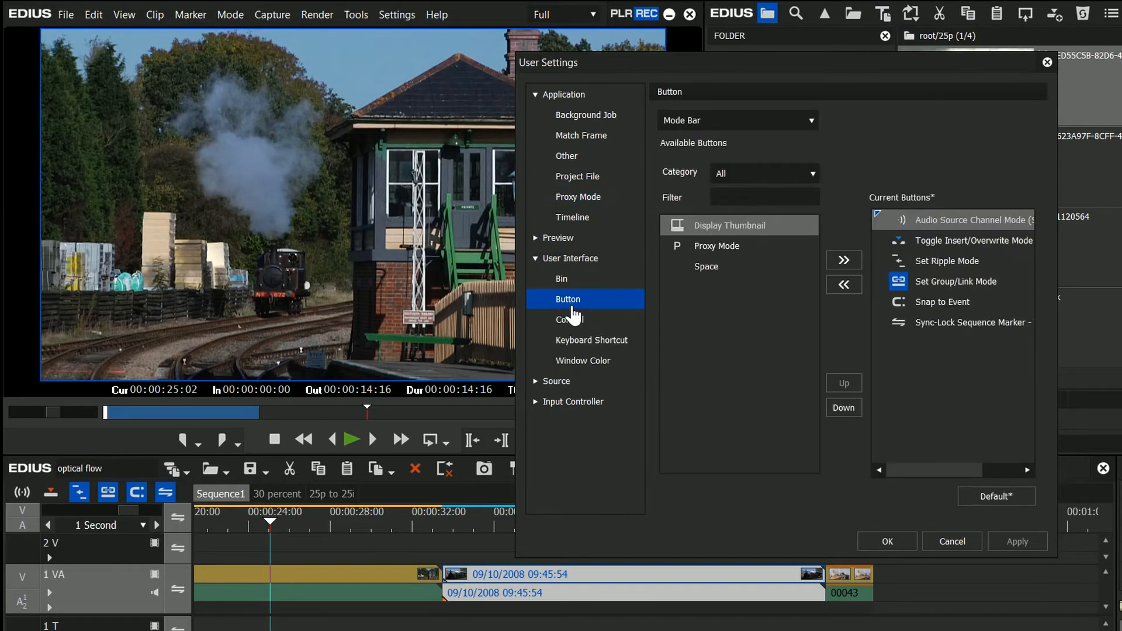
mouse_move(759, 135)
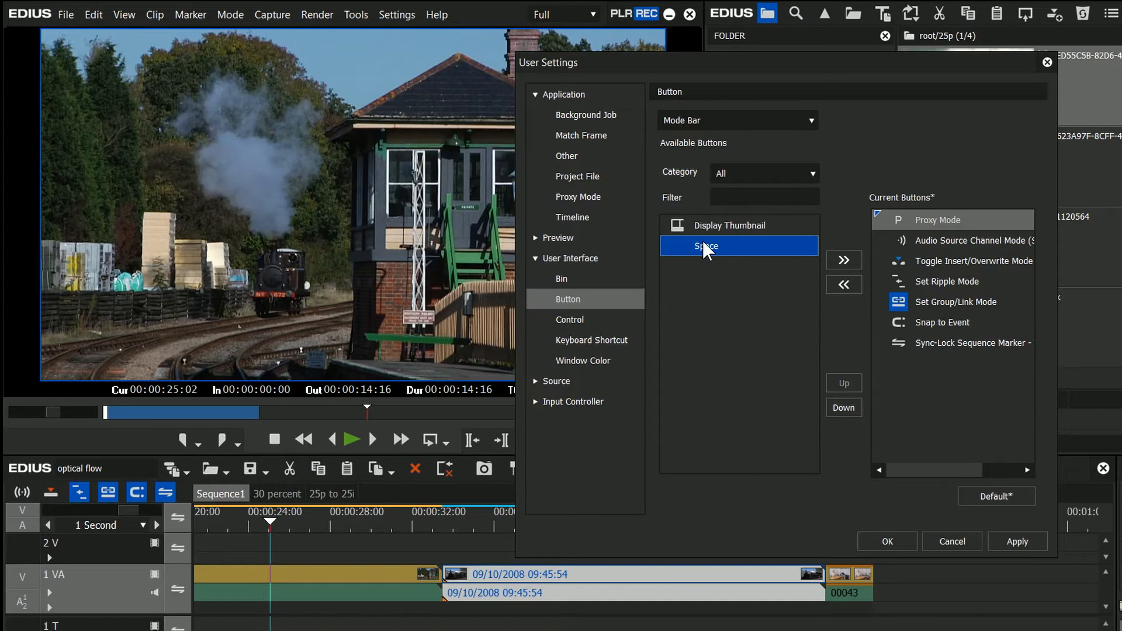
click(885, 541)
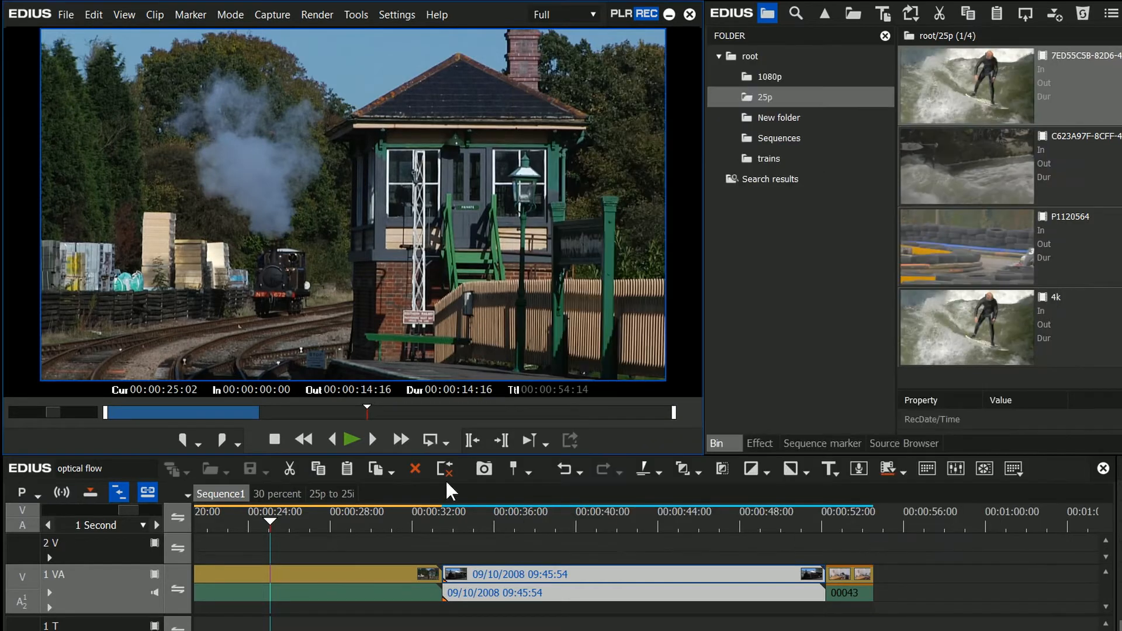
mouse_move(21, 492)
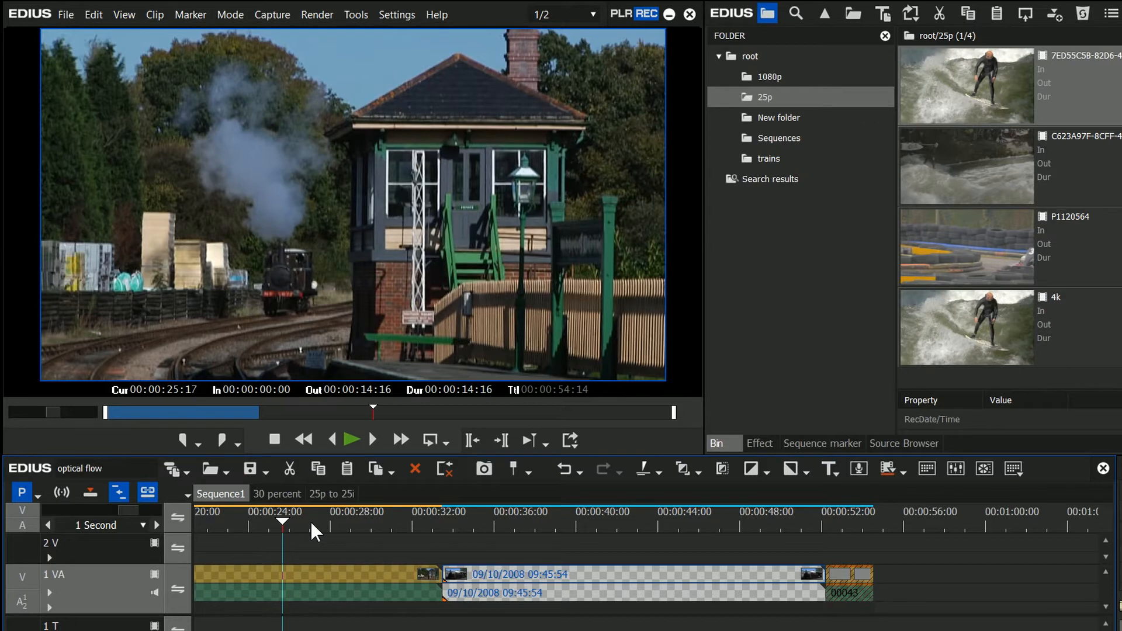
mouse_move(705, 143)
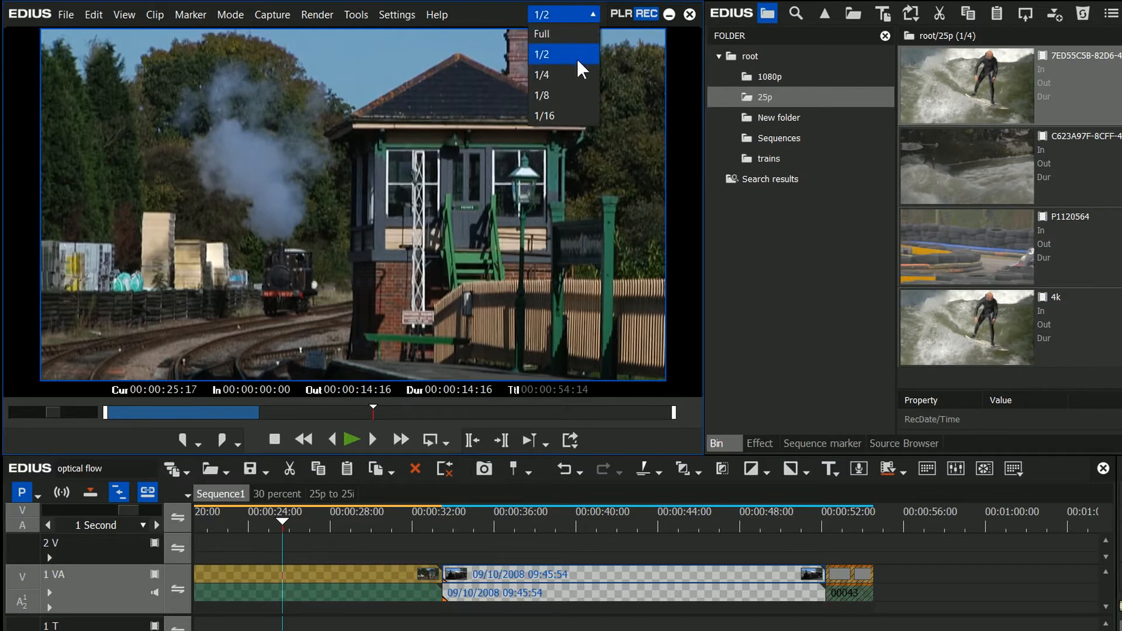
mouse_move(563, 74)
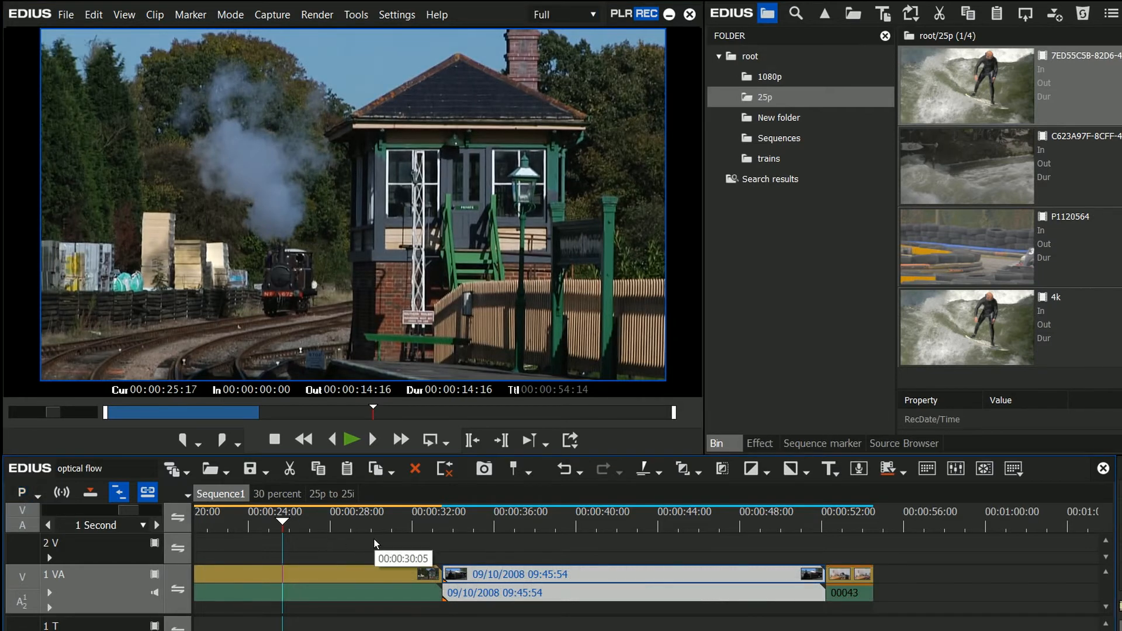
mouse_move(299, 533)
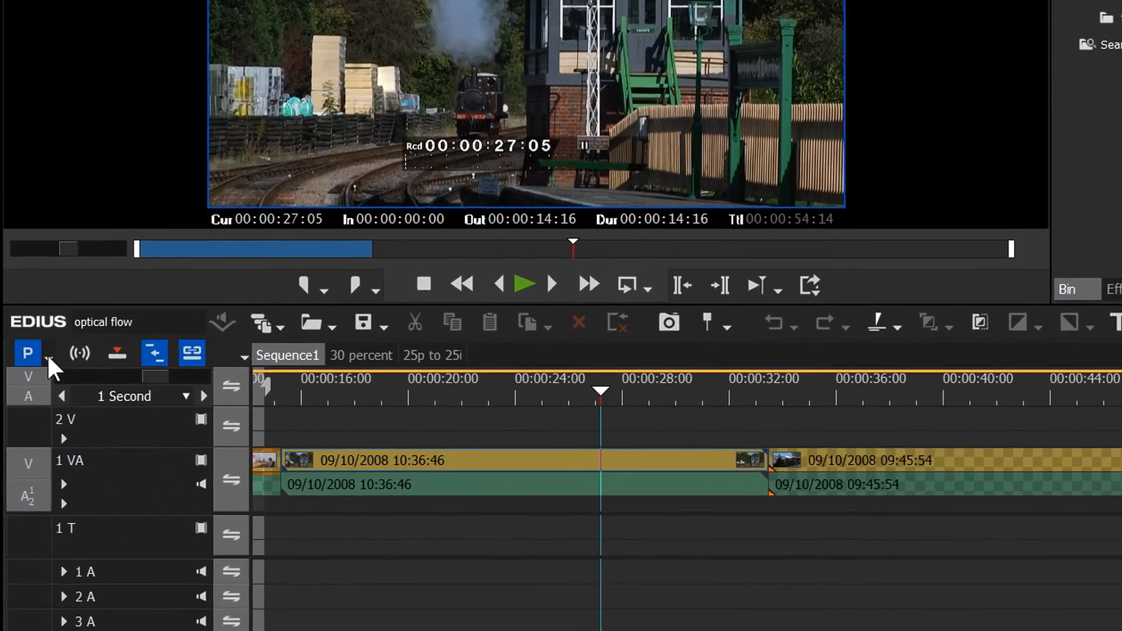
click(49, 353)
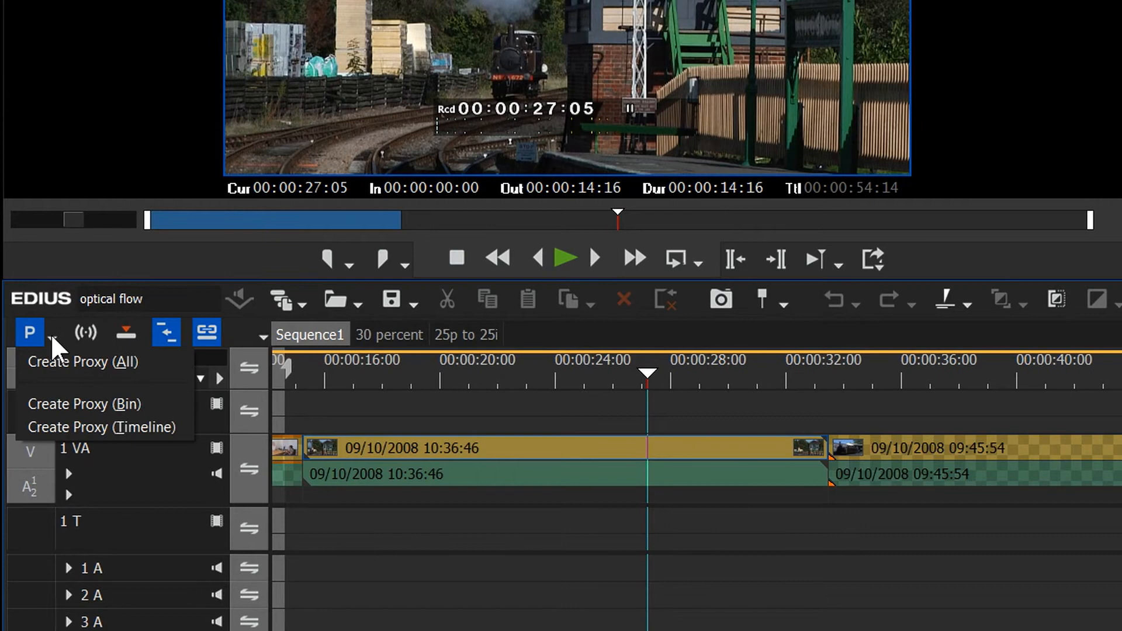
mouse_move(82, 358)
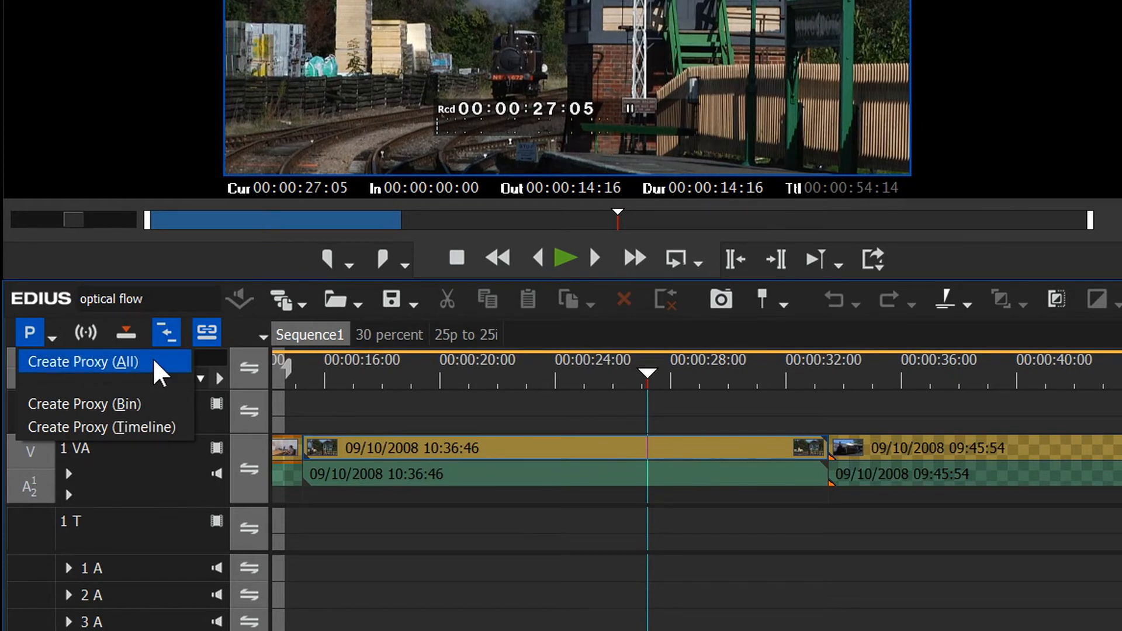
mouse_move(159, 390)
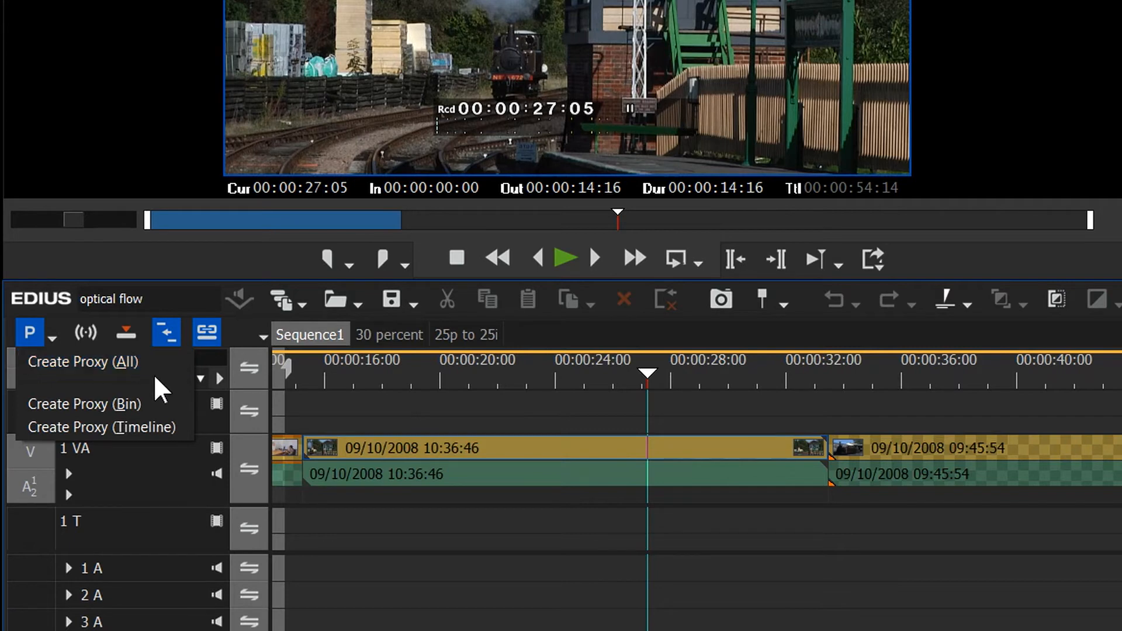
mouse_move(84, 403)
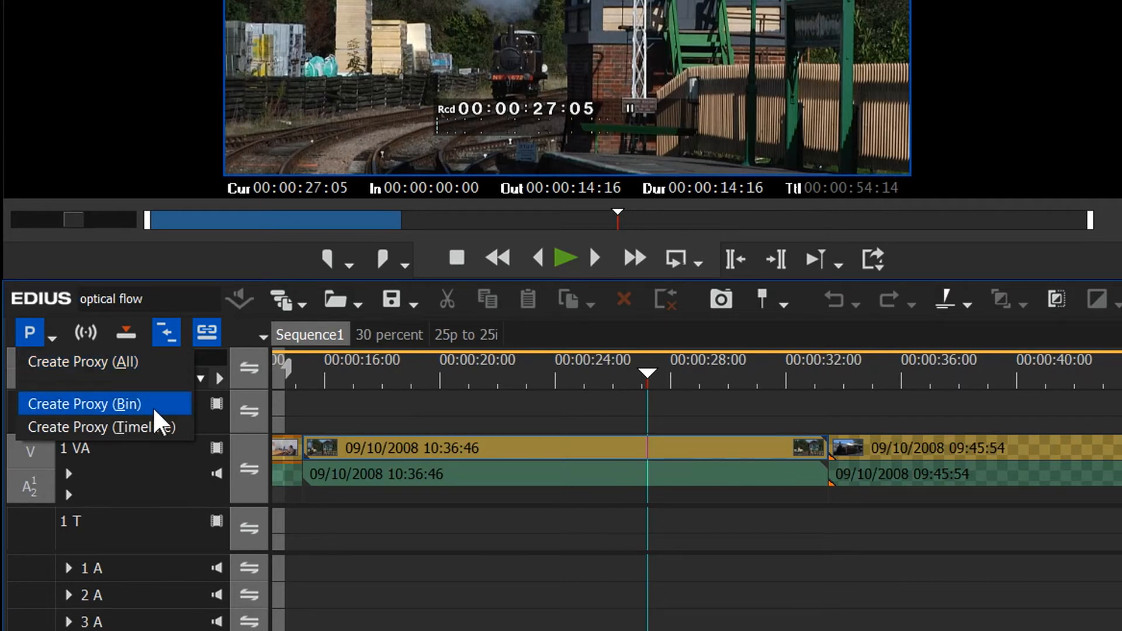
mouse_move(157, 441)
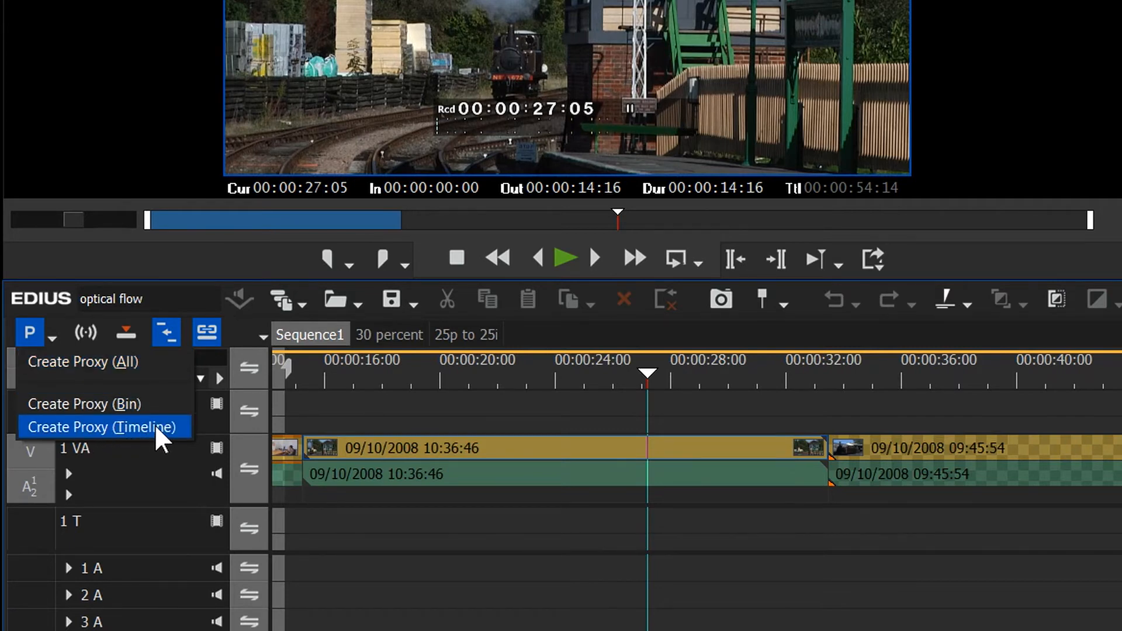
mouse_move(101, 440)
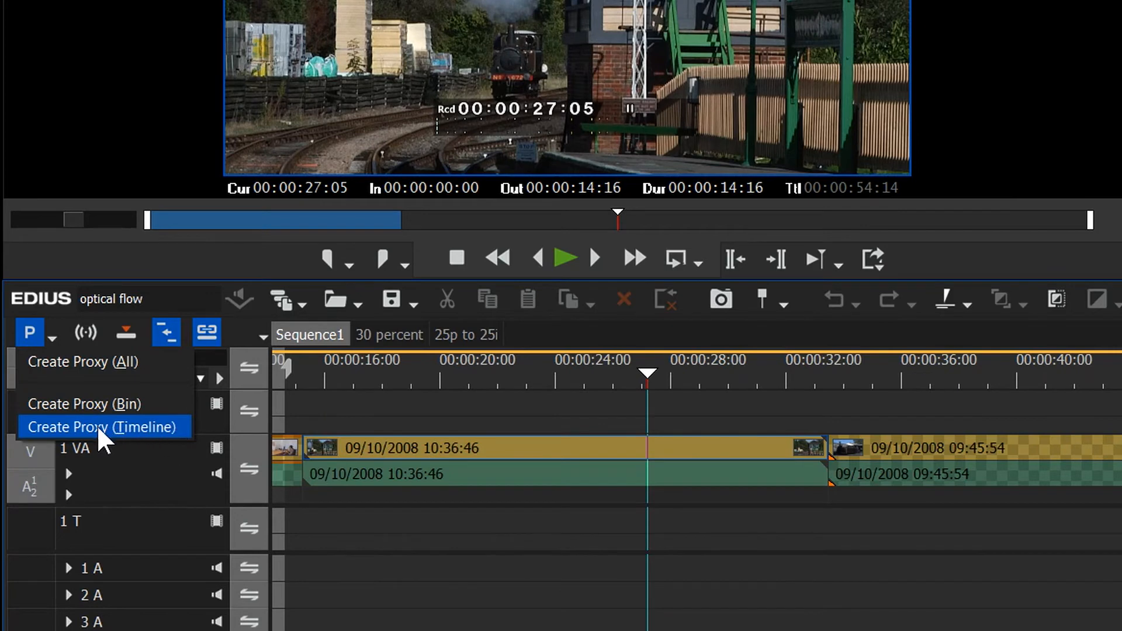
mouse_move(593, 364)
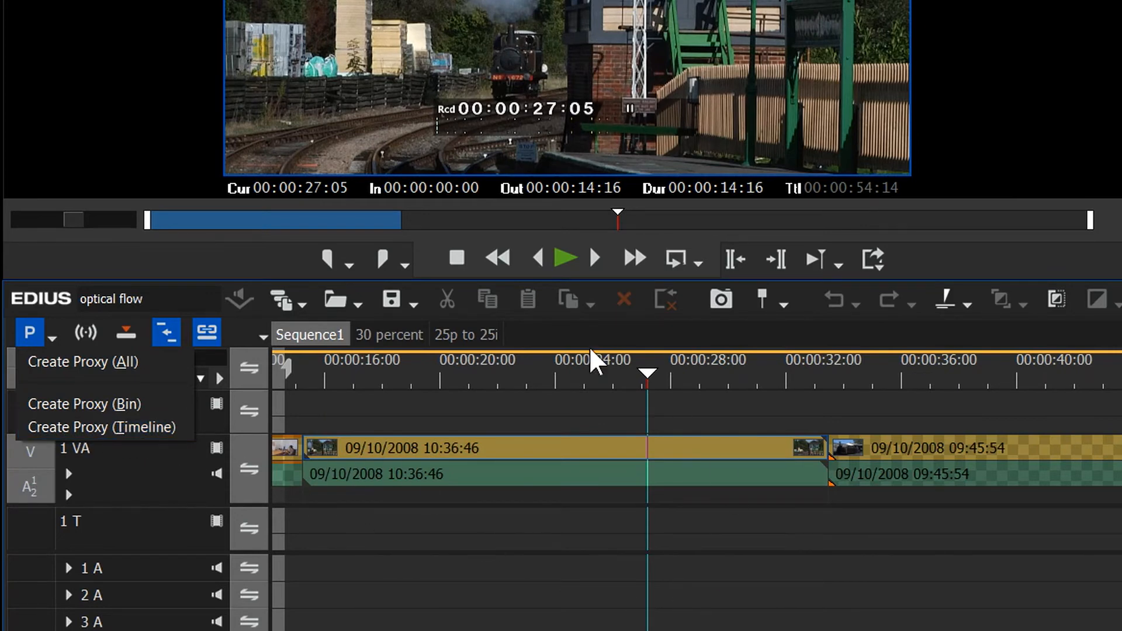
mouse_move(351, 386)
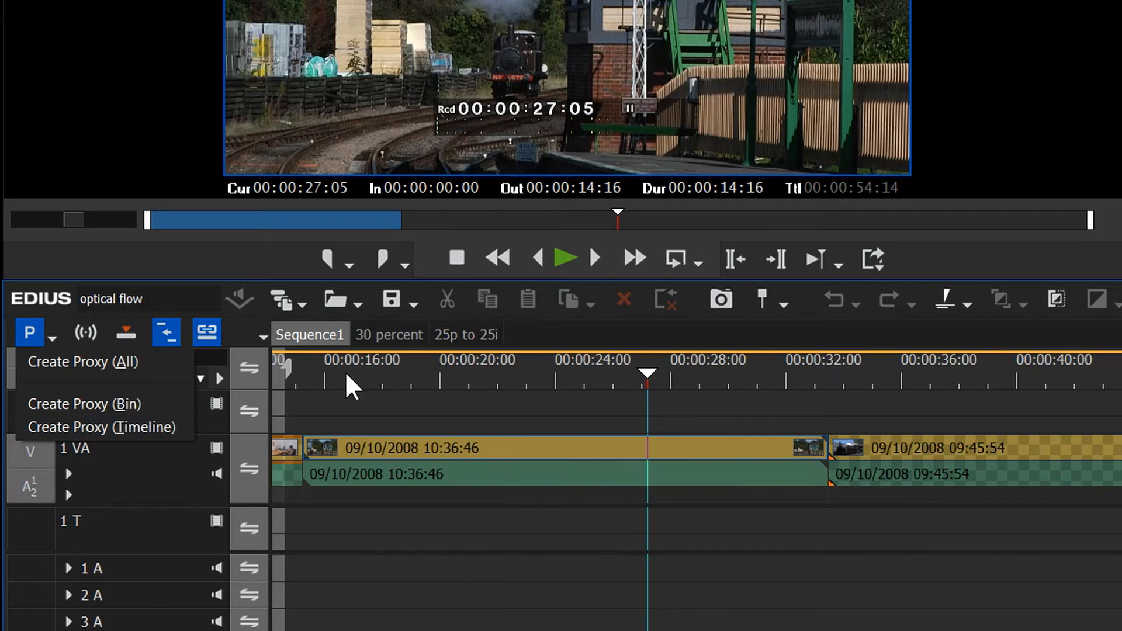
mouse_move(329, 358)
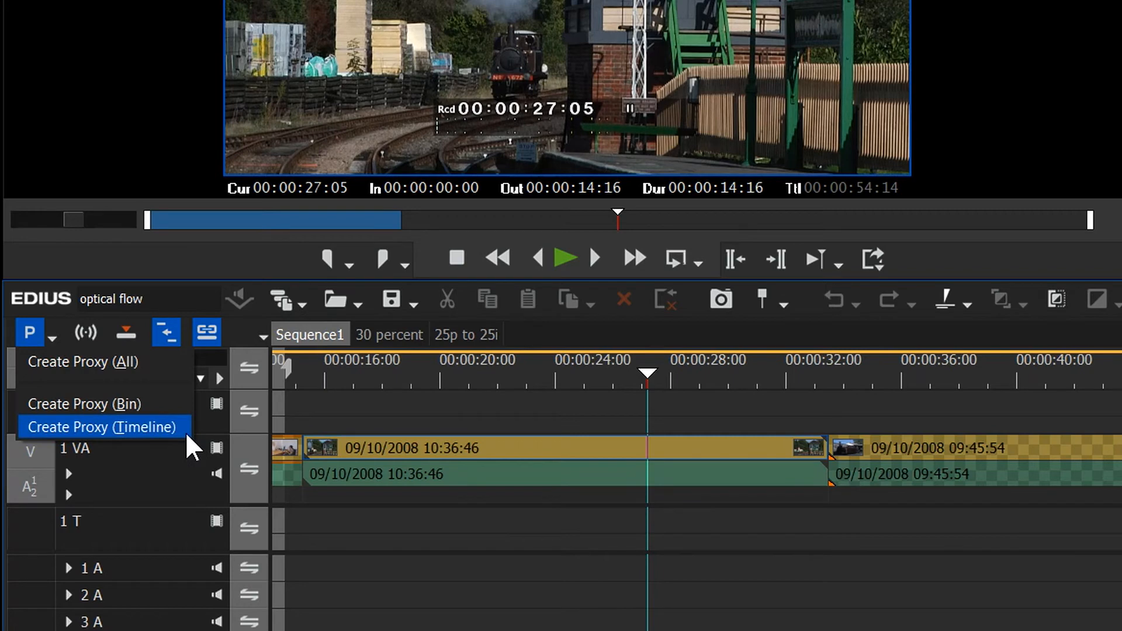
mouse_move(114, 415)
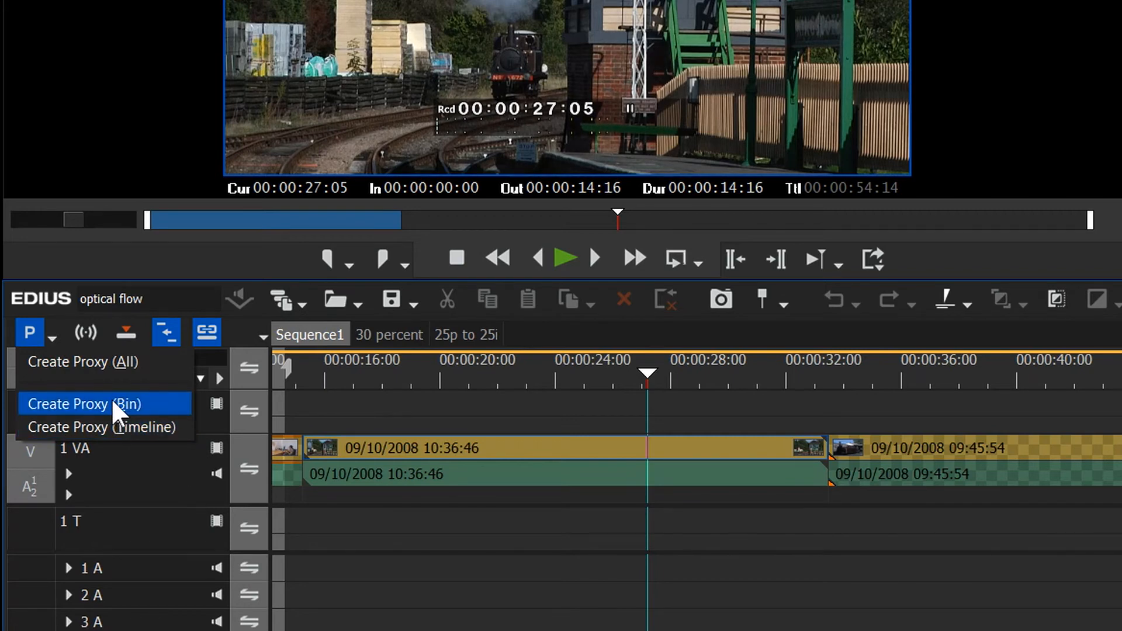
mouse_move(139, 391)
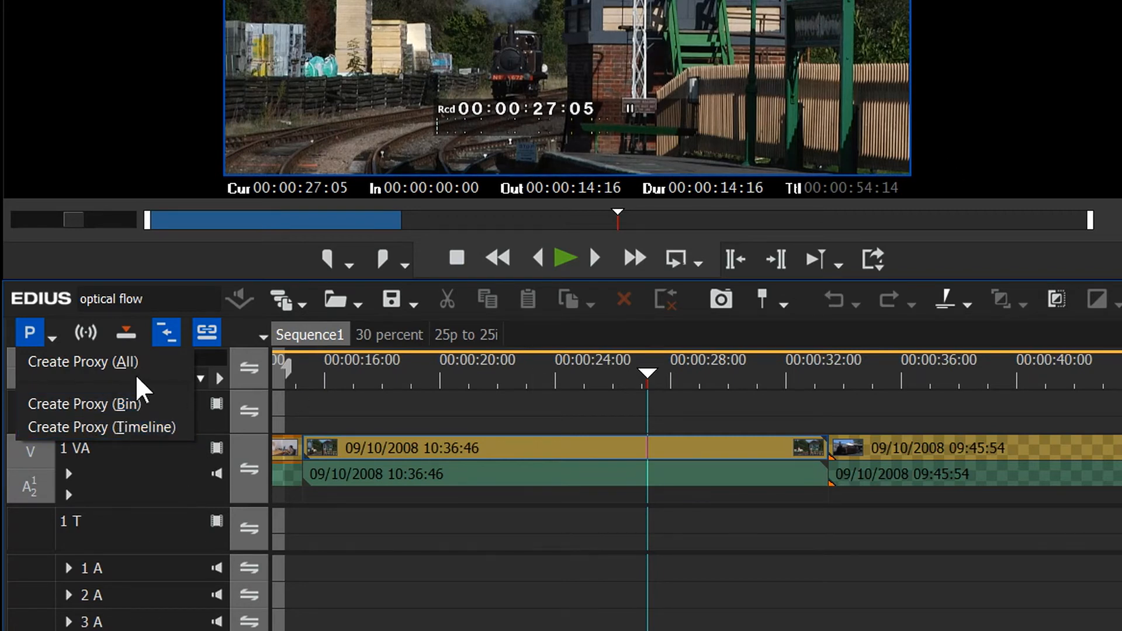
mouse_move(104, 361)
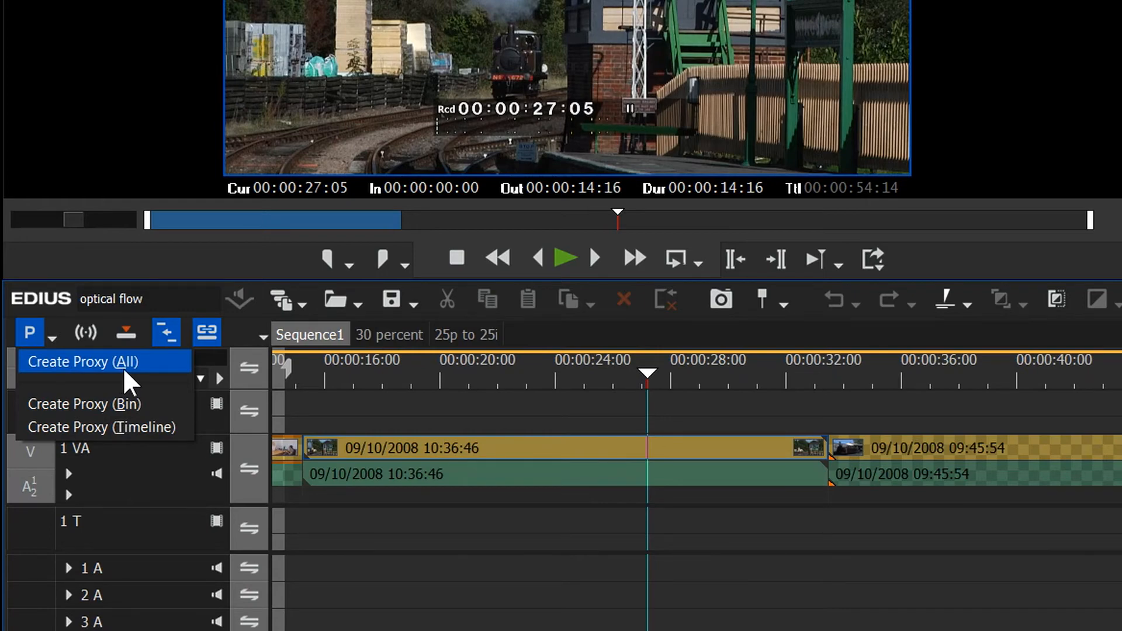
click(87, 23)
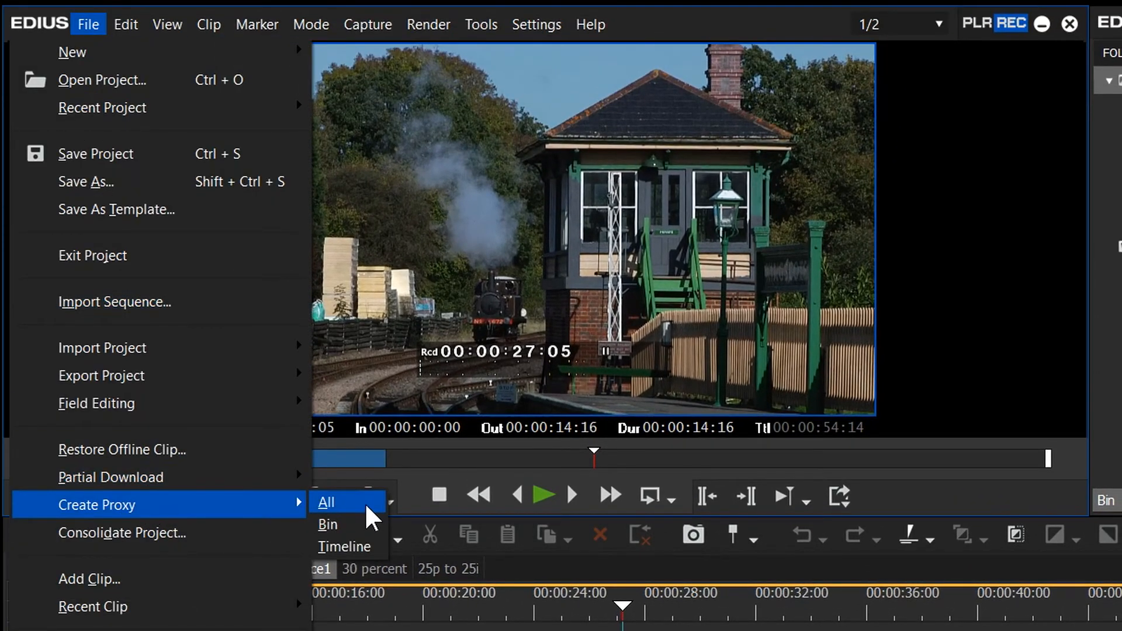
mouse_move(343, 546)
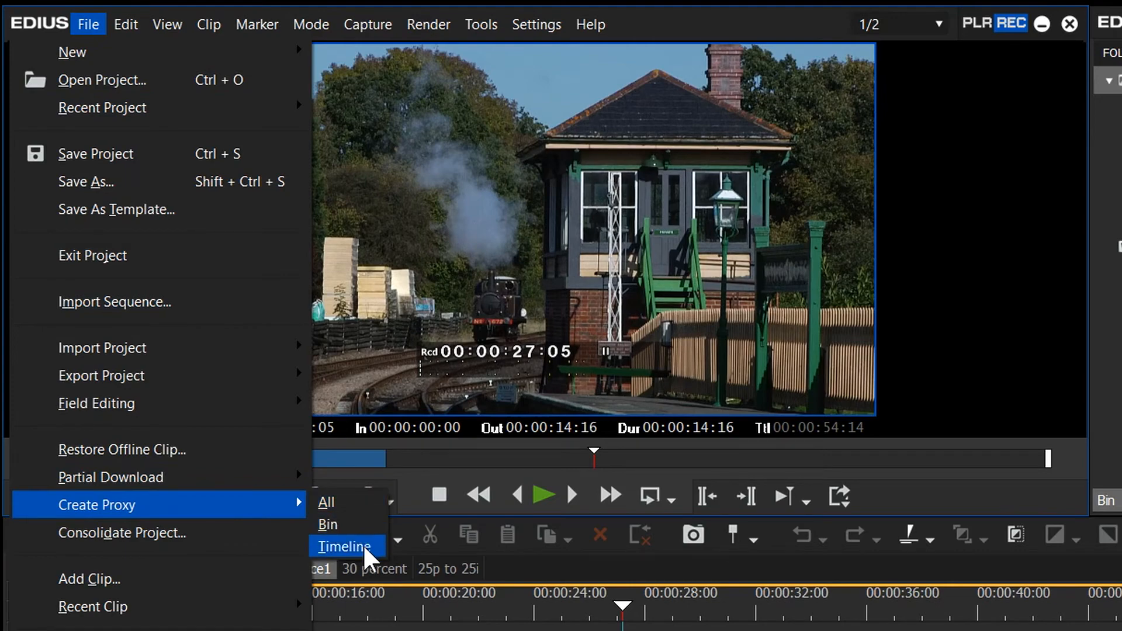
Step: Start Create Proxy for the timeline clips, prompting to save the project
click(343, 546)
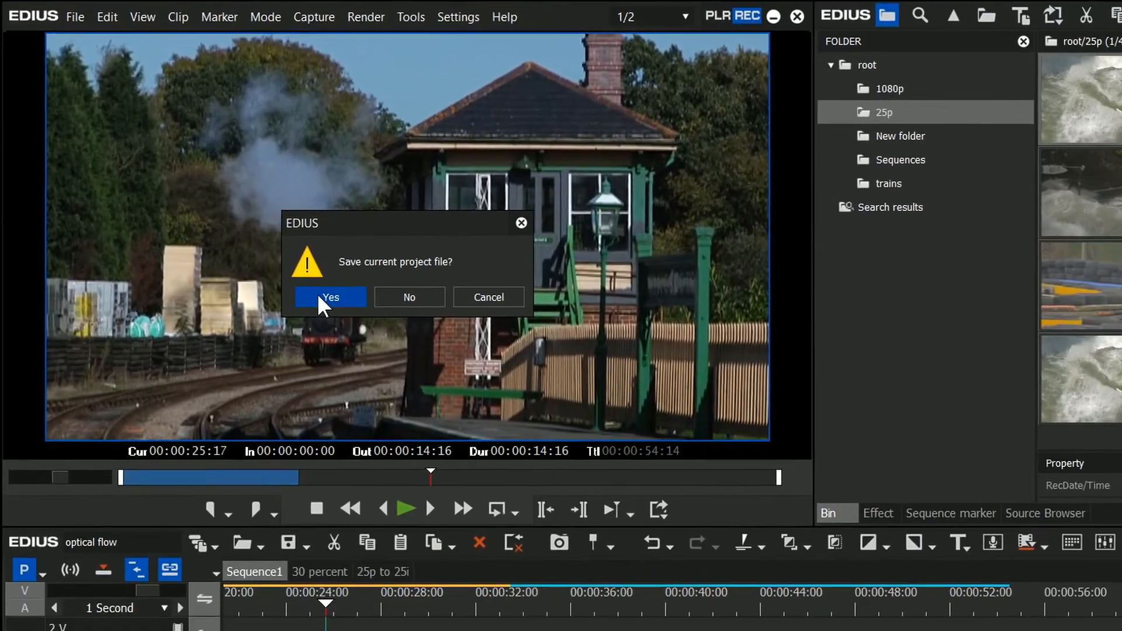
Step: Save the project, then rename 00038.MTS in the STREAM folder to 'sign...'
click(329, 297)
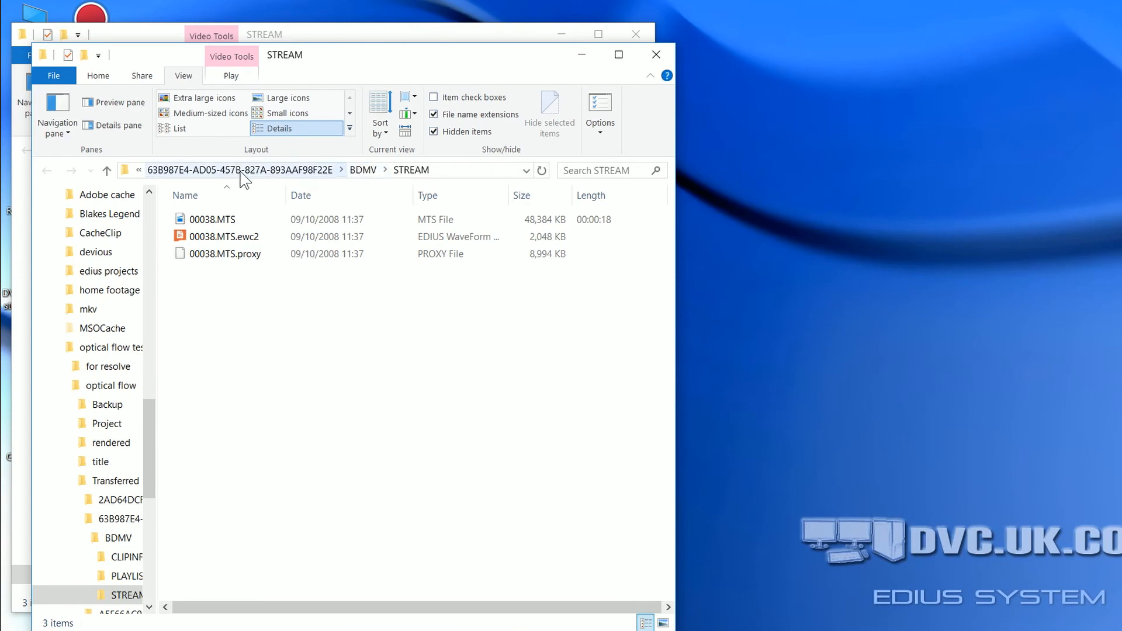
click(114, 480)
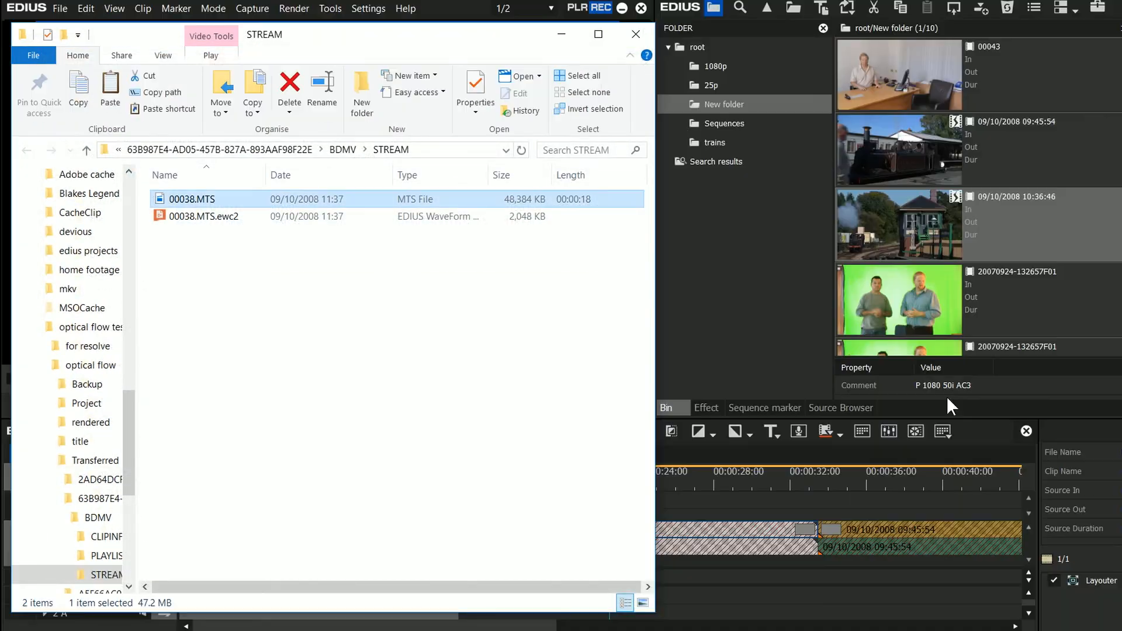
double_click(190, 199)
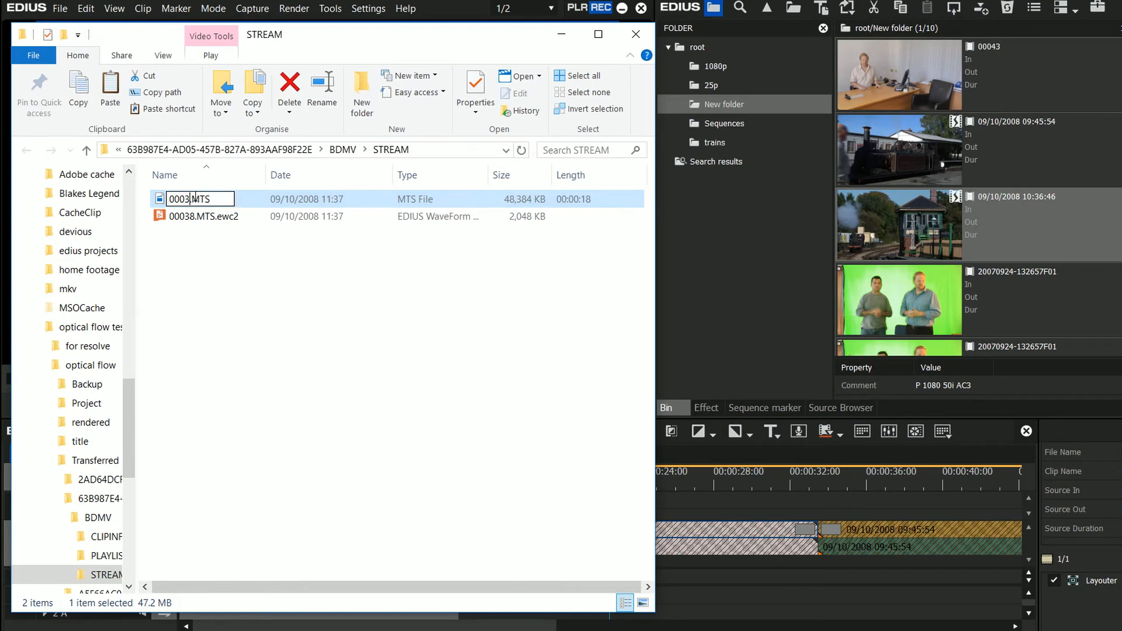
text(sign)
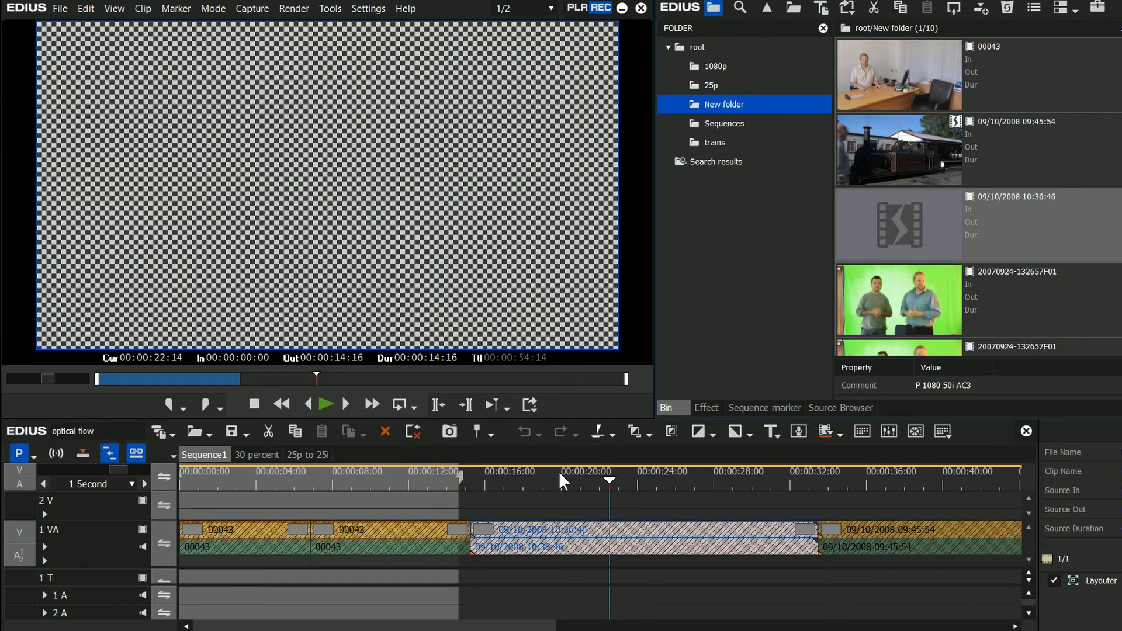
click(670, 471)
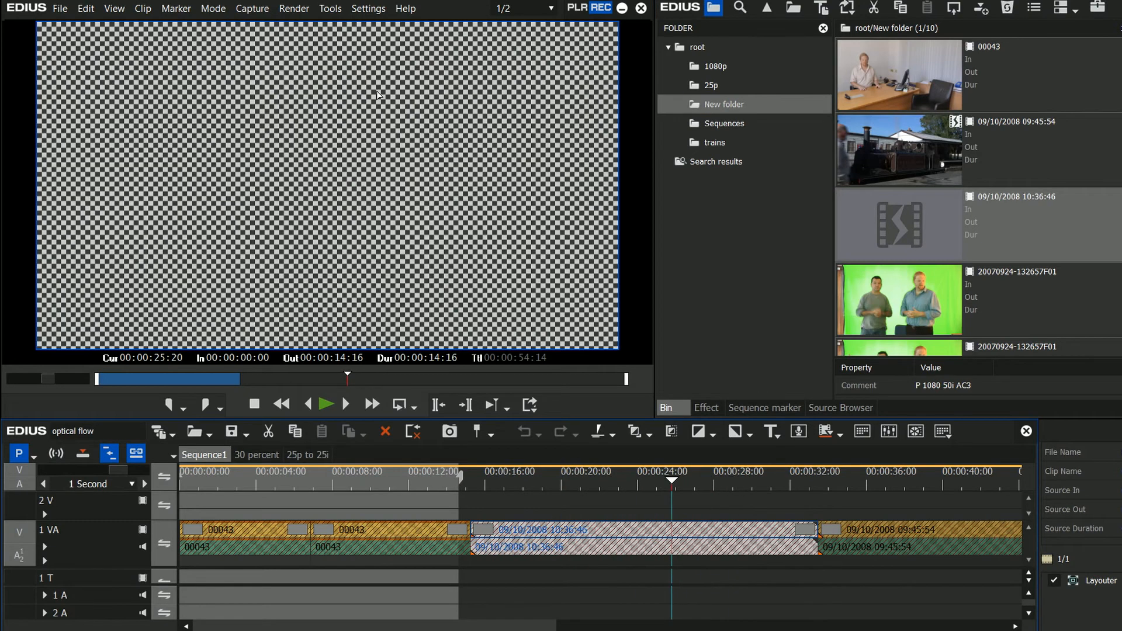
click(560, 471)
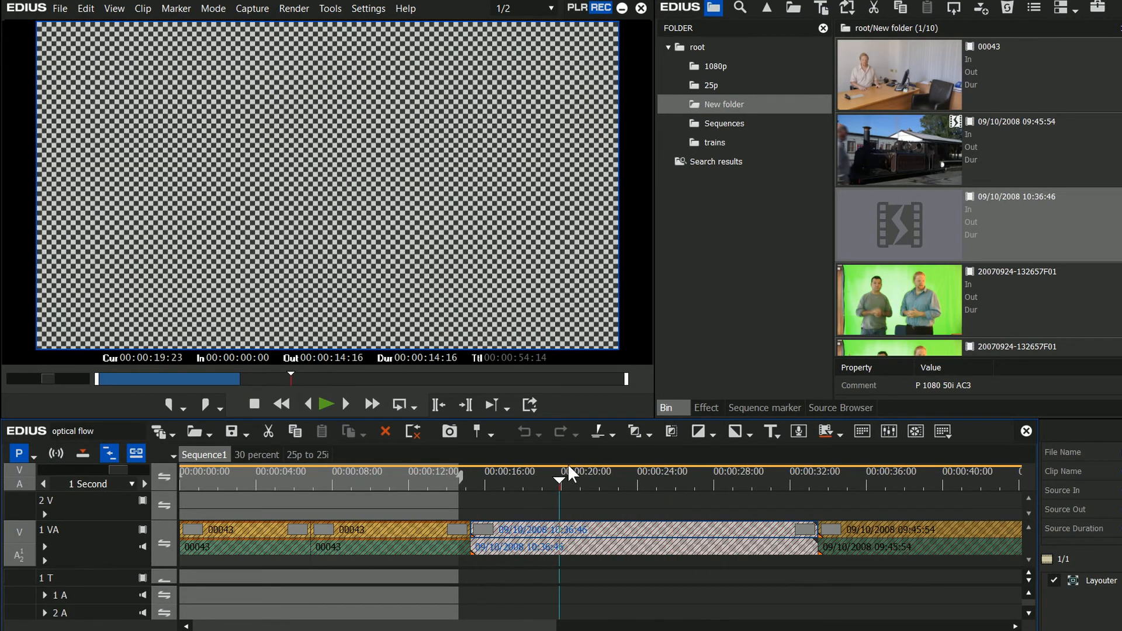
mouse_move(874, 330)
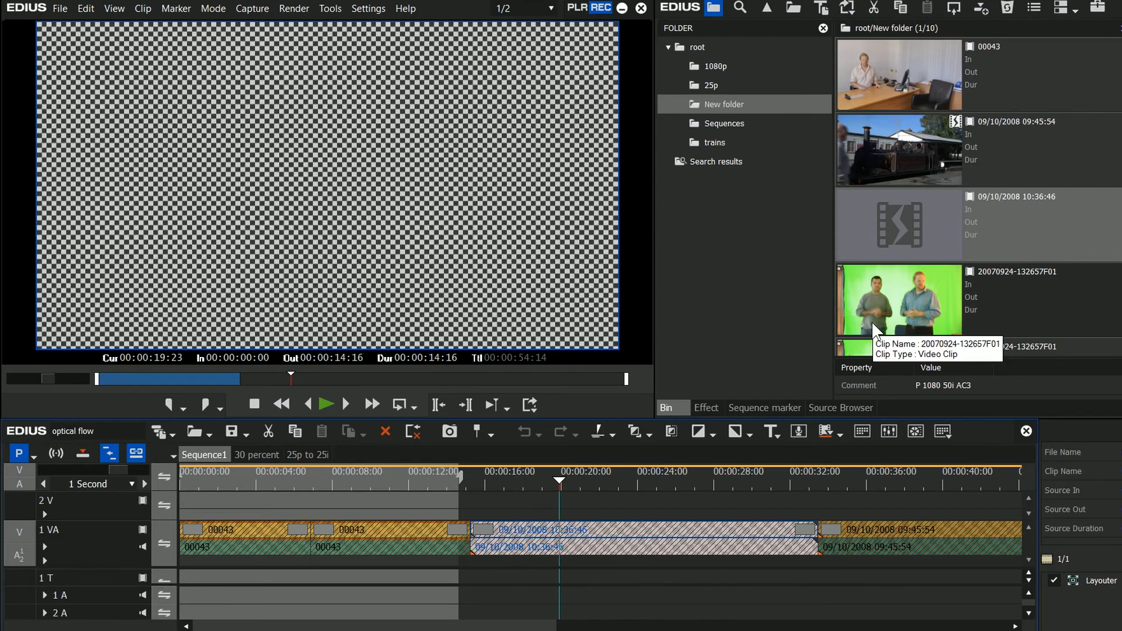
mouse_move(801, 508)
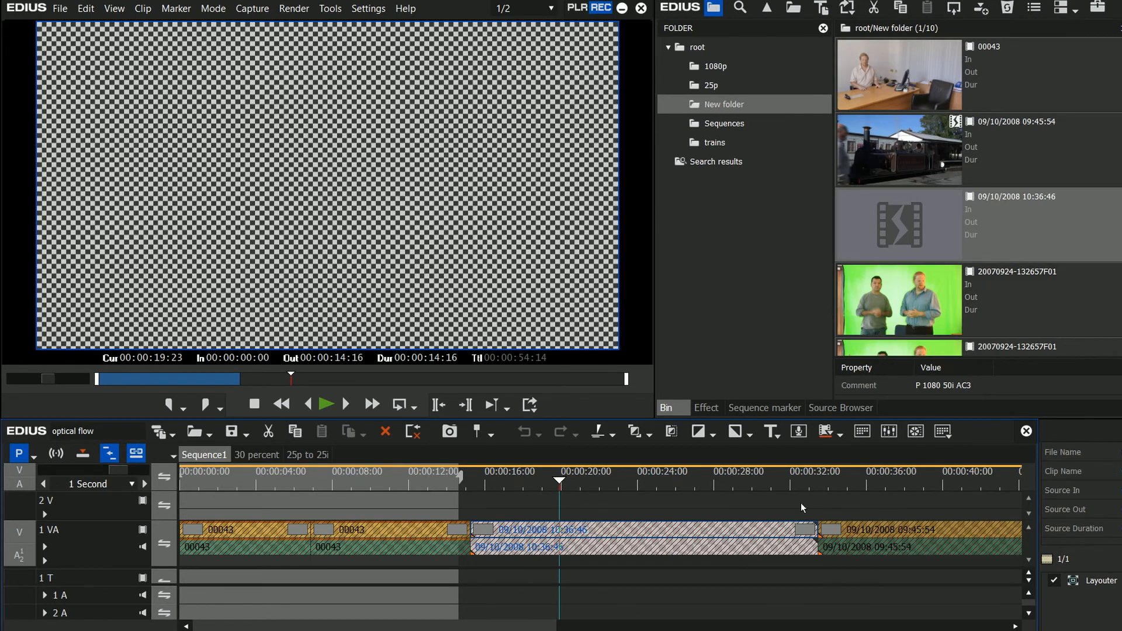
mouse_move(62, 13)
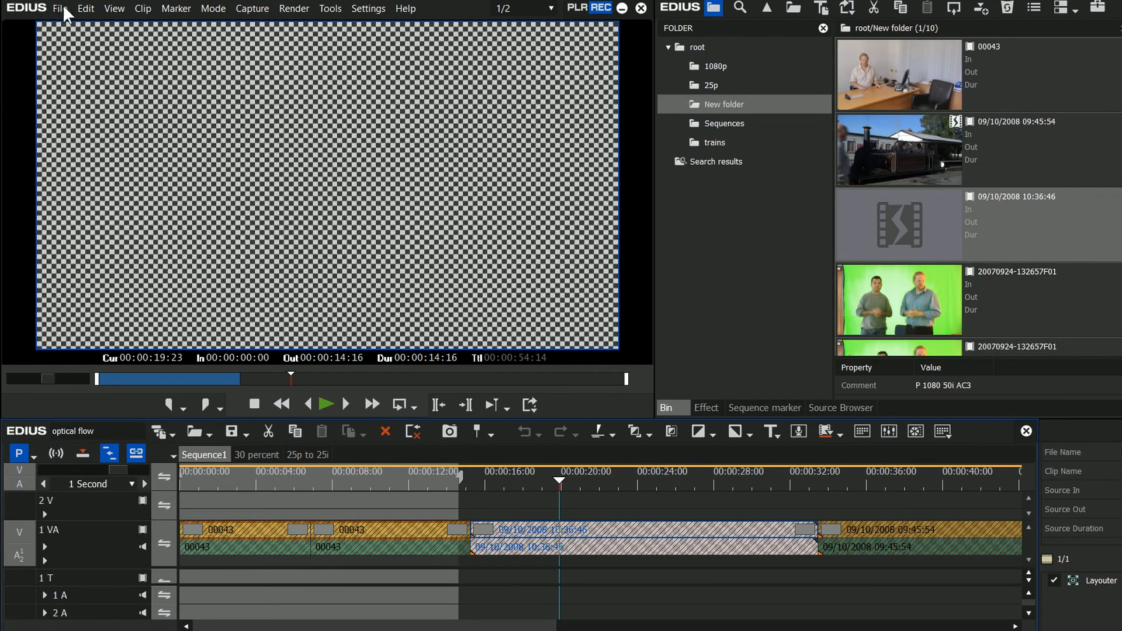
Step: Run Restore and Transfer Clips with the proxy row set to Do nothing, ending in a restore failure
click(60, 8)
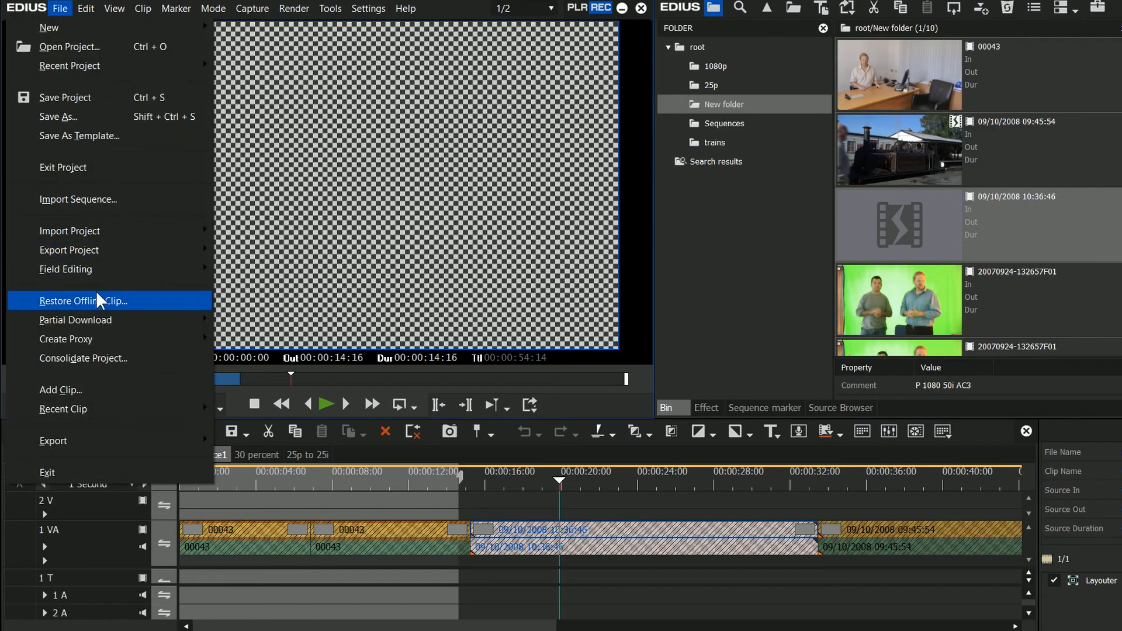
click(83, 301)
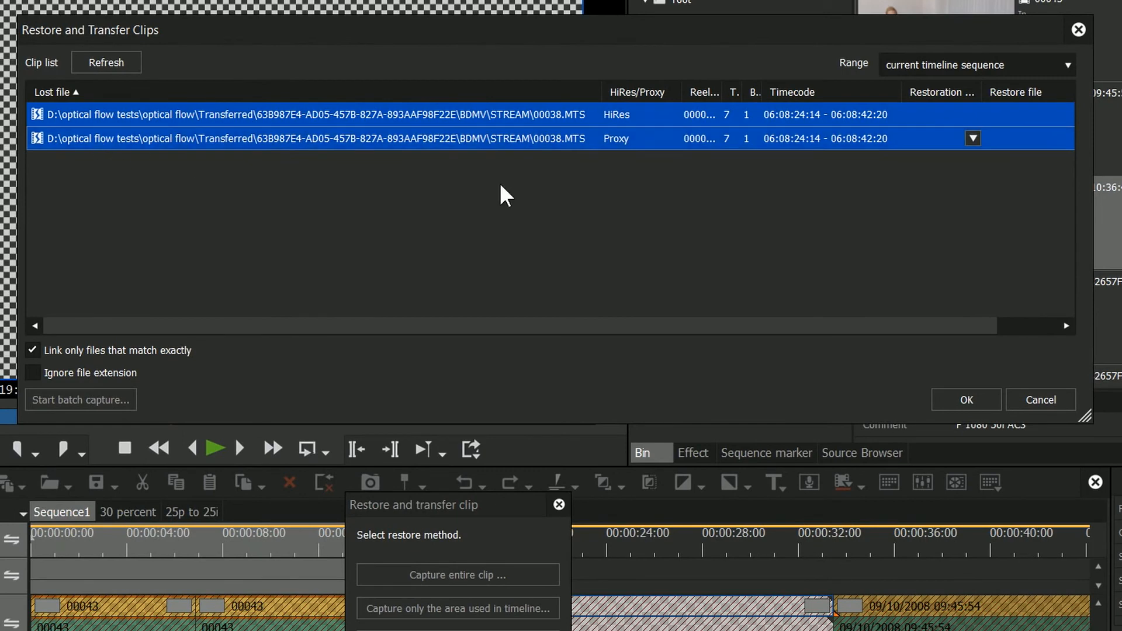
click(971, 138)
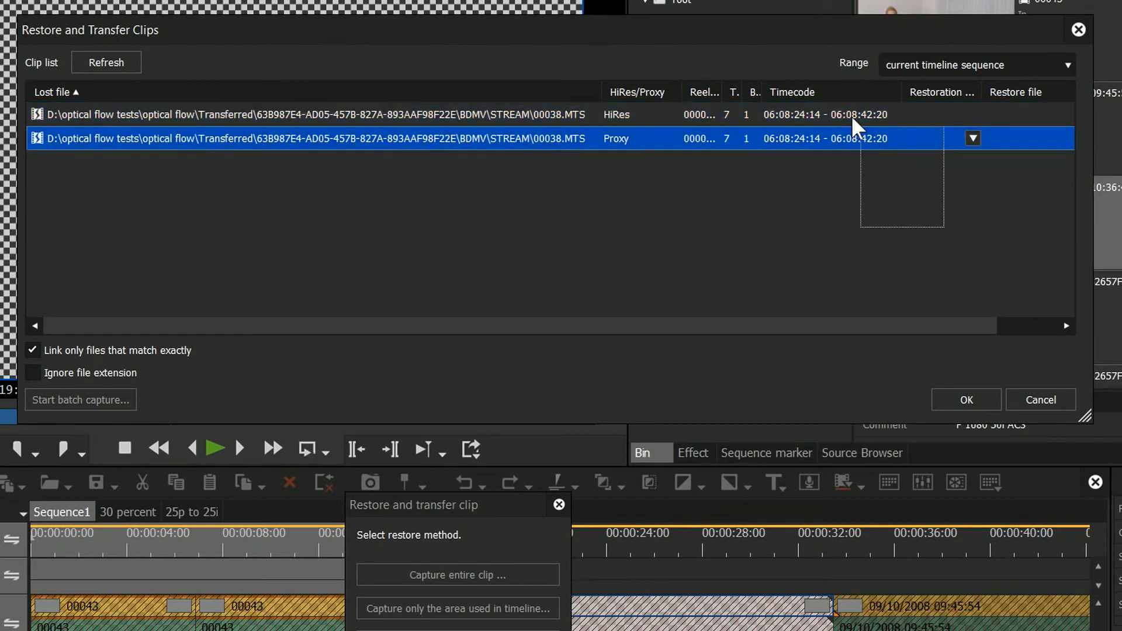
click(972, 138)
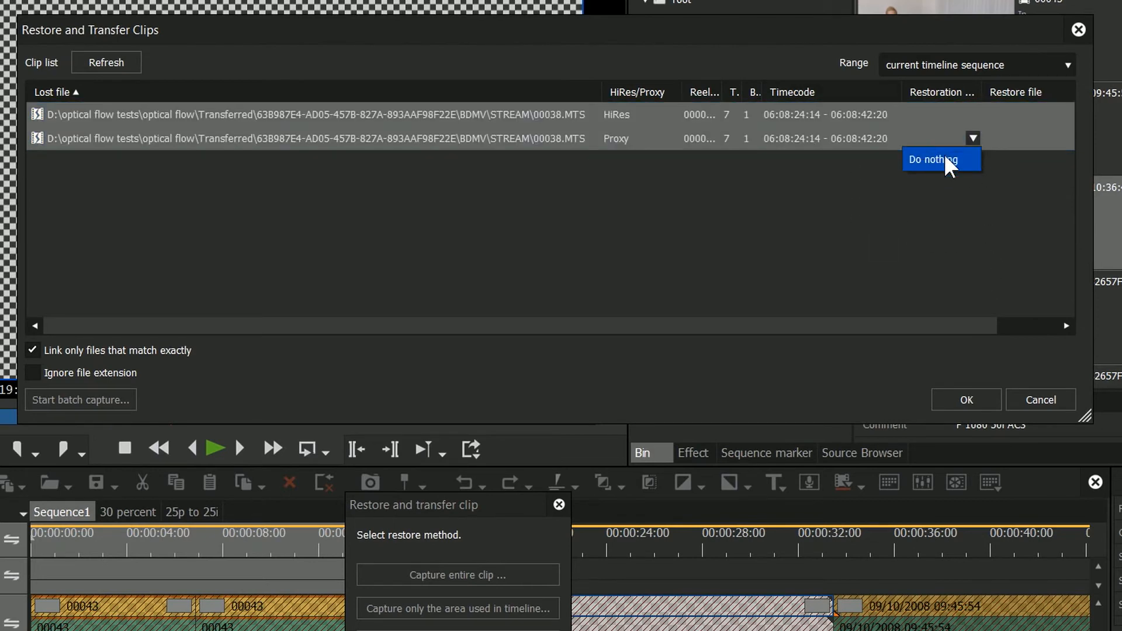
mouse_move(986, 228)
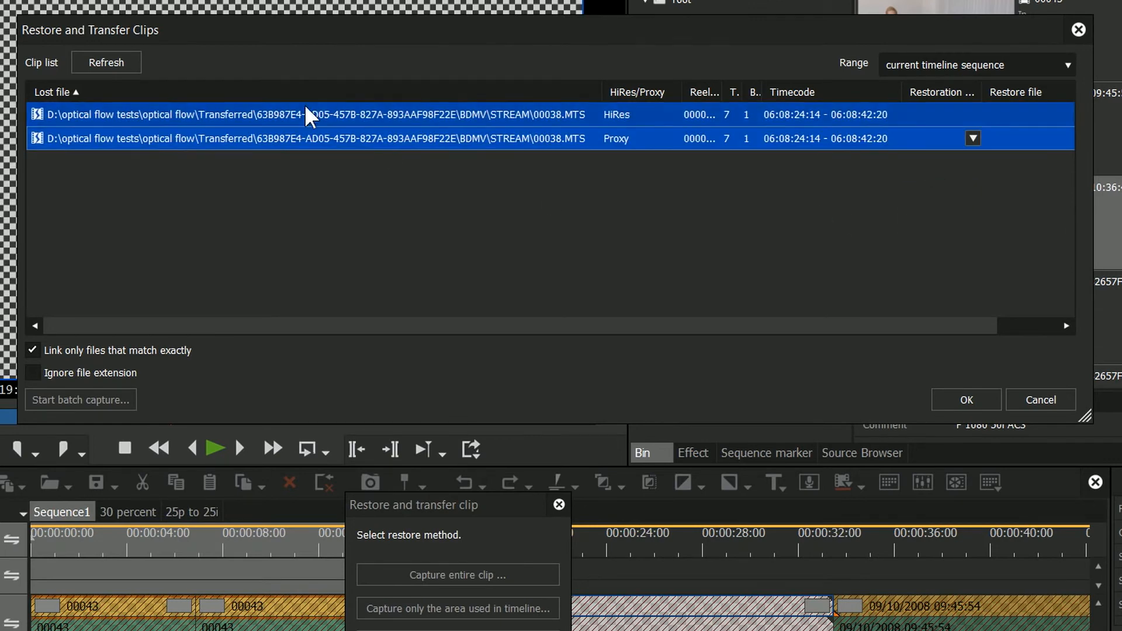
mouse_move(633, 114)
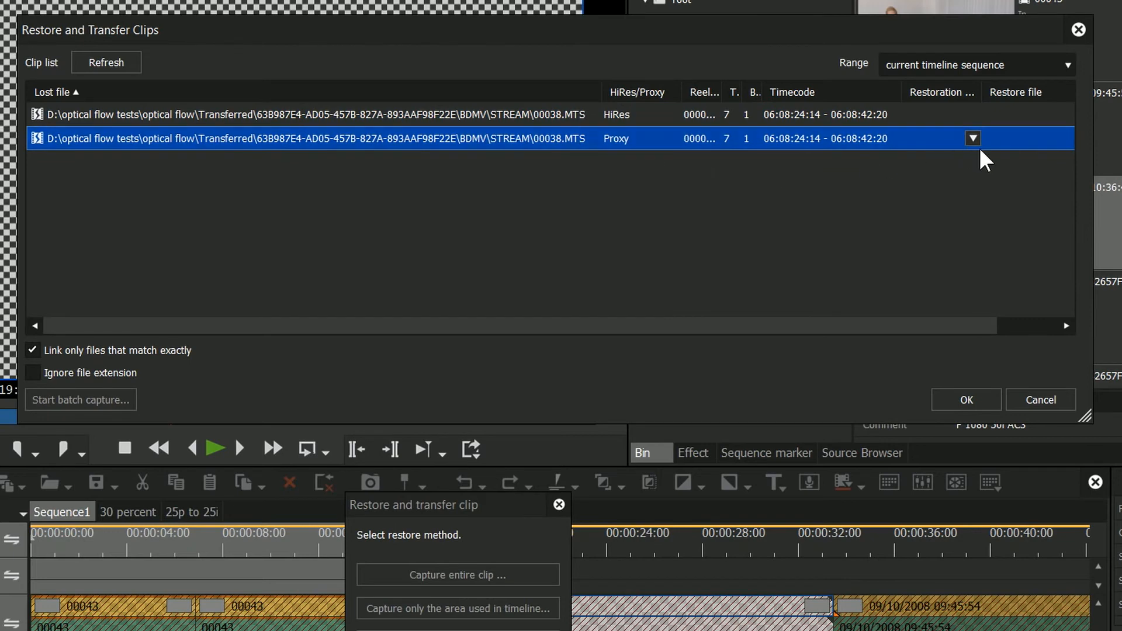
mouse_move(676, 129)
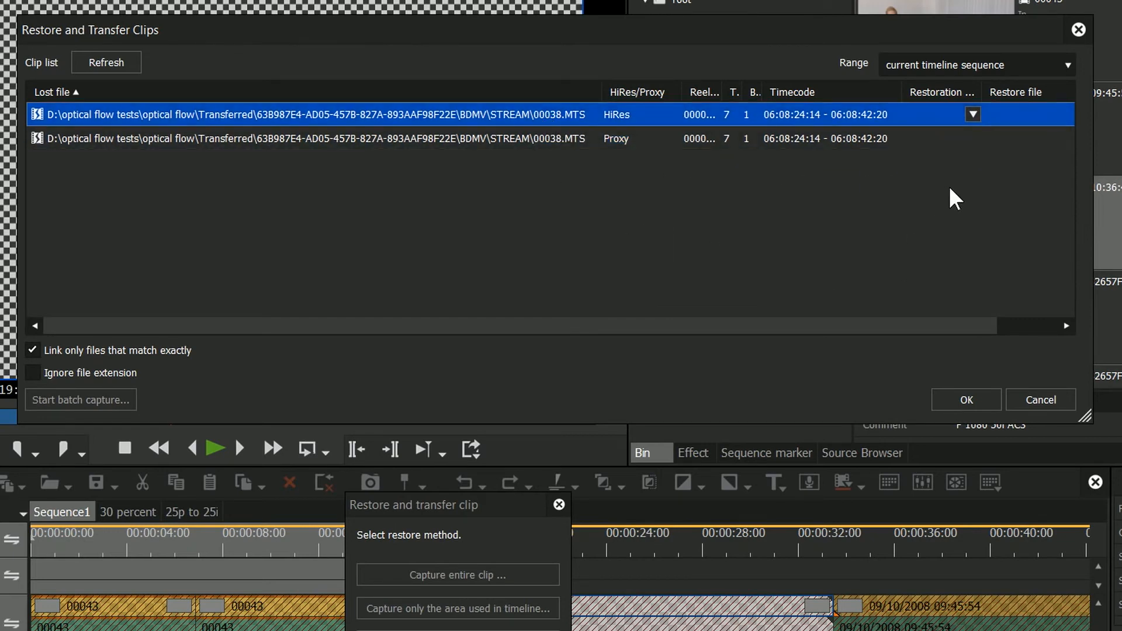
click(971, 115)
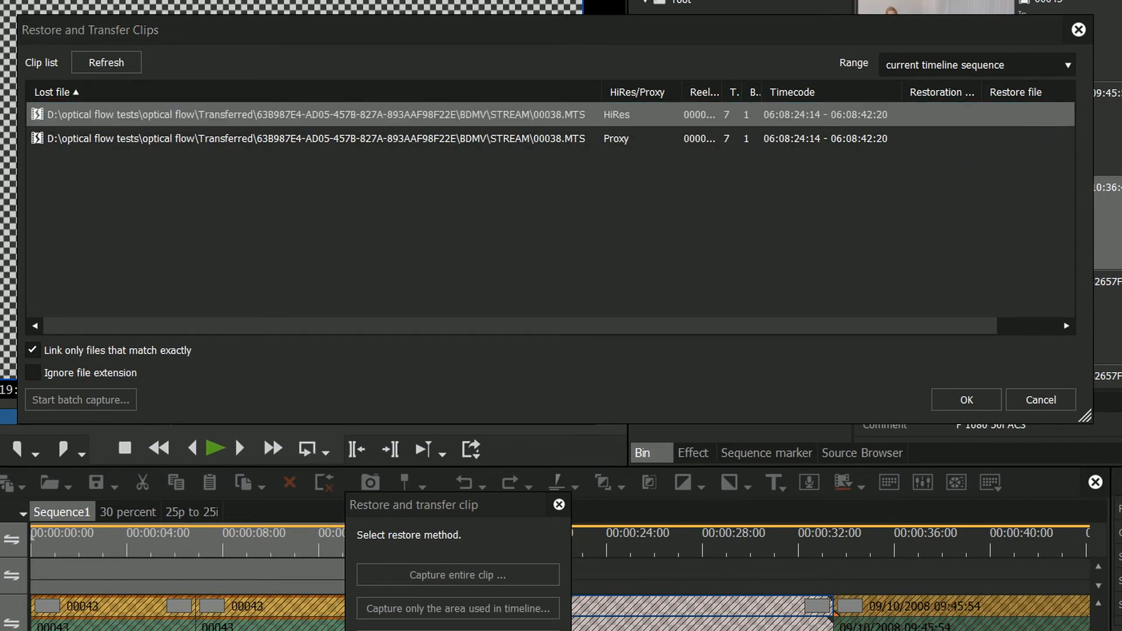
click(457, 574)
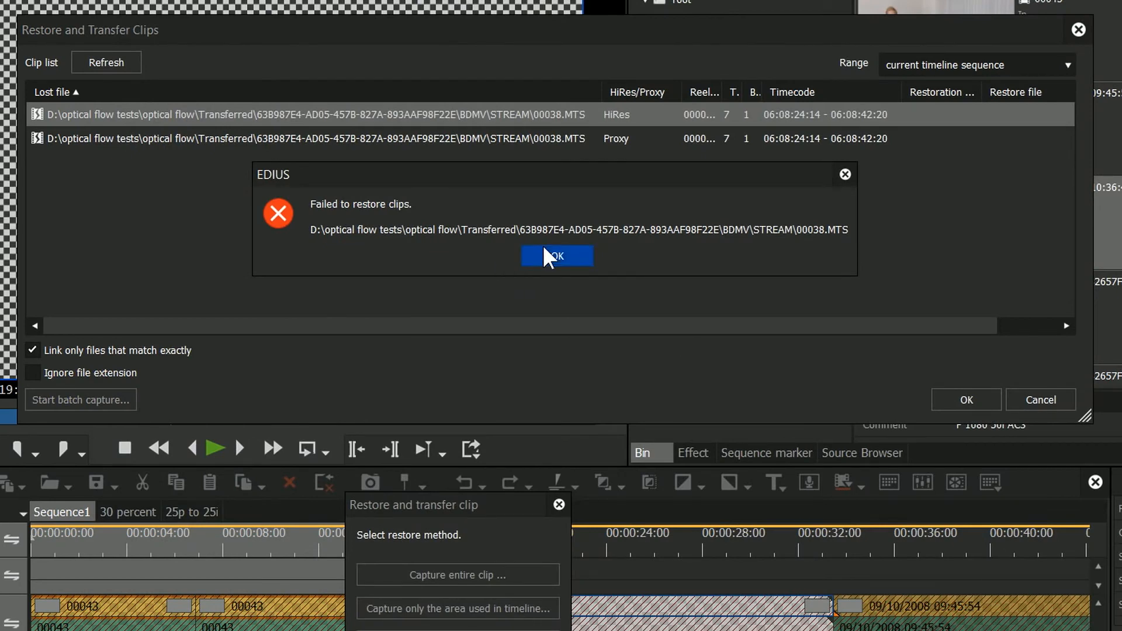
Step: Dismiss the error and choose Transferred > STREAM > signal.MTS as the hi-res replacement file
click(556, 255)
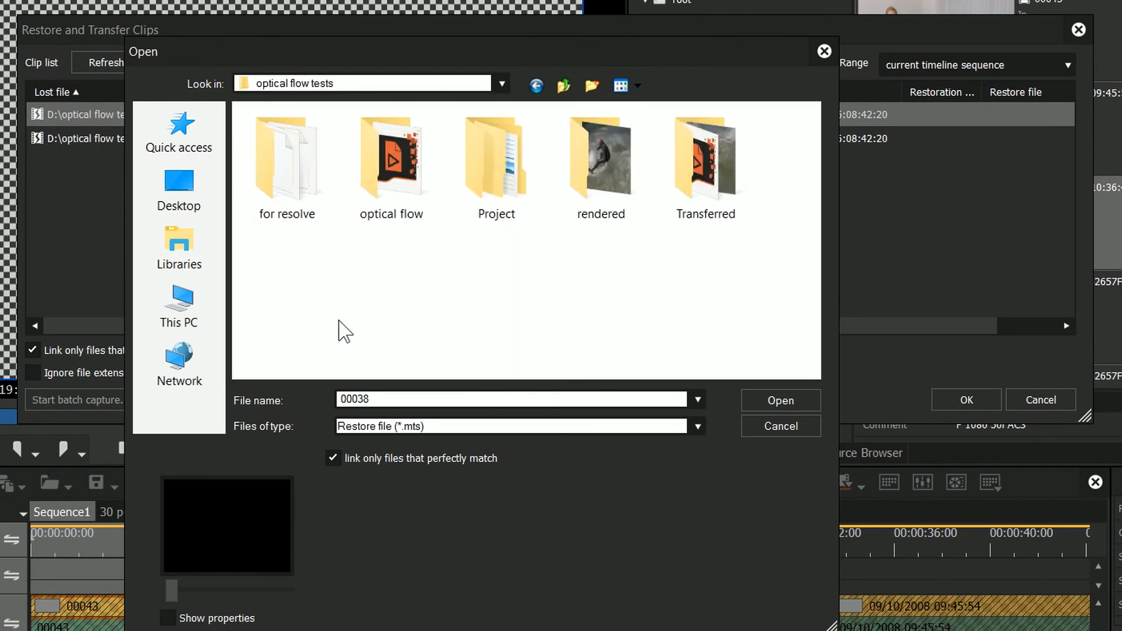
click(703, 164)
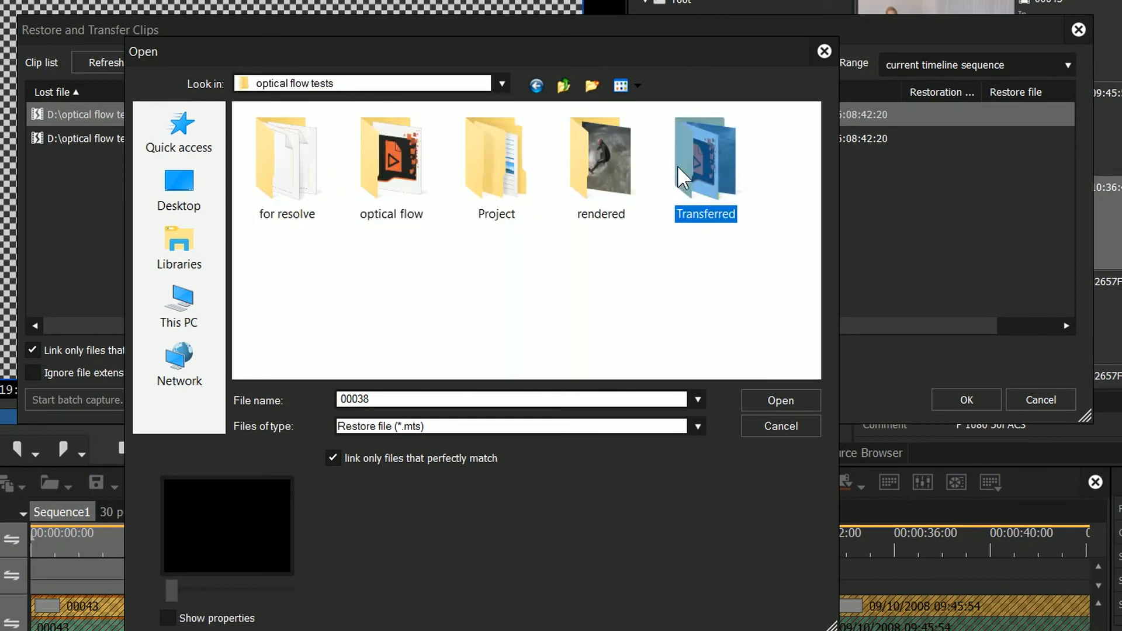
double_click(705, 158)
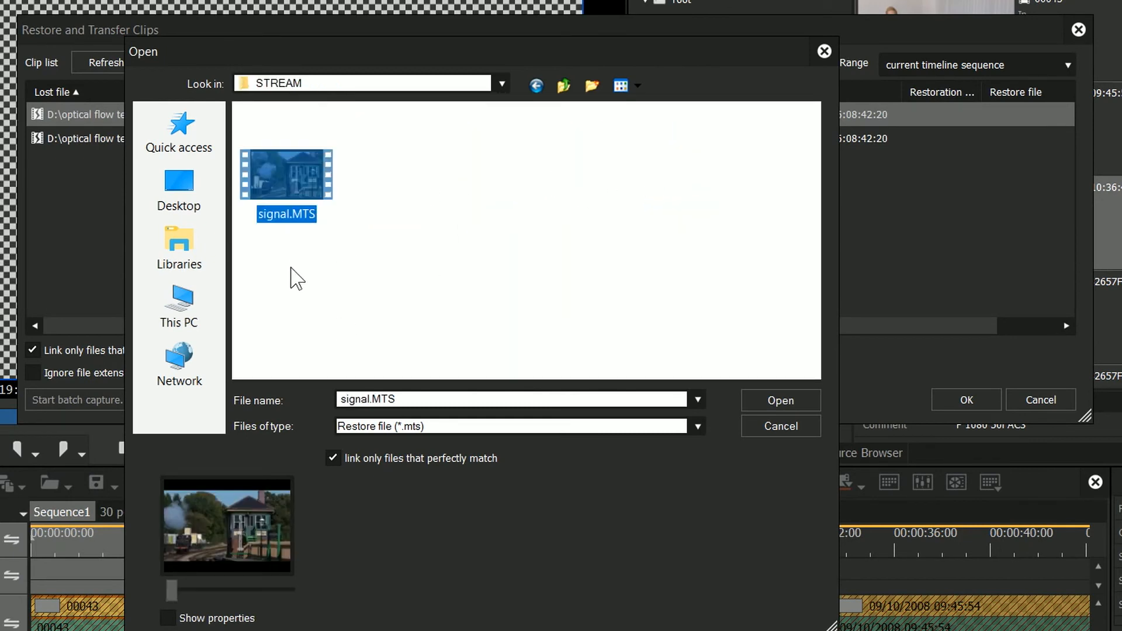
mouse_move(779, 399)
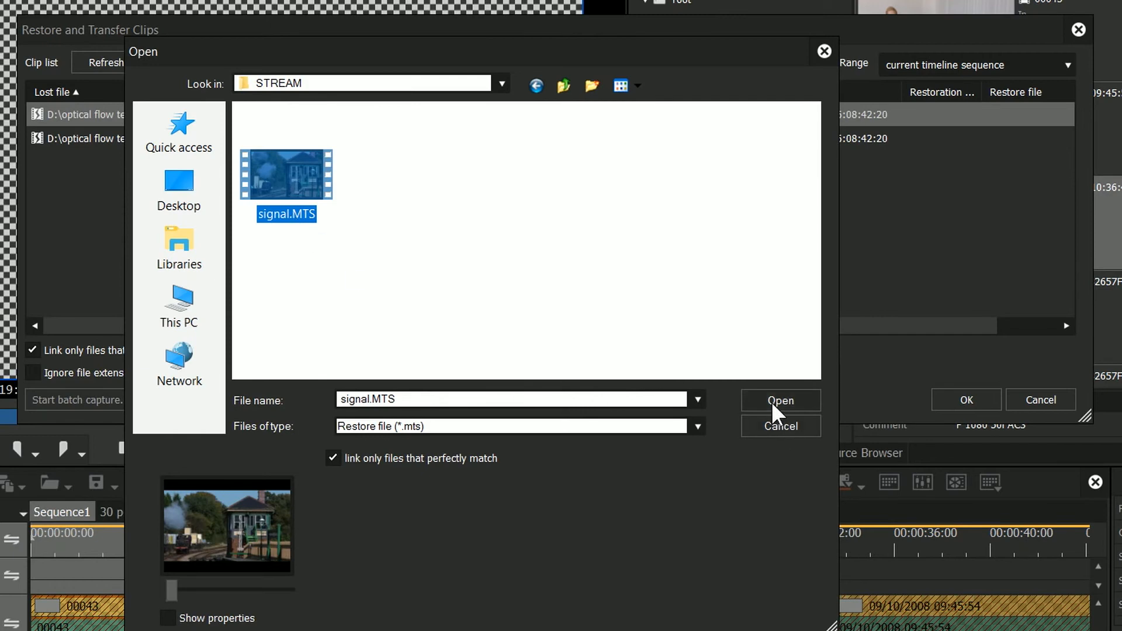
click(779, 399)
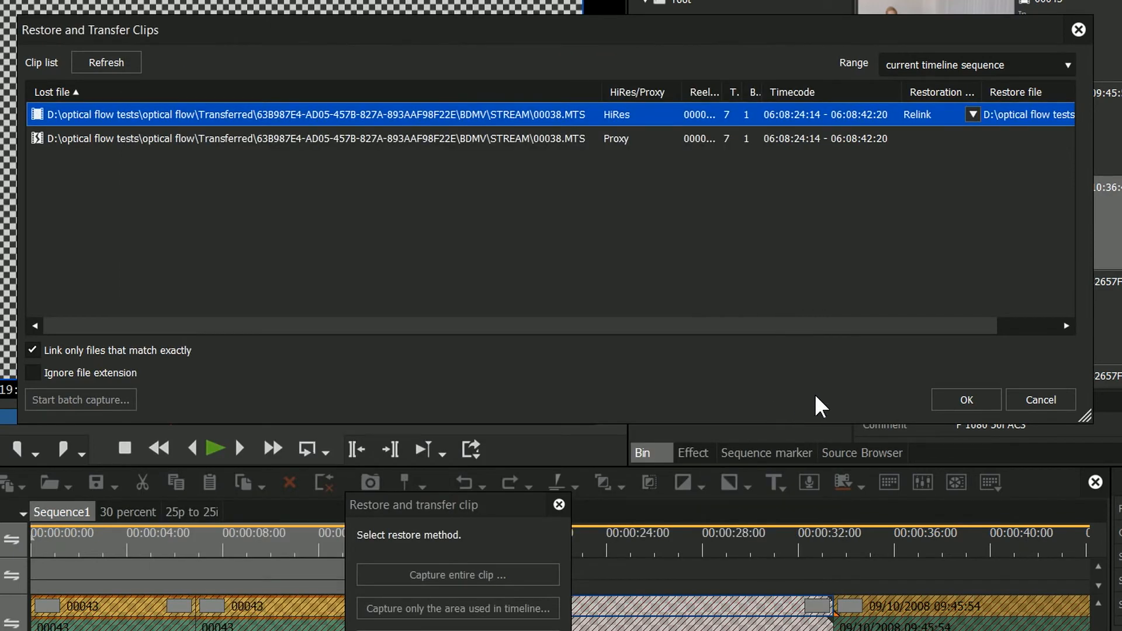
Step: Select only the hi-res 00038.MTS row marked Relink to signal.MTS
click(479, 137)
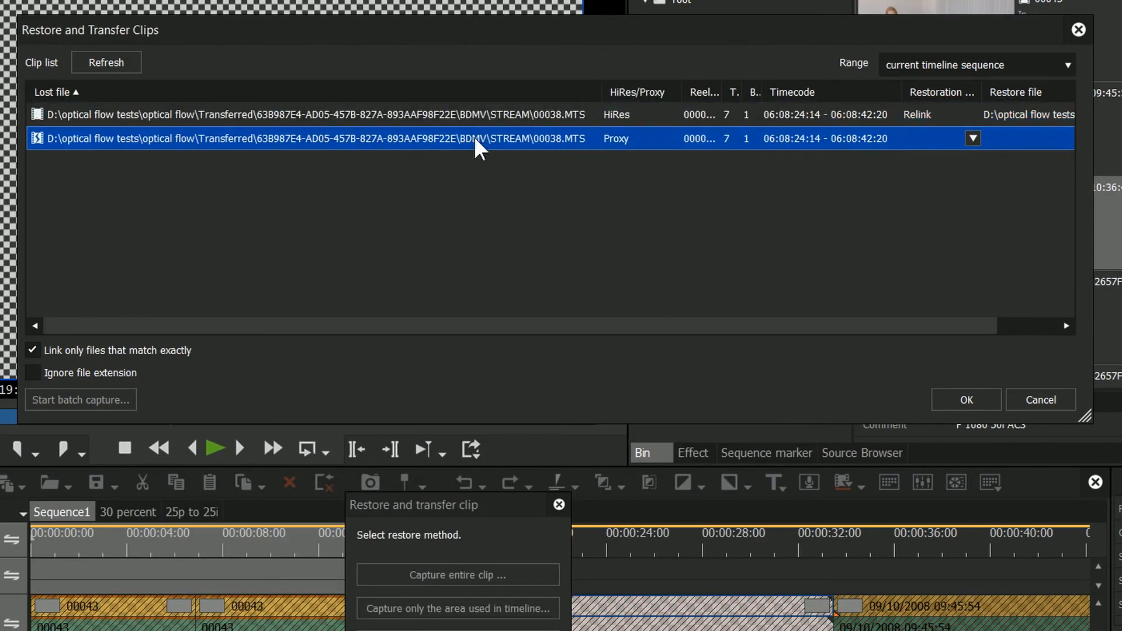
click(972, 138)
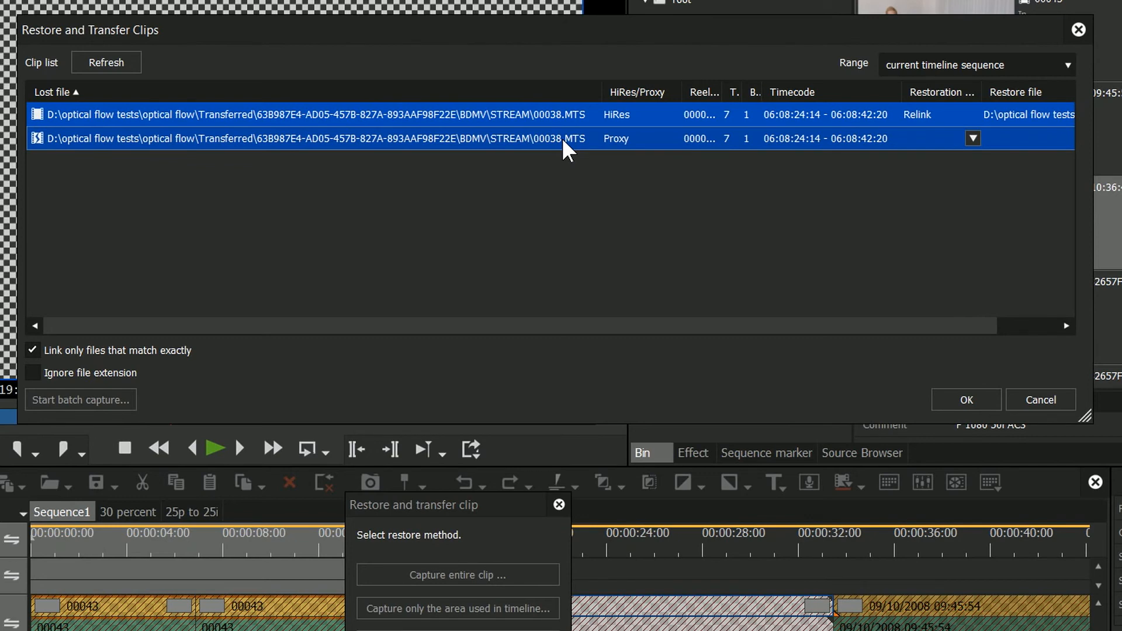
mouse_move(577, 187)
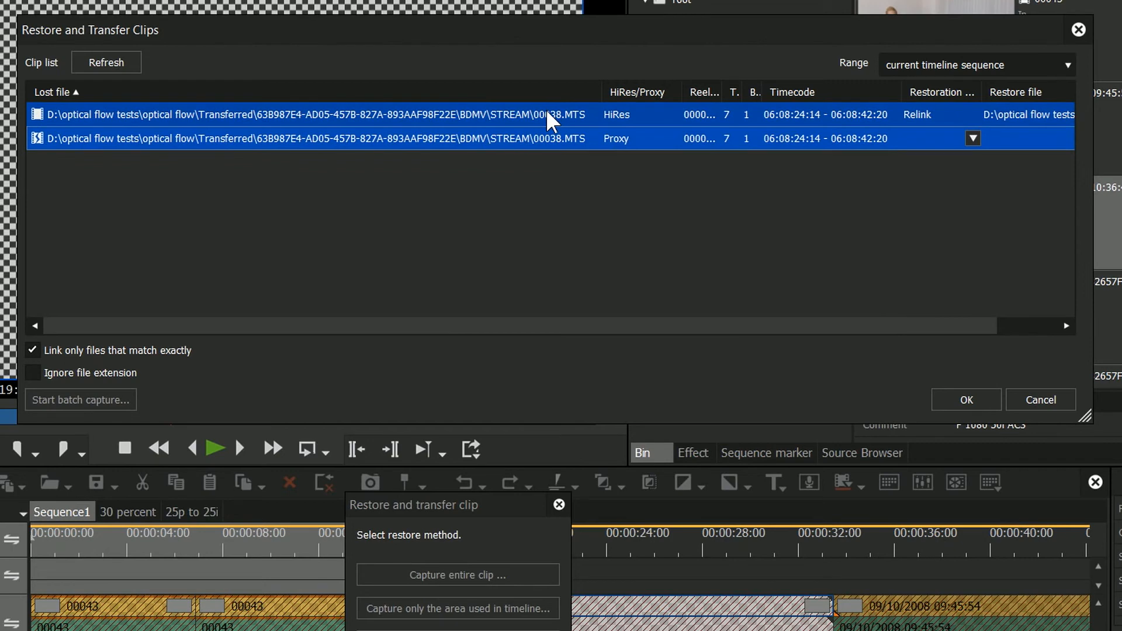
click(972, 138)
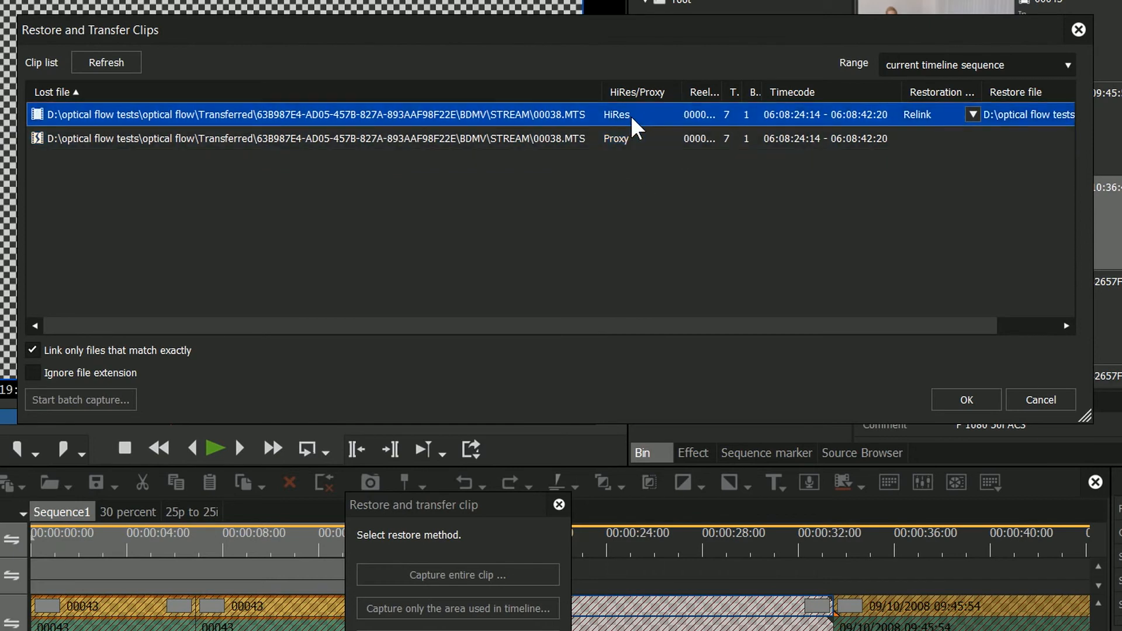
mouse_move(656, 132)
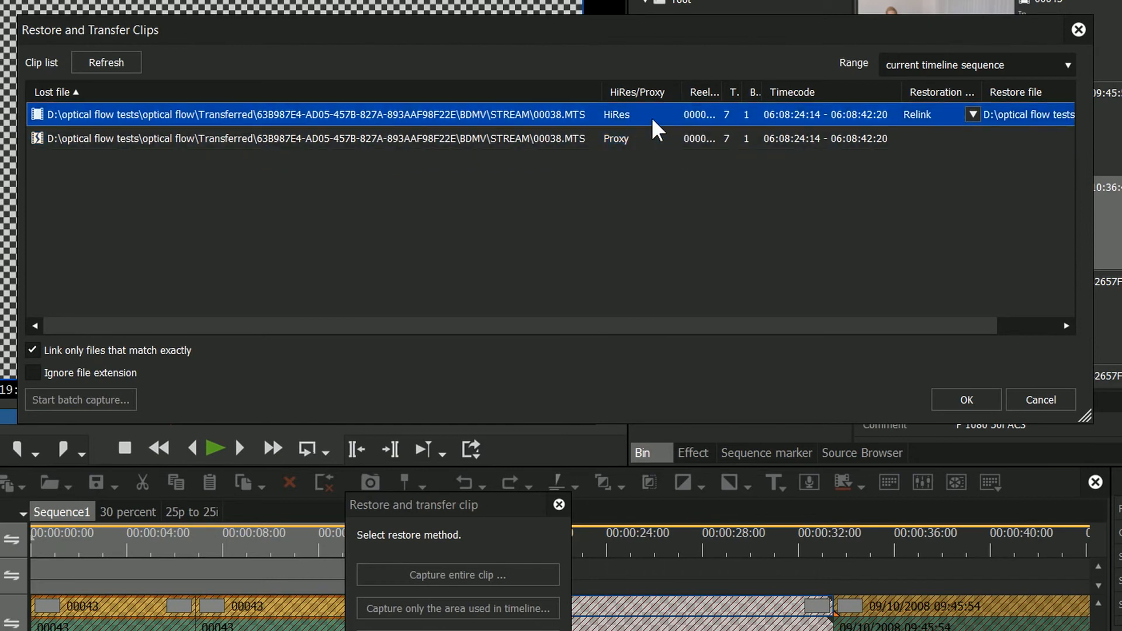
mouse_move(592, 159)
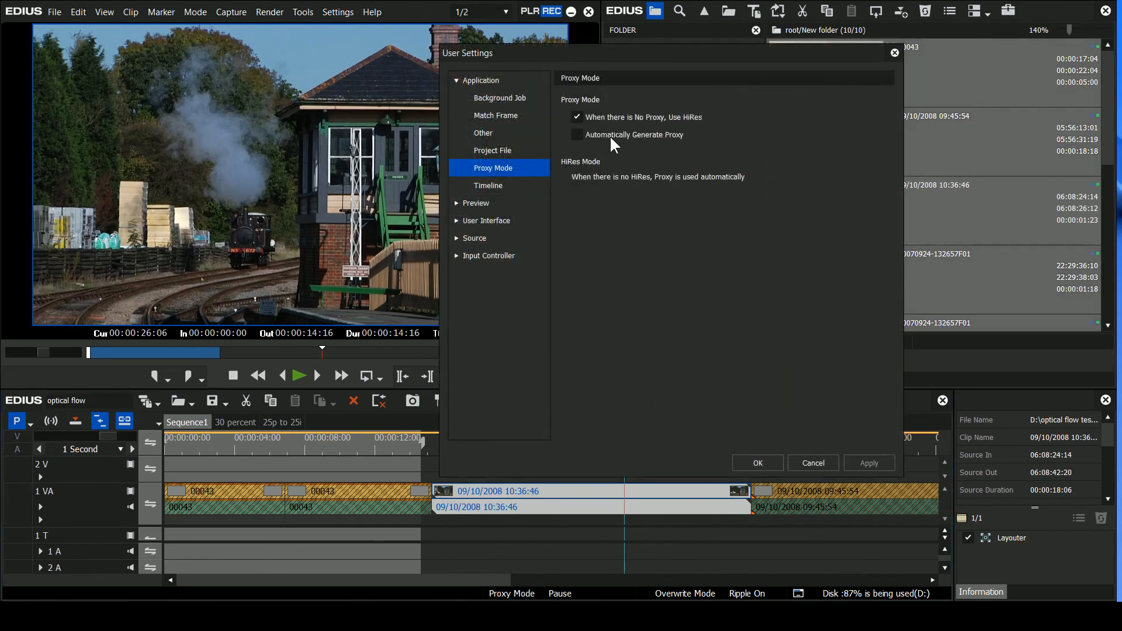
mouse_move(656, 148)
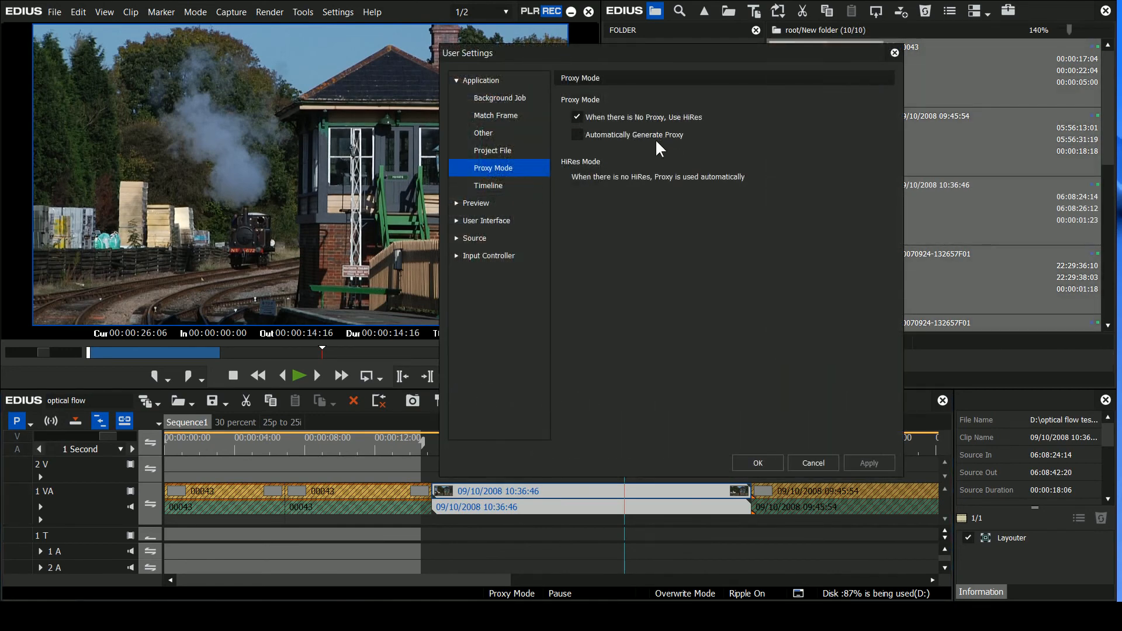
Step: Accept the Proxy Mode settings with Automatically Generate Proxy left unchecked
click(812, 463)
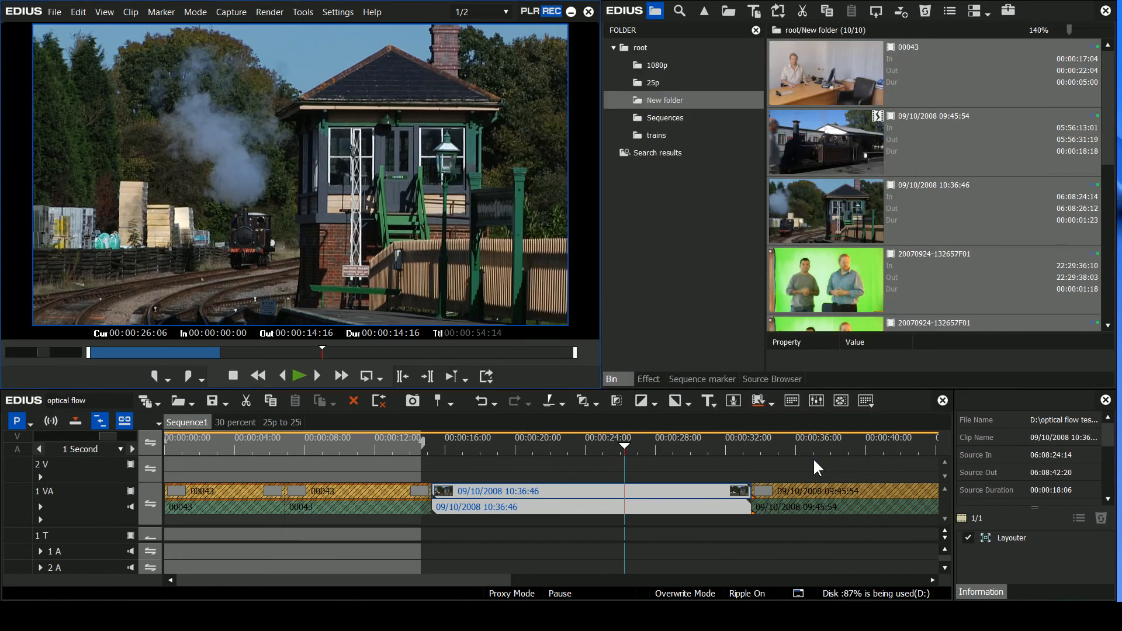
mouse_move(831, 141)
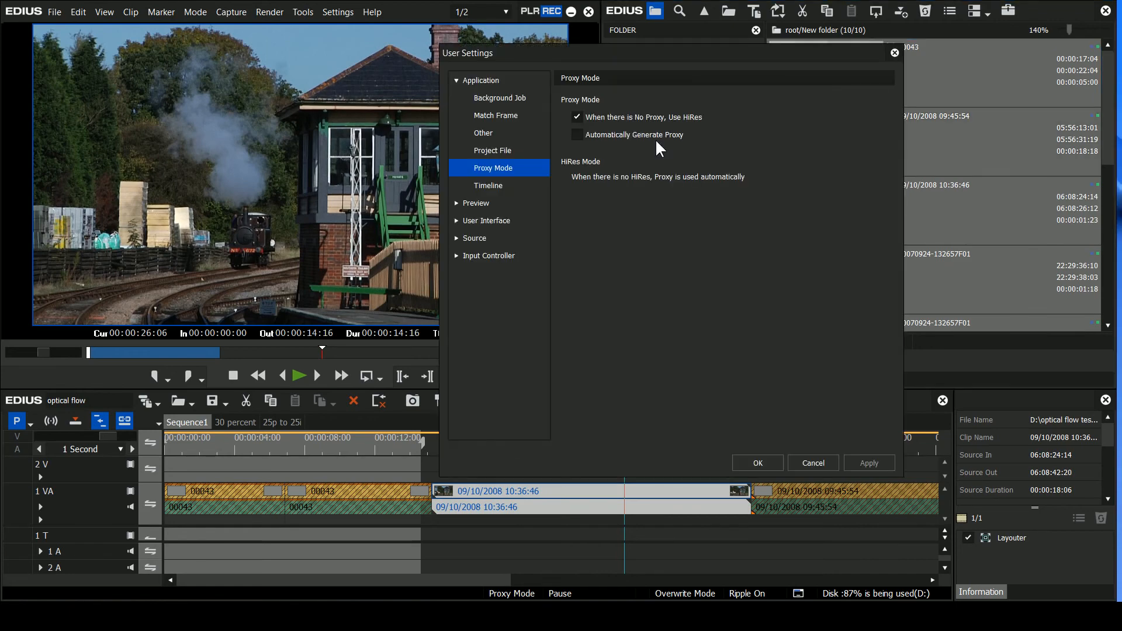
click(756, 462)
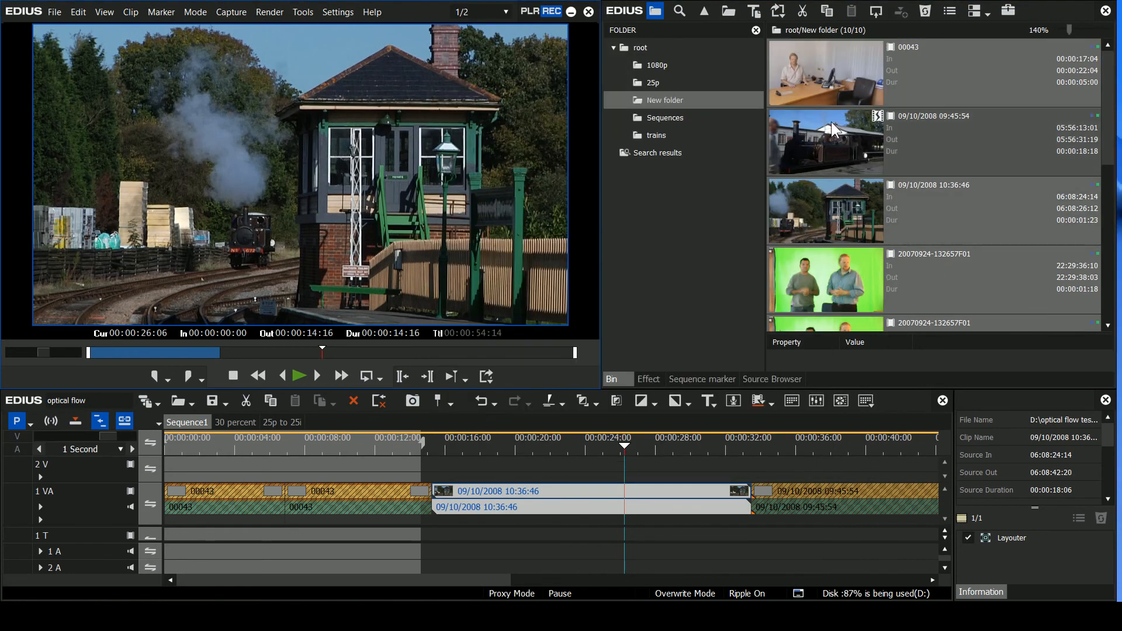
mouse_move(826, 219)
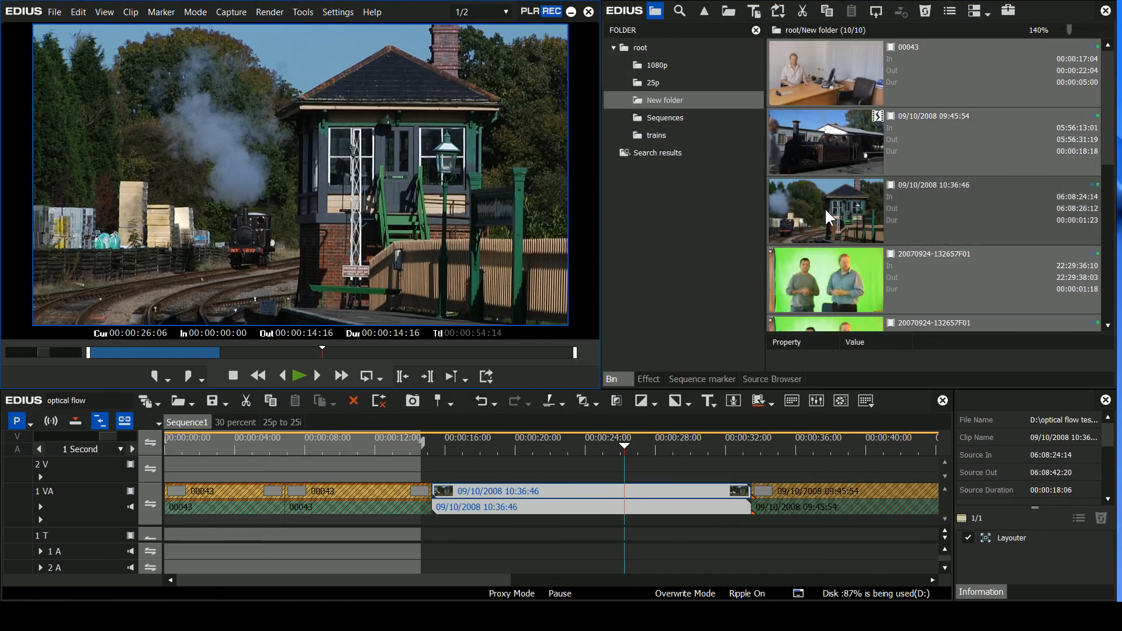
Step: Create proxies for the bin clips and show the Background Job list of six Create proxy jobs
right_click(824, 211)
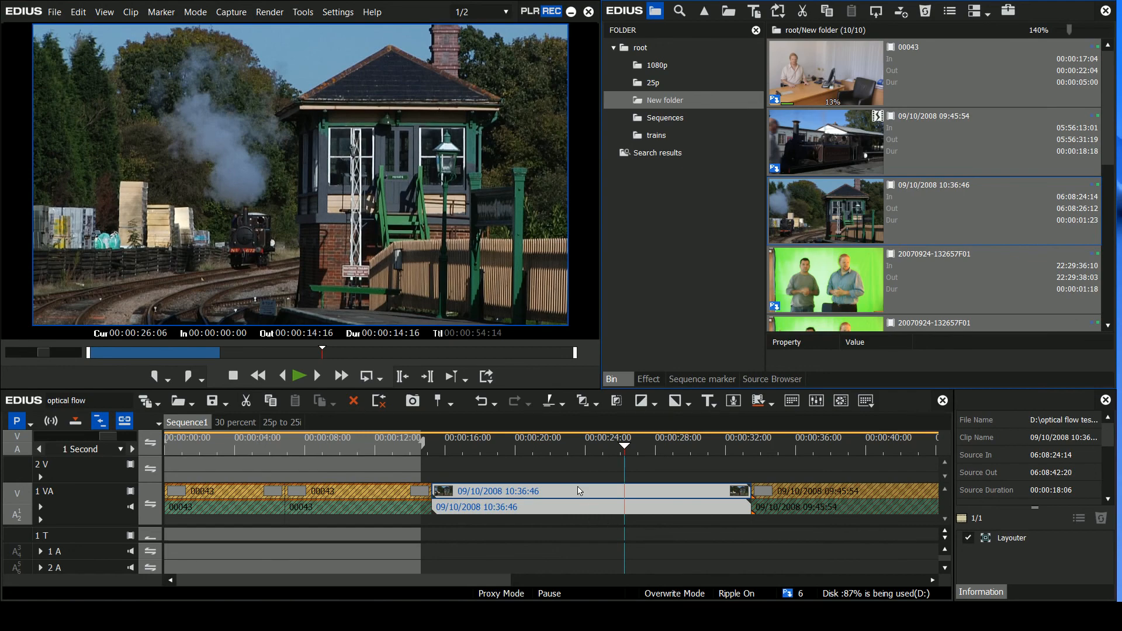
click(509, 447)
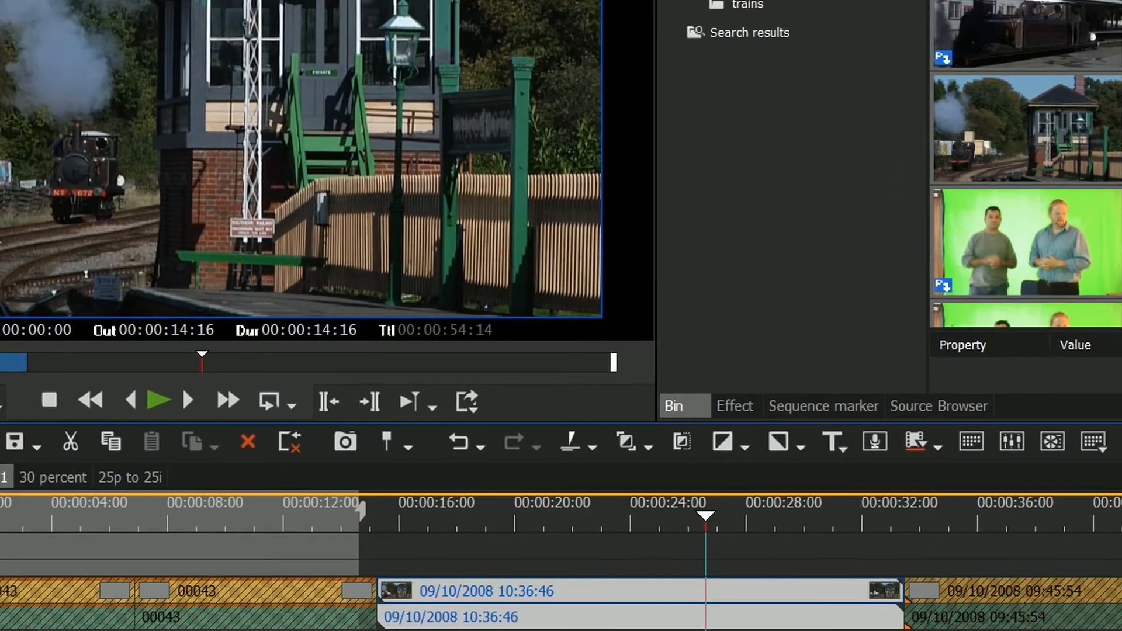
click(148, 17)
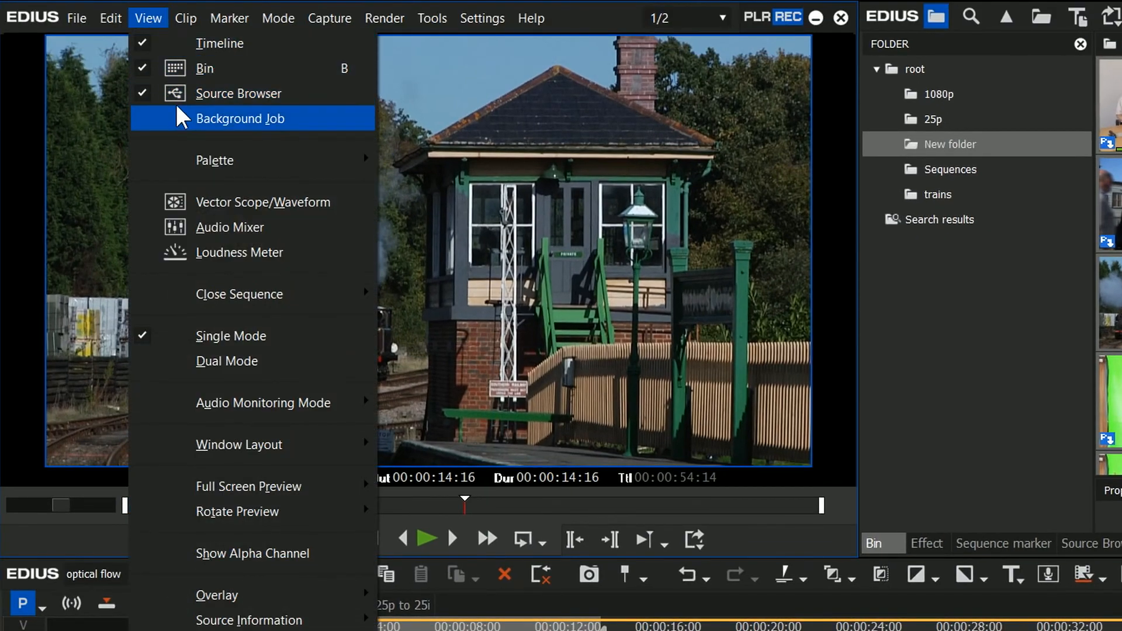
click(240, 119)
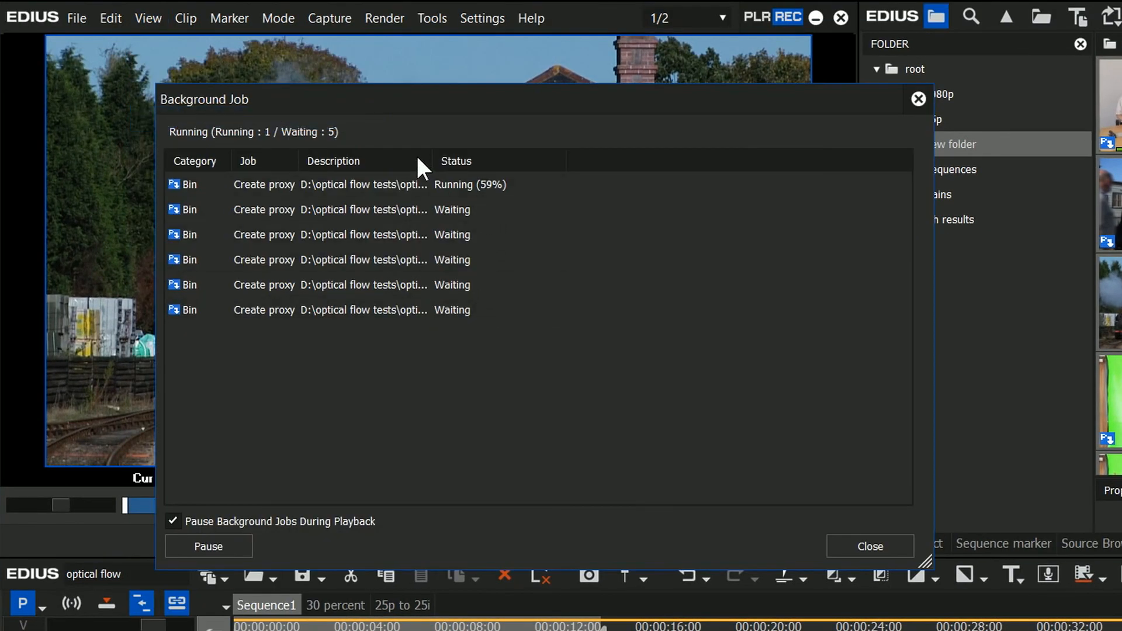